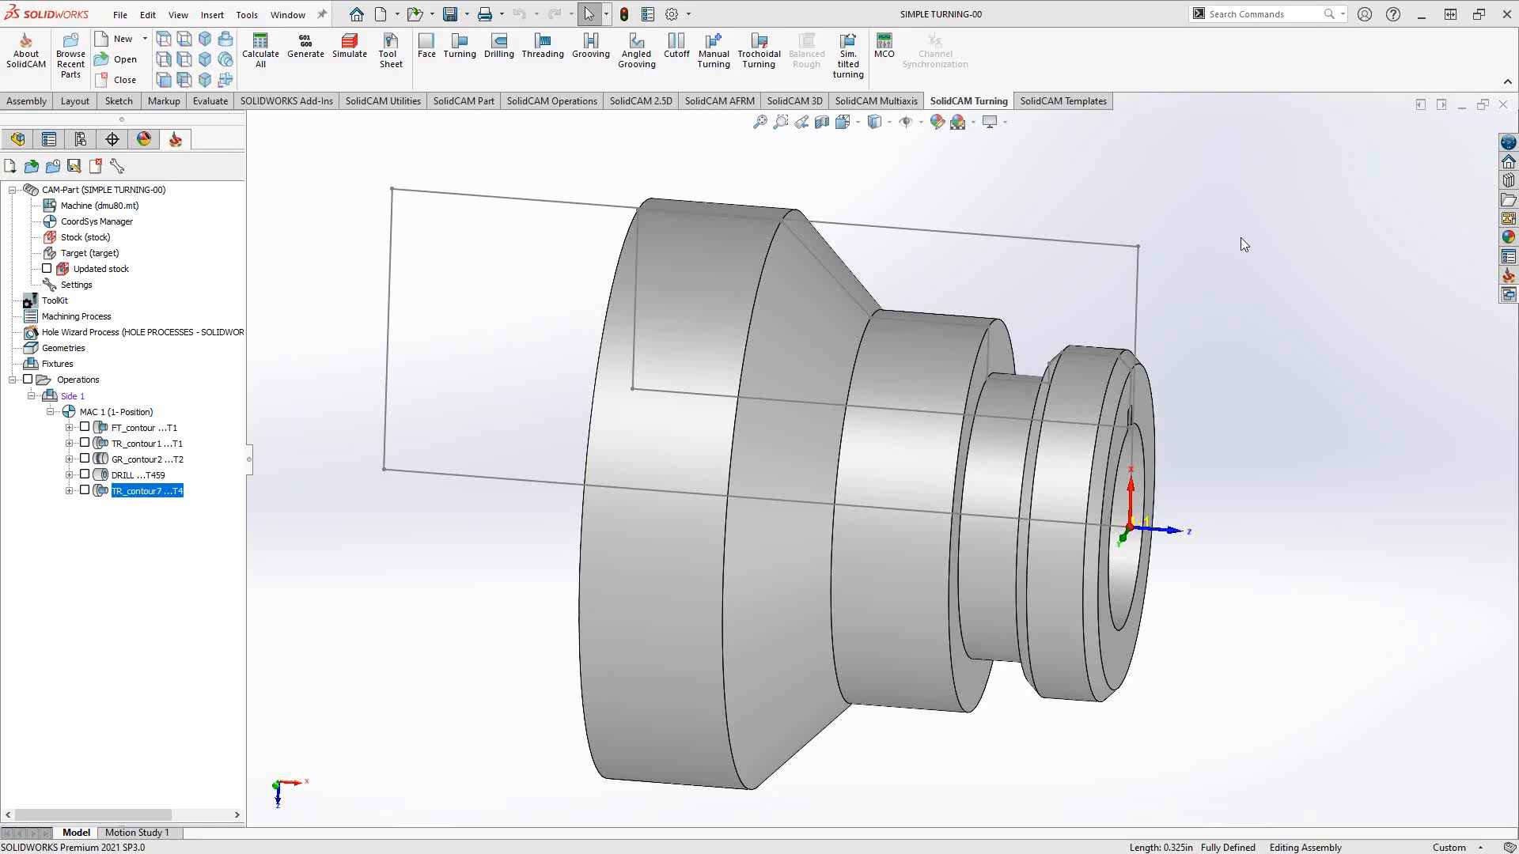
pyautogui.moveTo(997, 167)
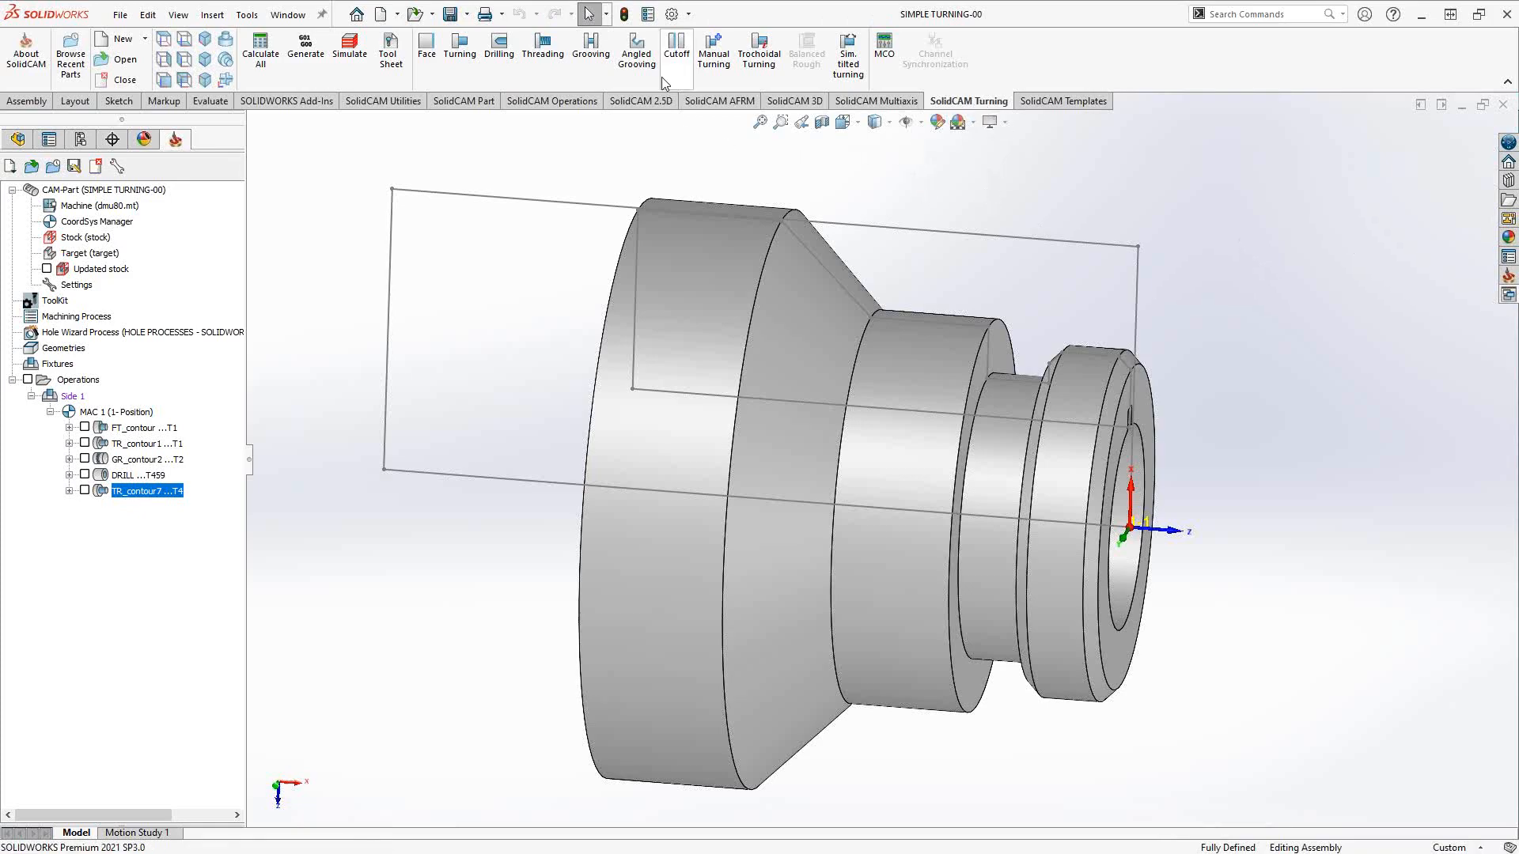
pyautogui.moveTo(677, 46)
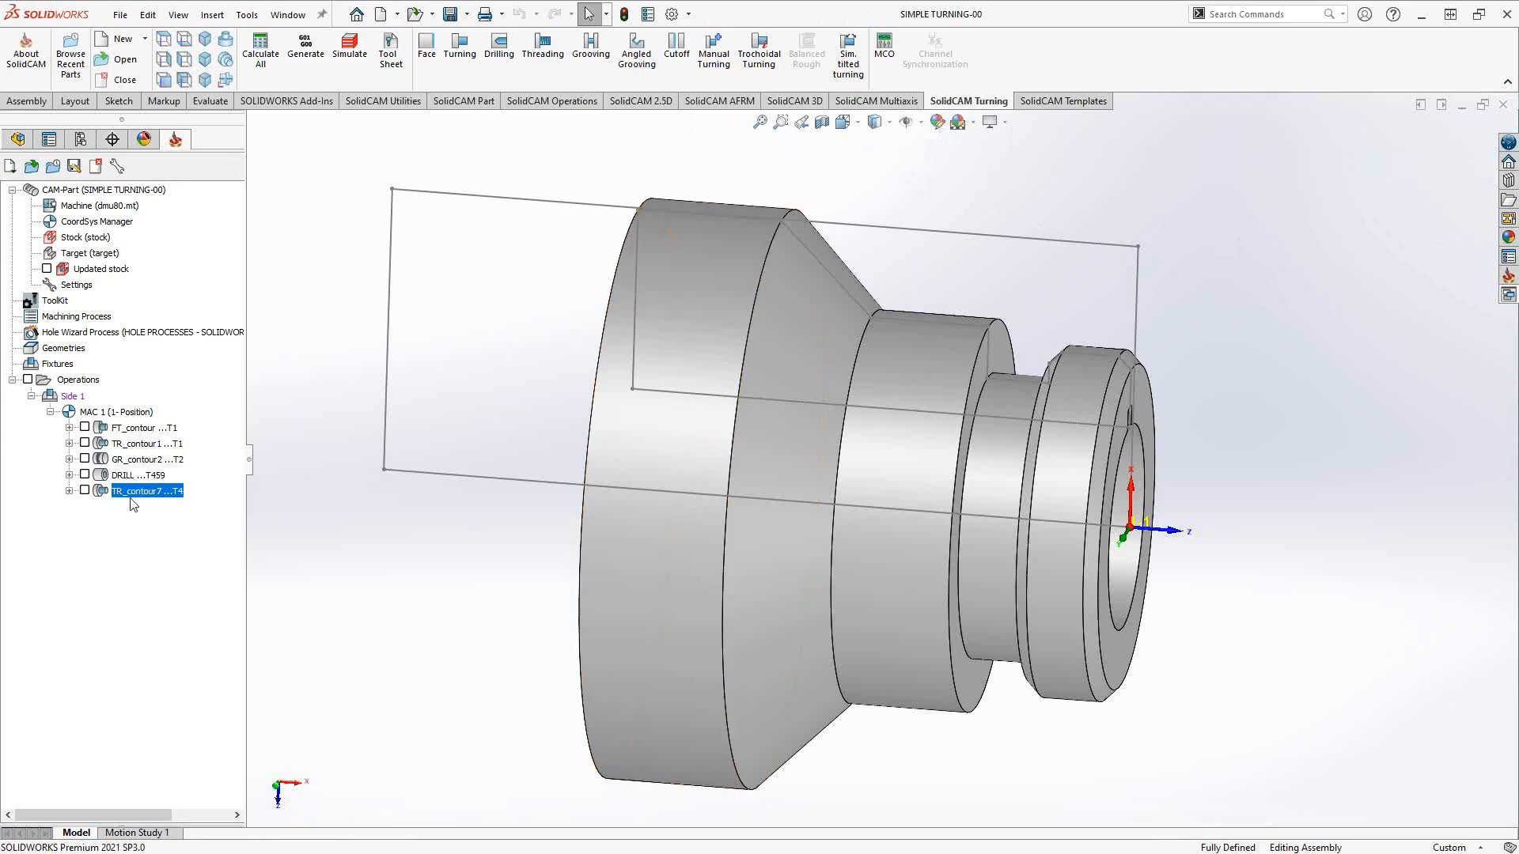
# Add a new Cutoff turning operation after TR_contour7 in the SolidCAM tree.
pyautogui.rightClick(145, 491)
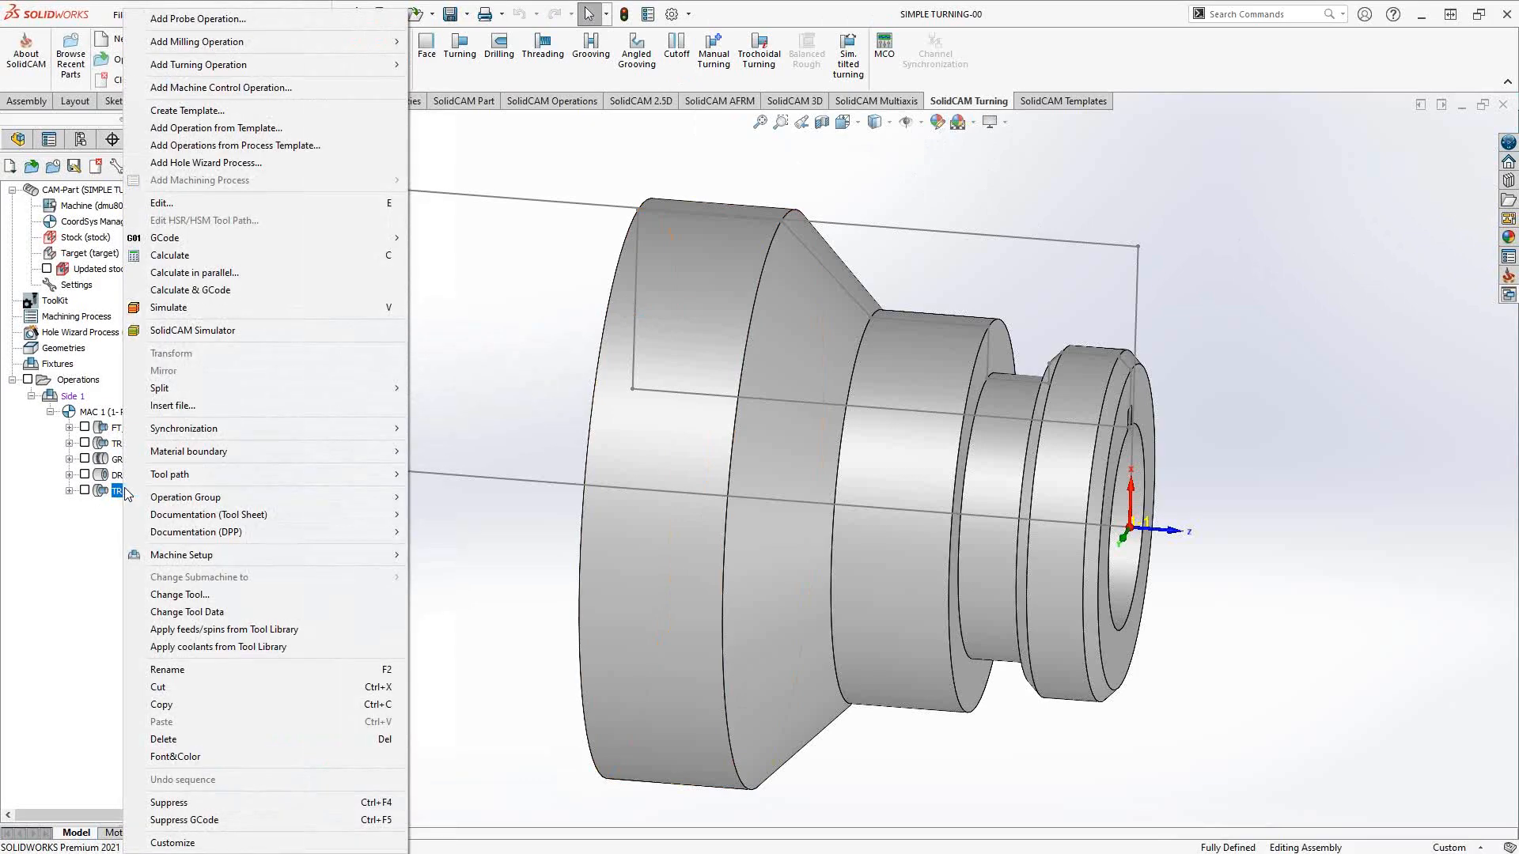
pyautogui.moveTo(274, 65)
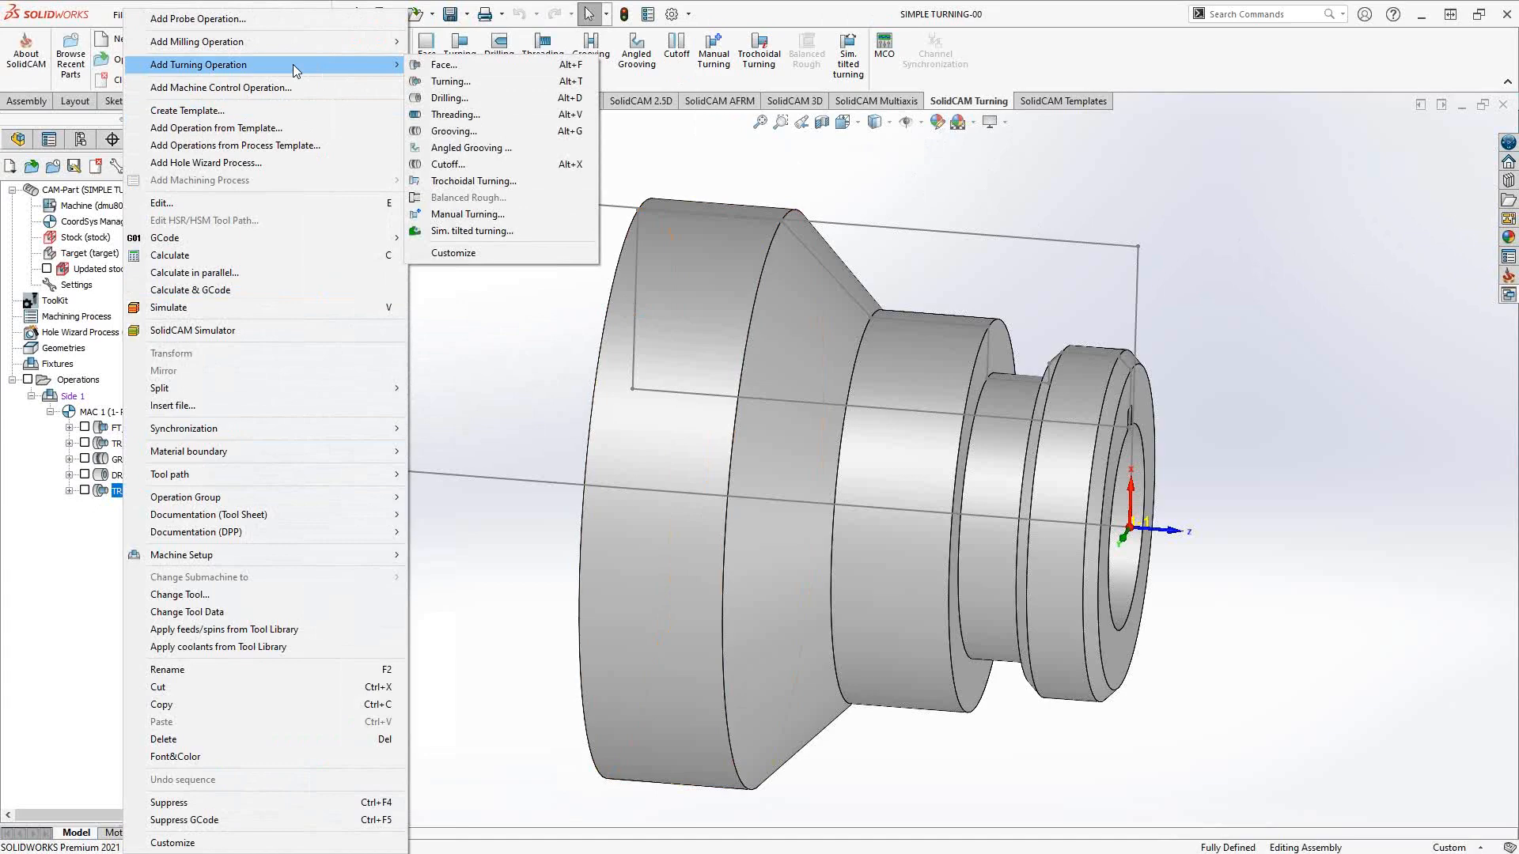
pyautogui.moveTo(465, 163)
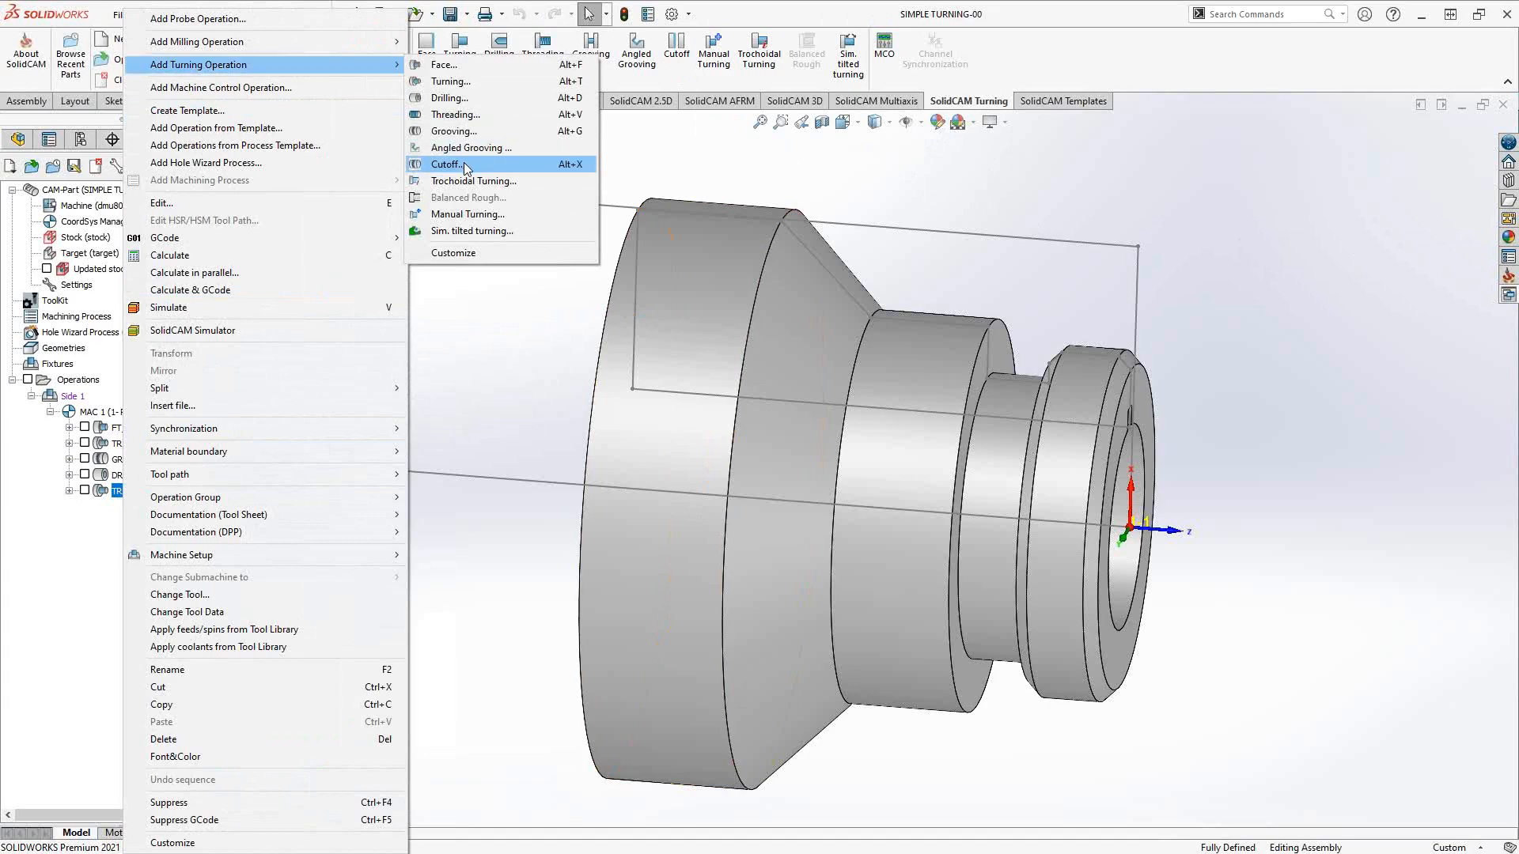
pyautogui.click(446, 164)
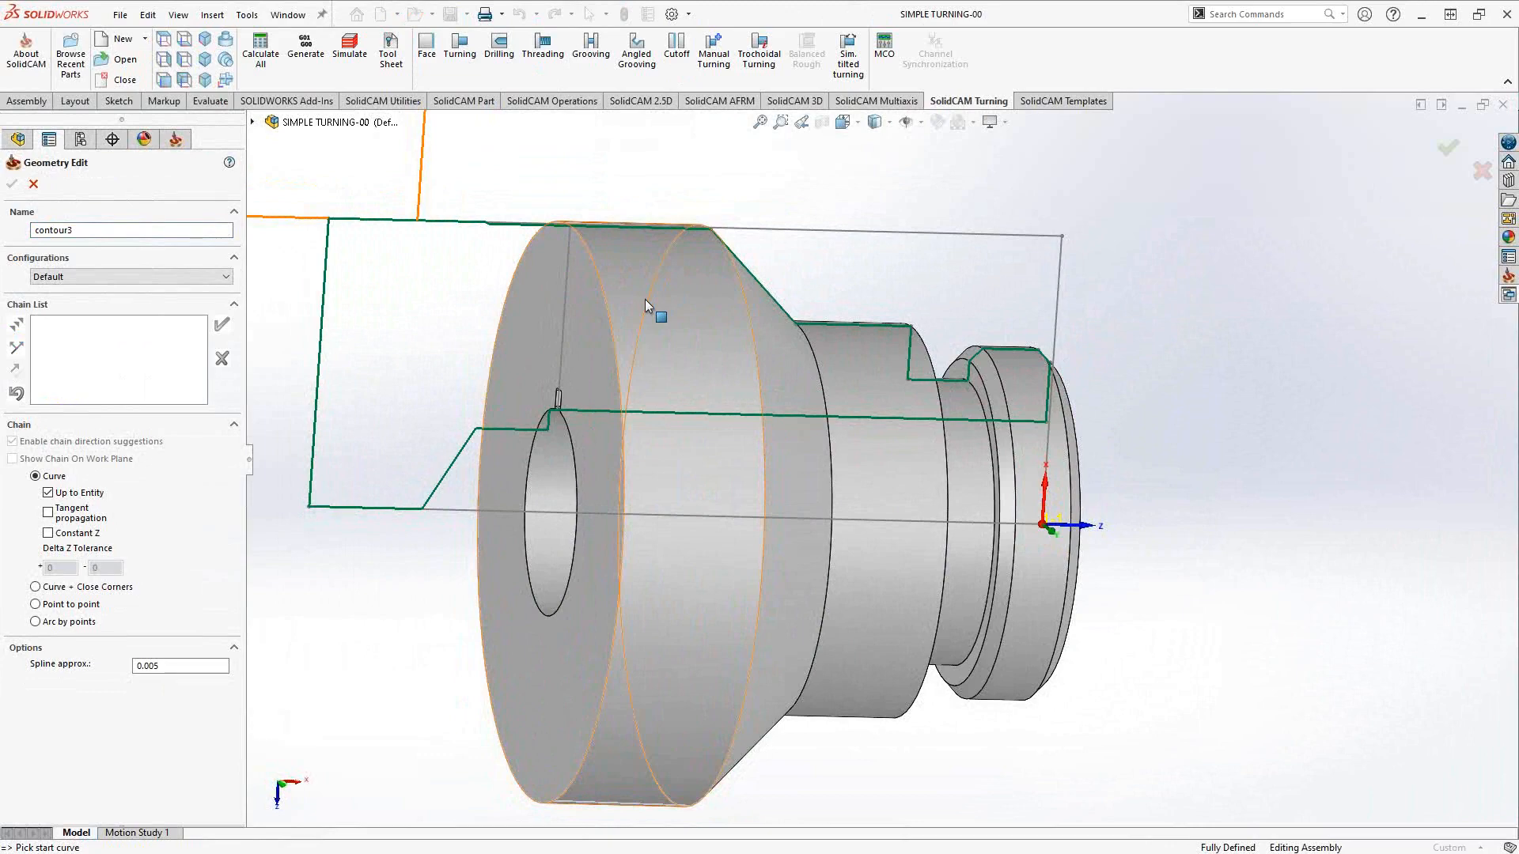
pyautogui.moveTo(613, 297)
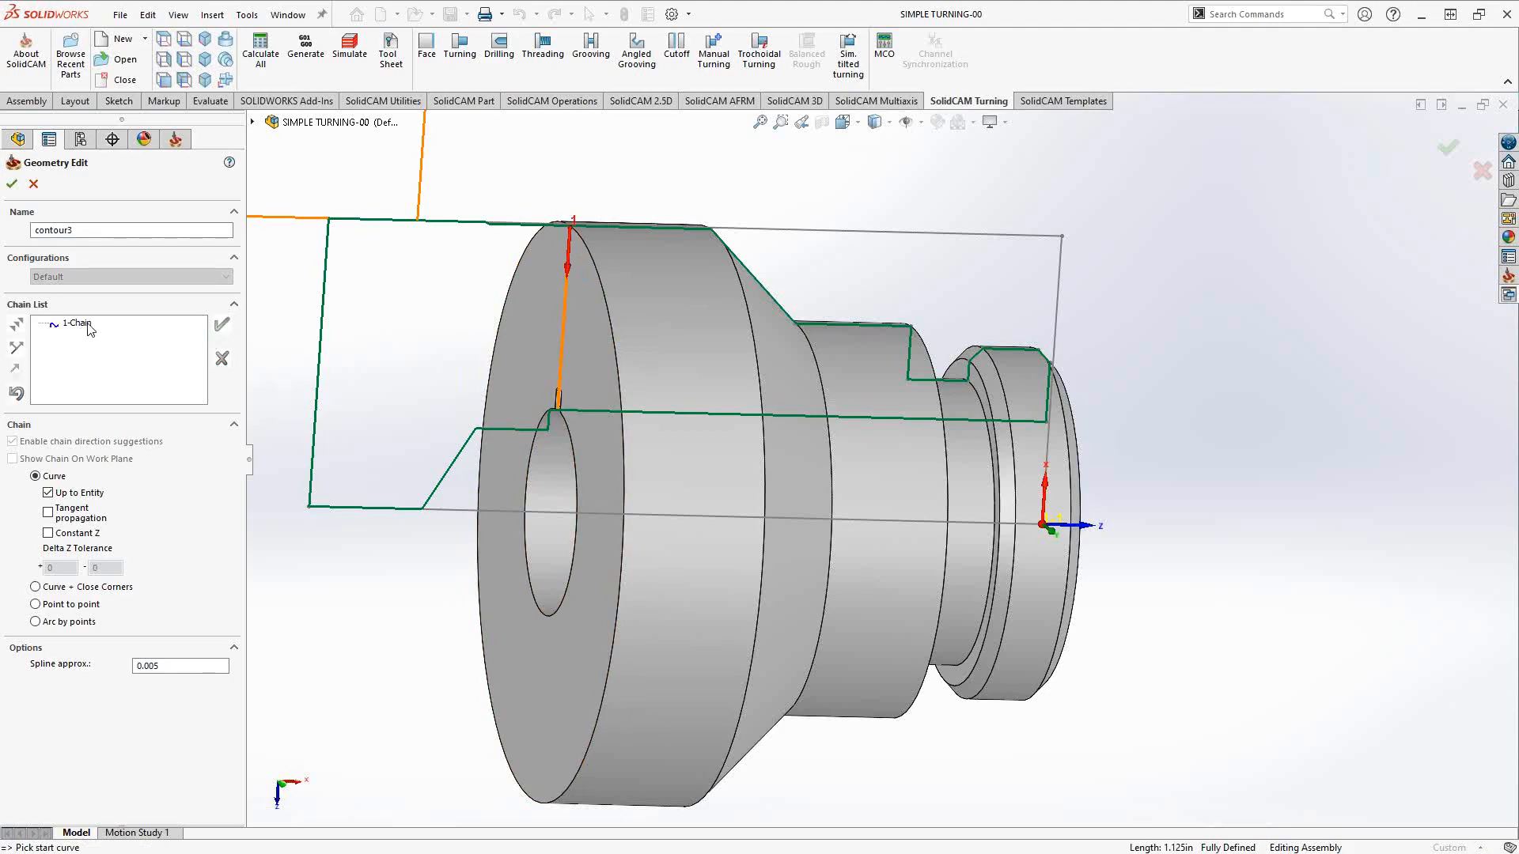
# Accept the picked vertical edge chain contour3 as the cutoff geometry.
pyautogui.click(10, 184)
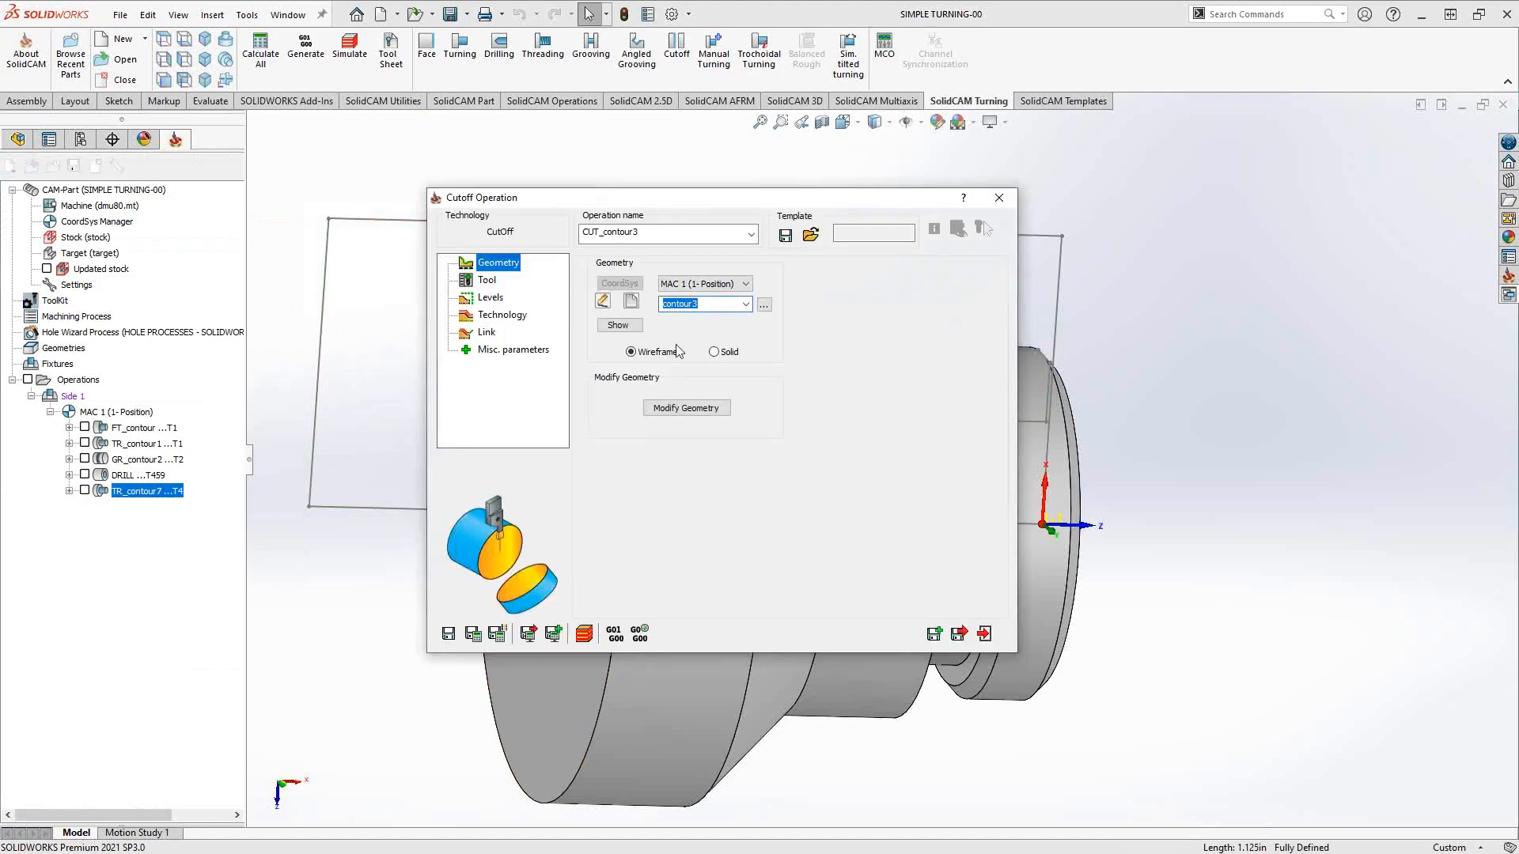
# Set the contour3 chain's start extension to 0 and end extension to .15.
pyautogui.click(686, 408)
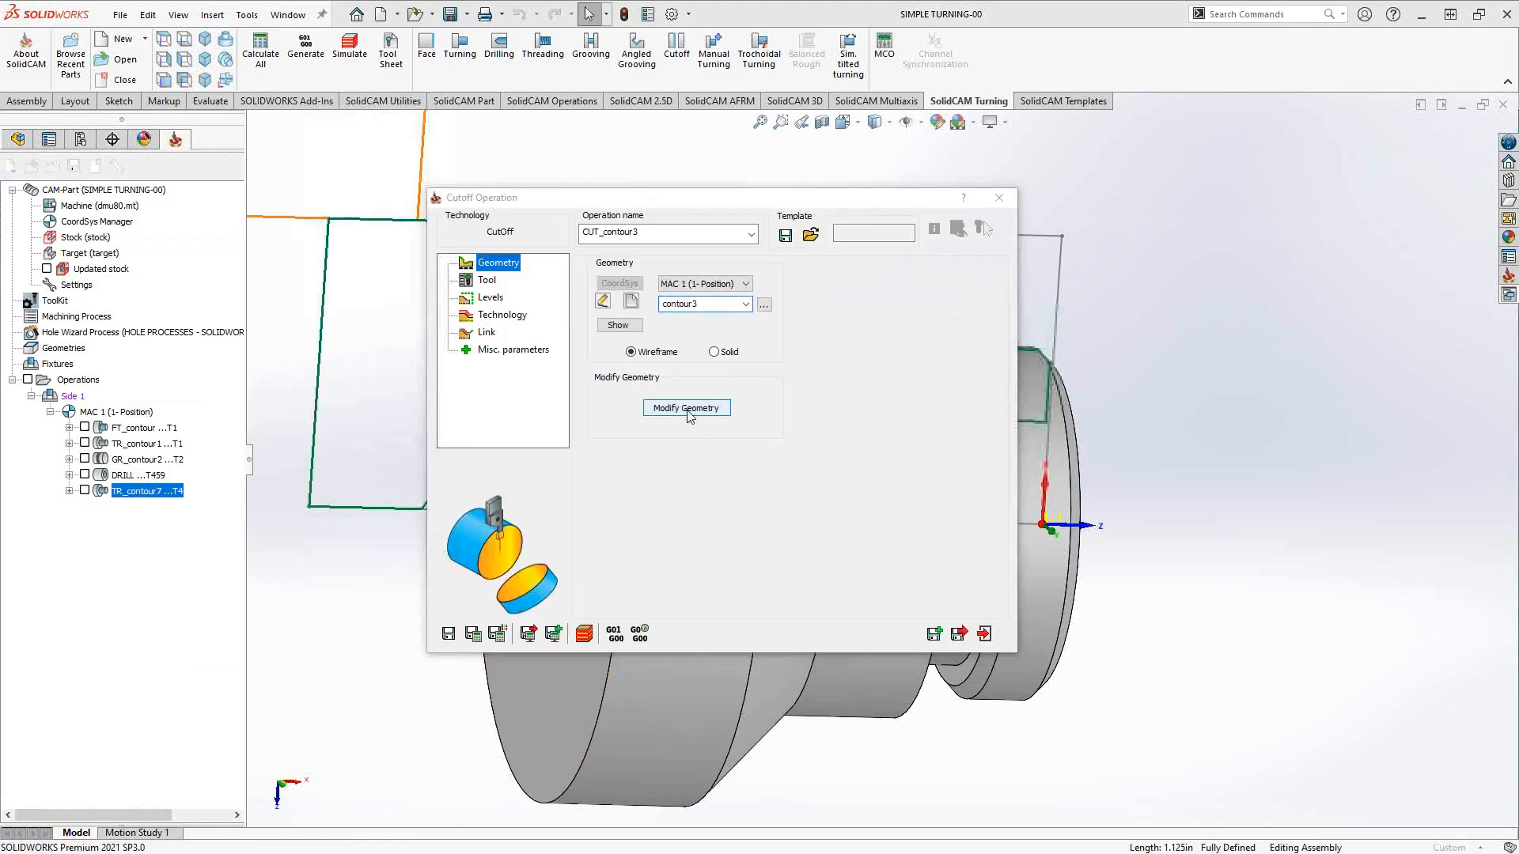
pyautogui.click(686, 408)
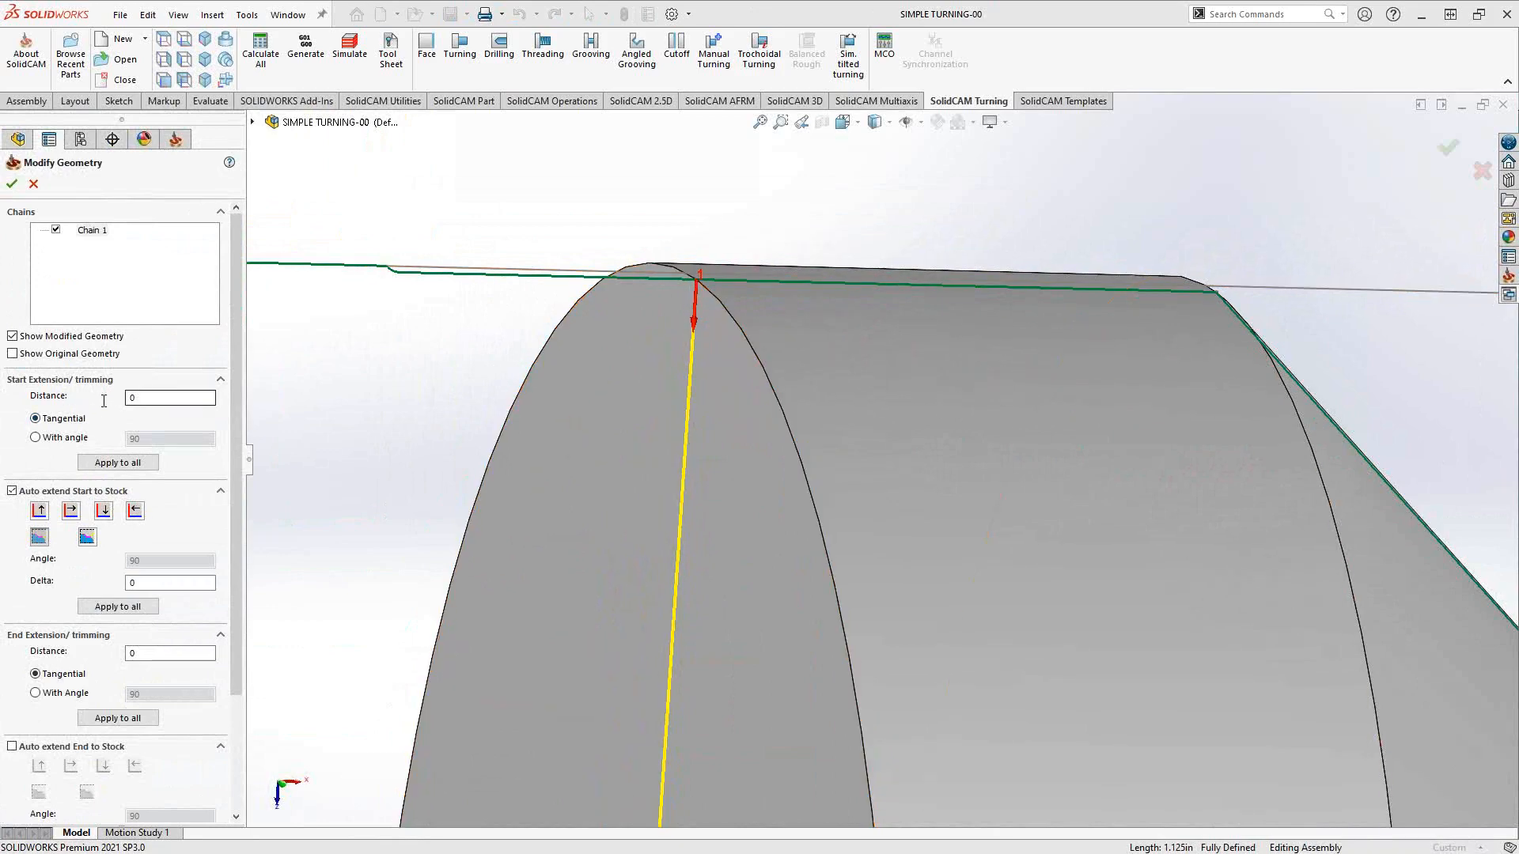
pyautogui.write('.1')
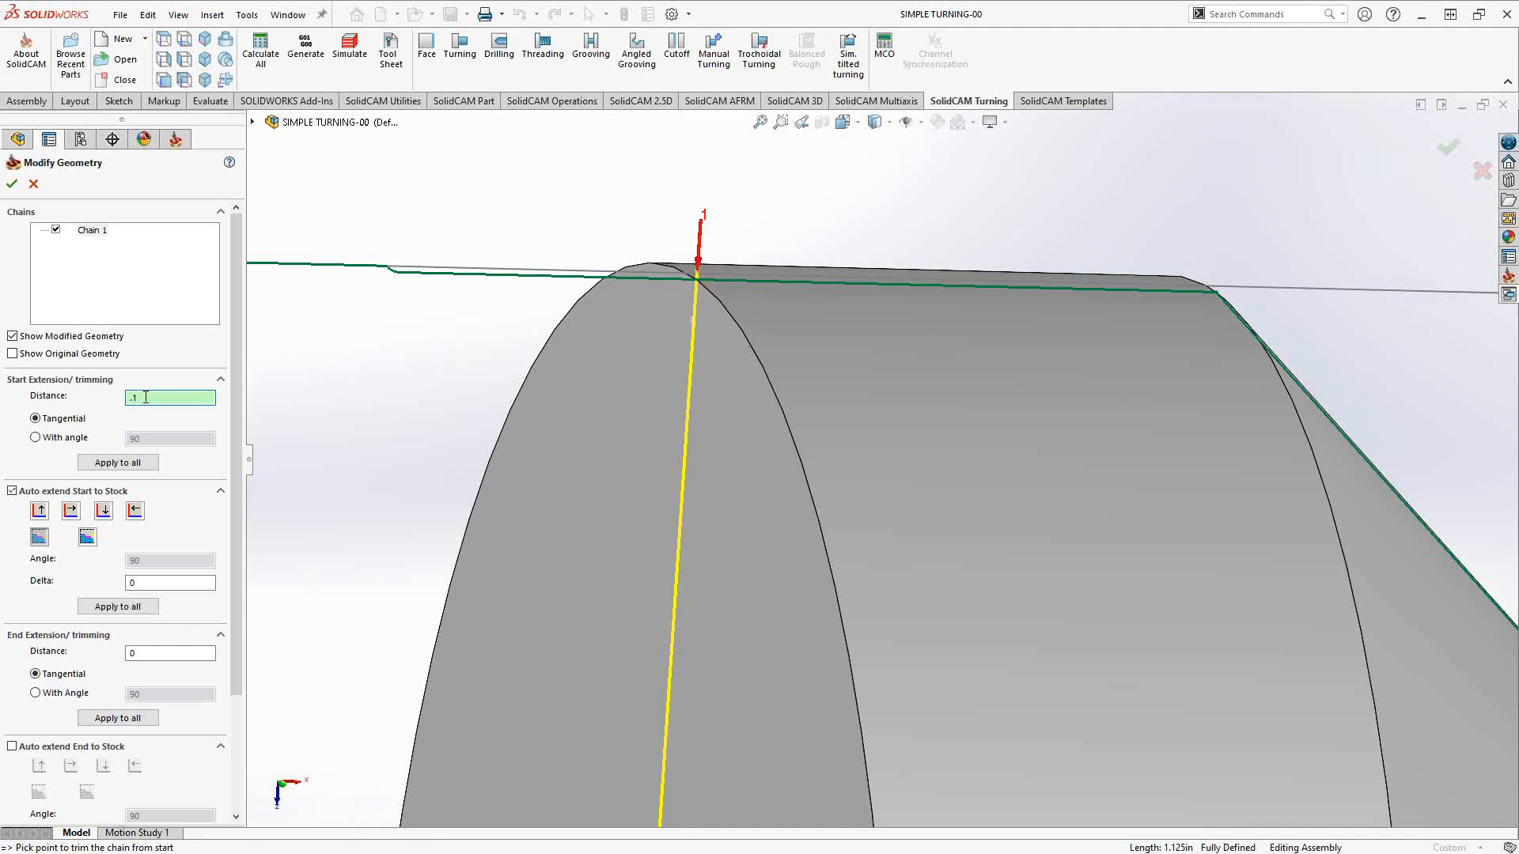
pyautogui.write('0')
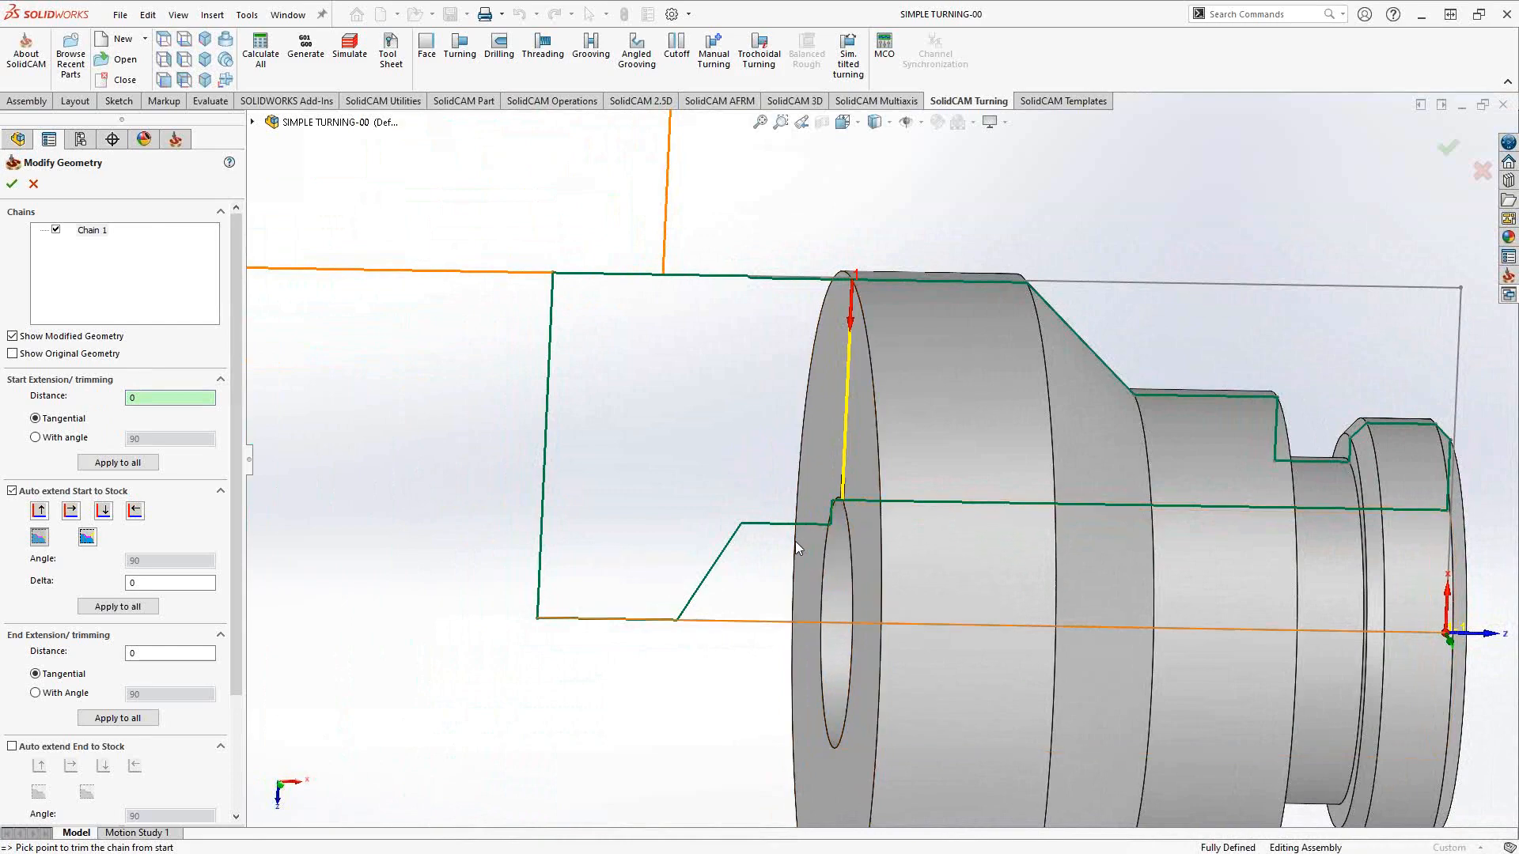
pyautogui.click(170, 654)
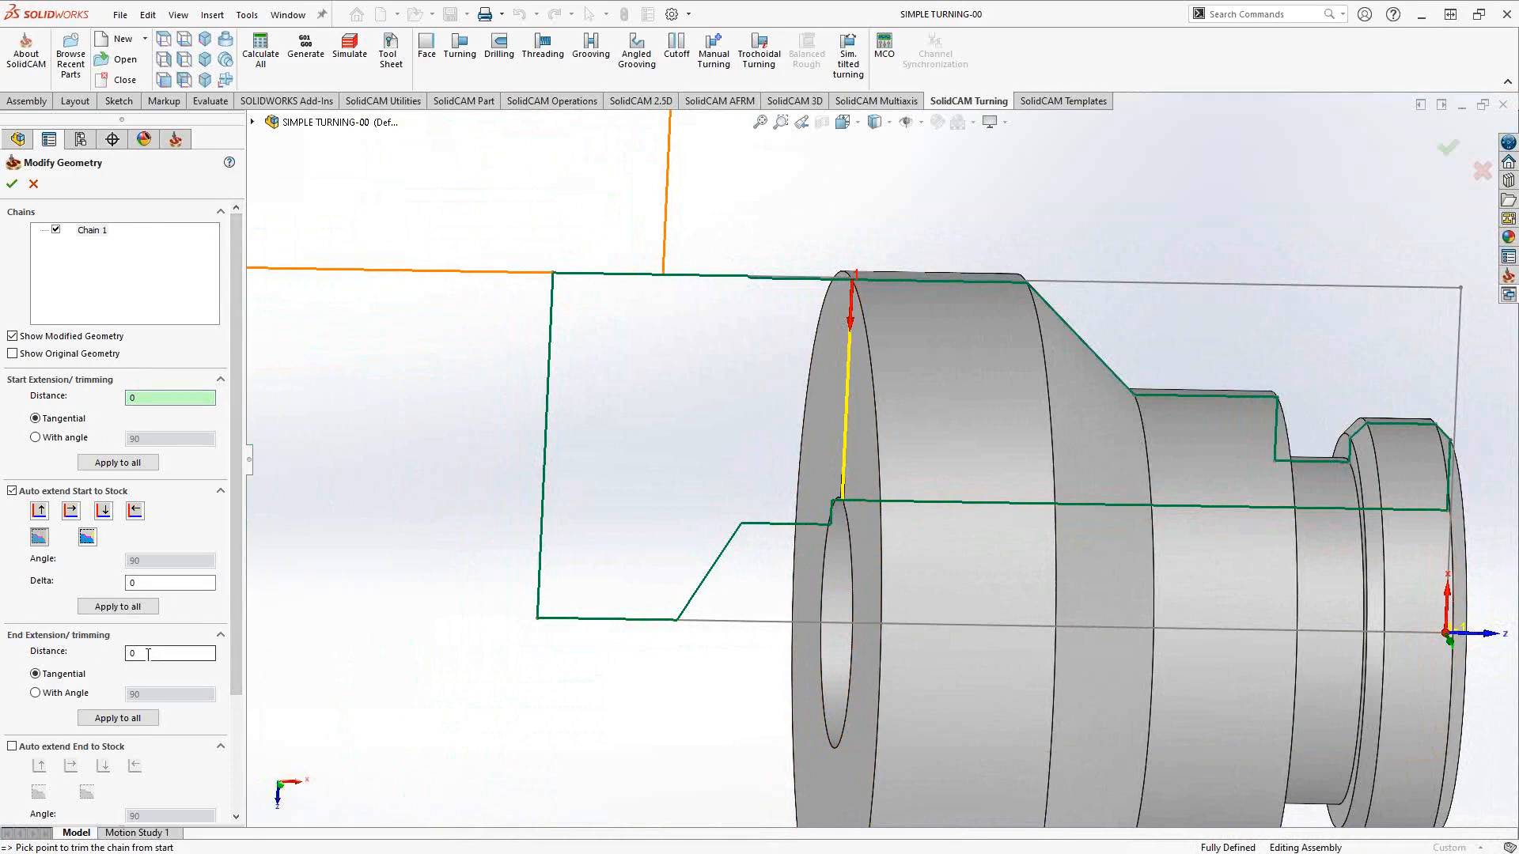
pyautogui.write('-.1')
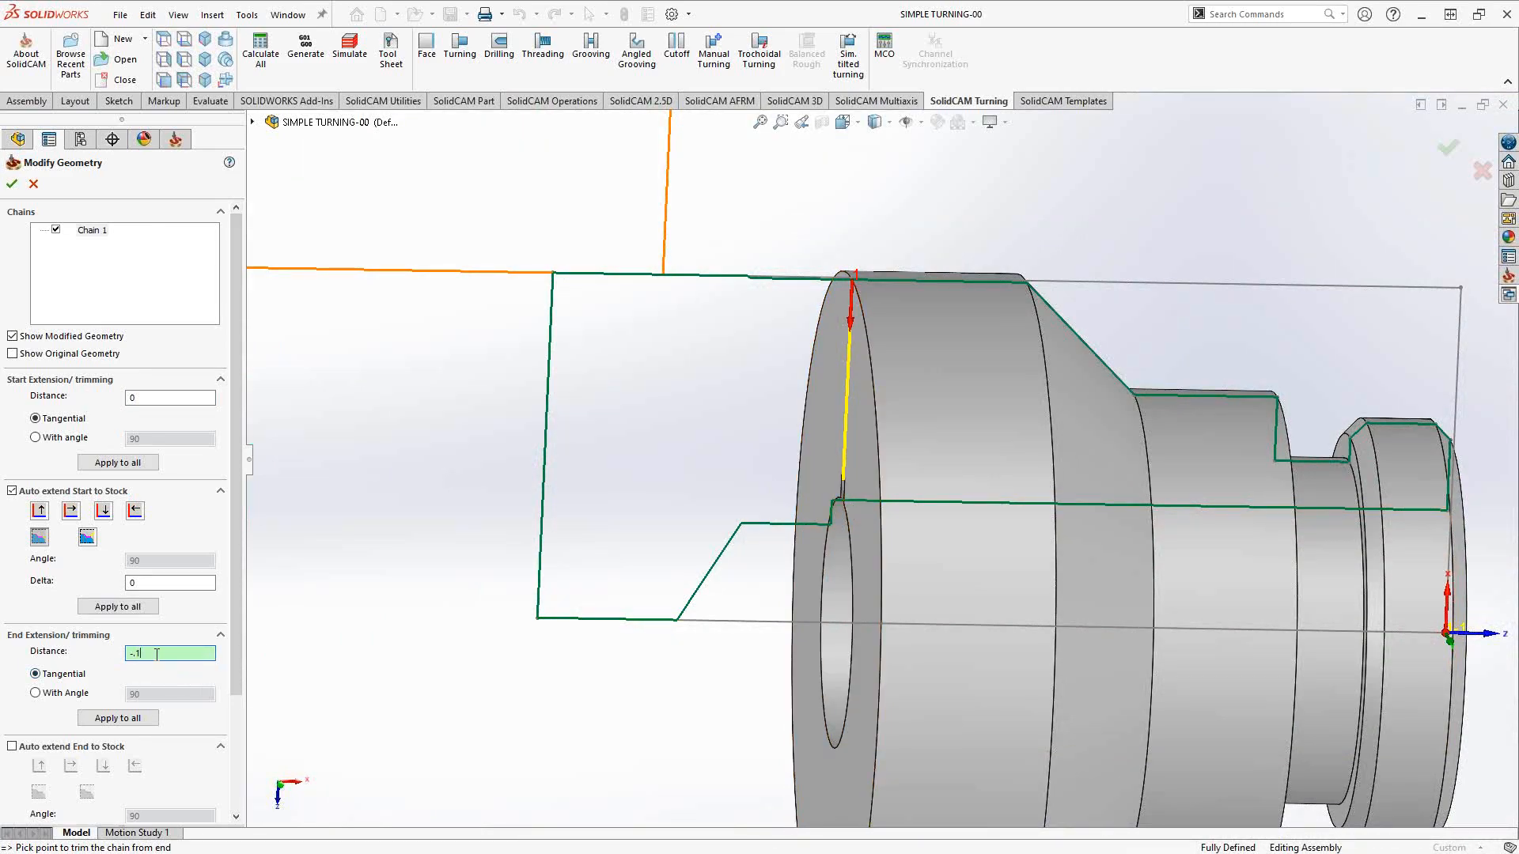
pyautogui.write('.1')
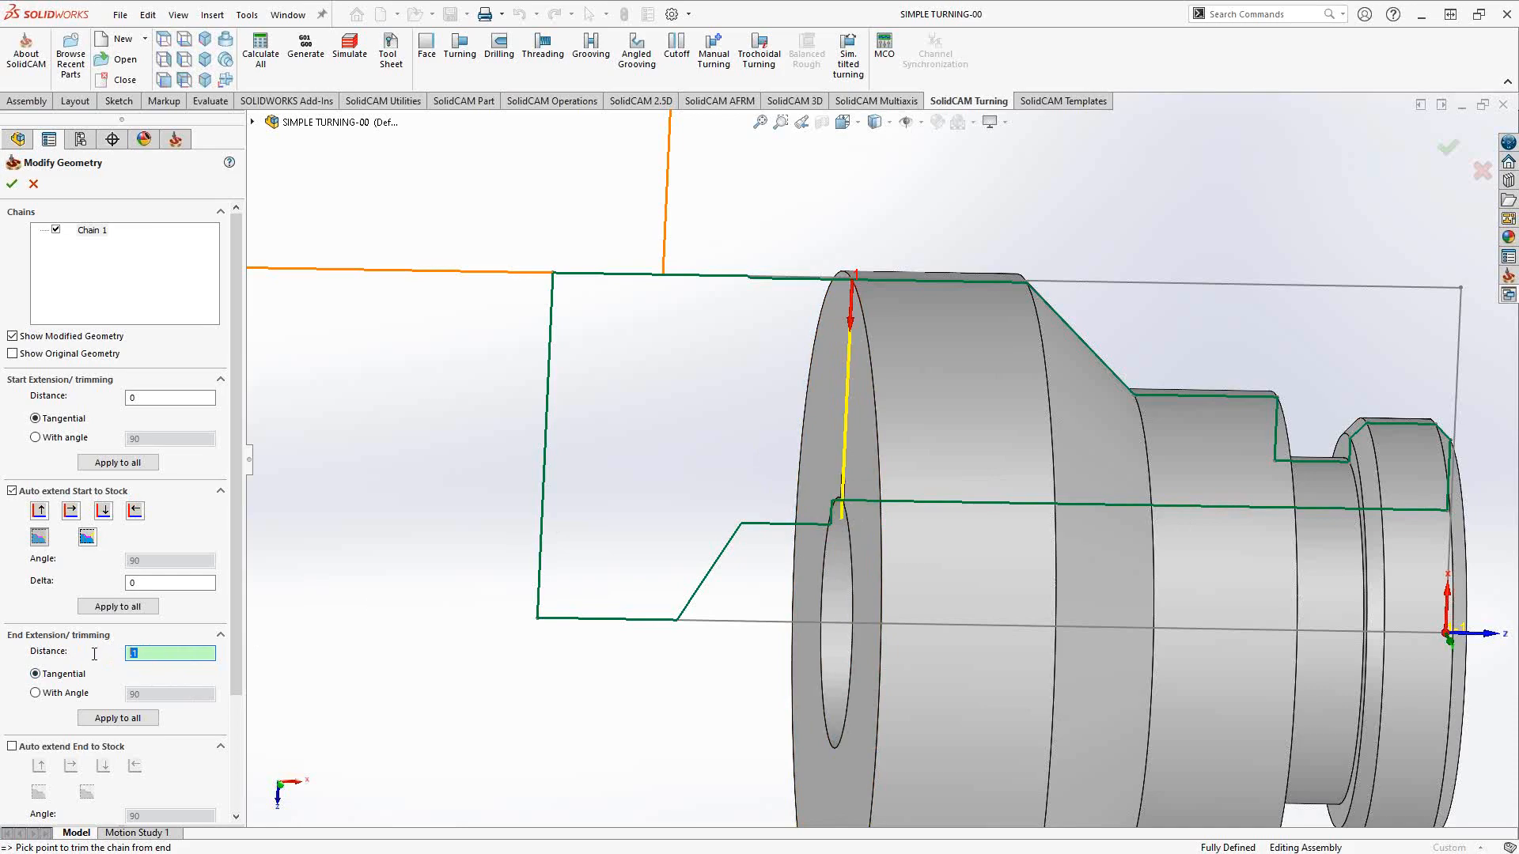
pyautogui.write('.15')
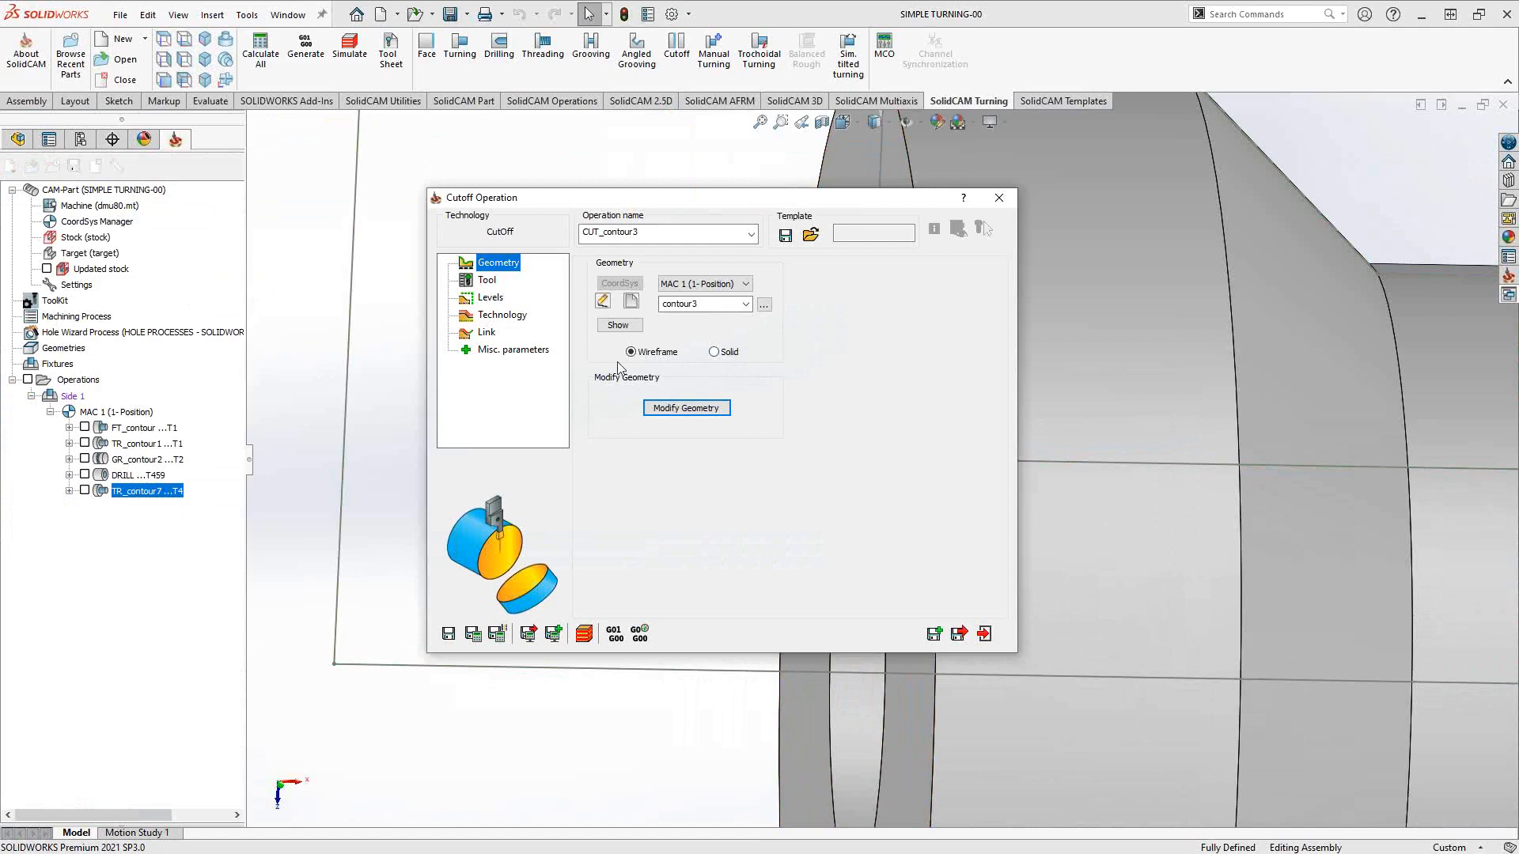
# Select a groove tool with 900 rpm and 0.004 inch/rev feed, then review Levels.
pyautogui.click(488, 280)
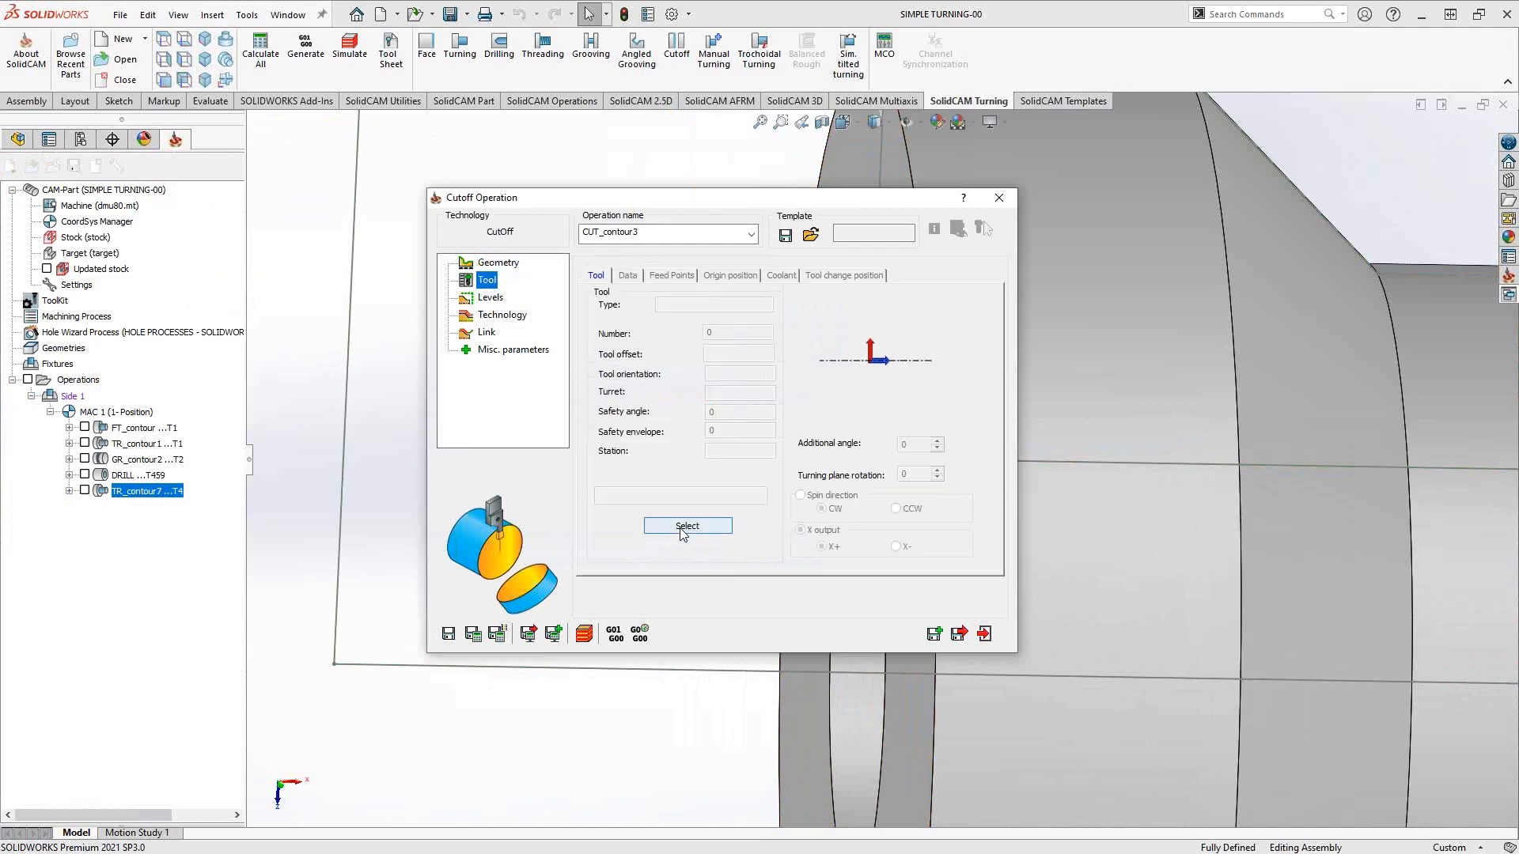
pyautogui.click(686, 526)
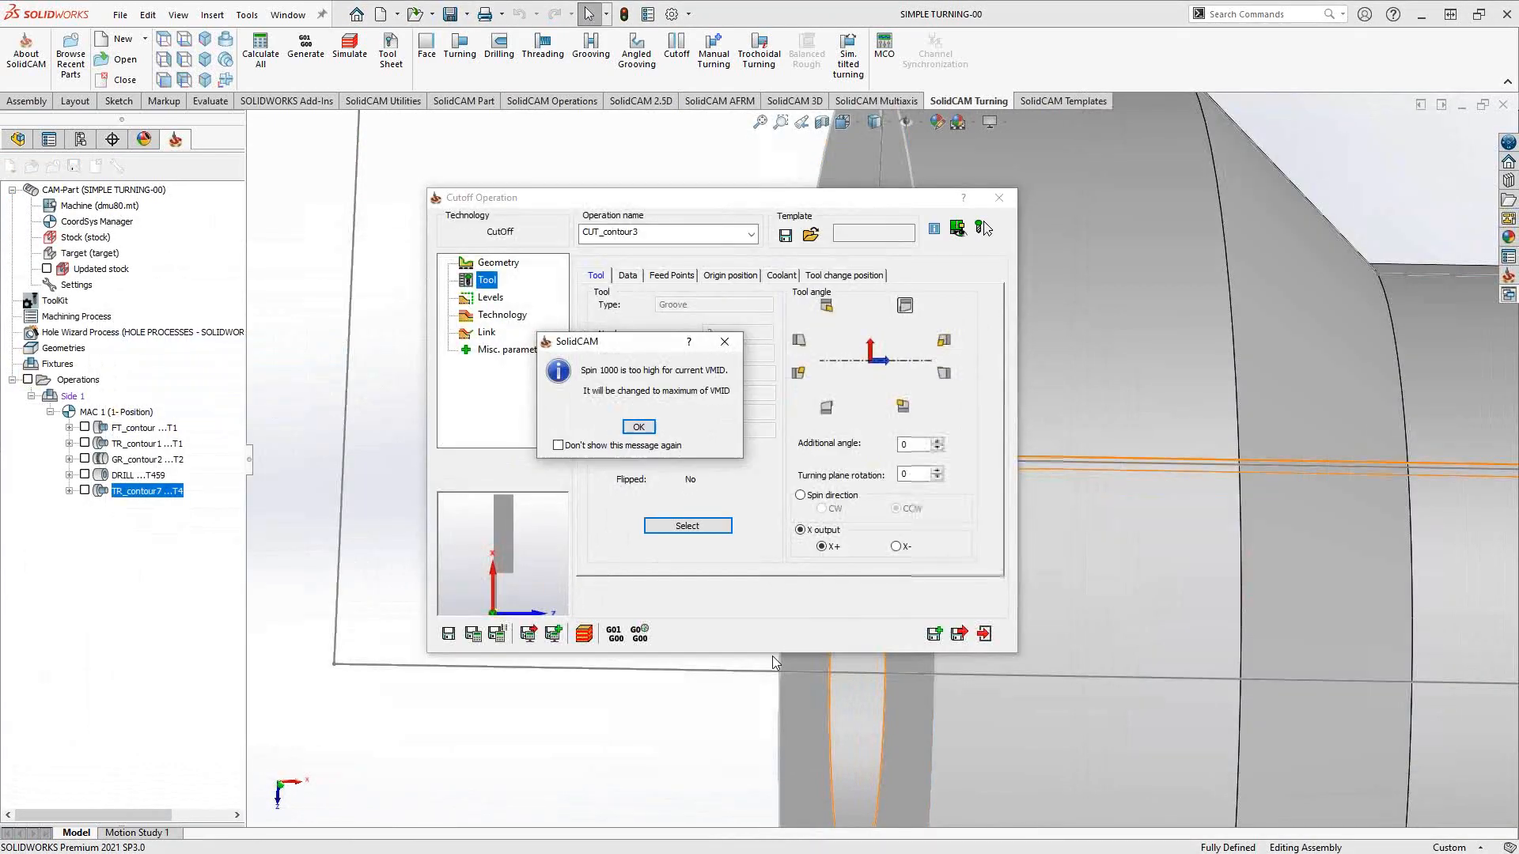
pyautogui.click(637, 427)
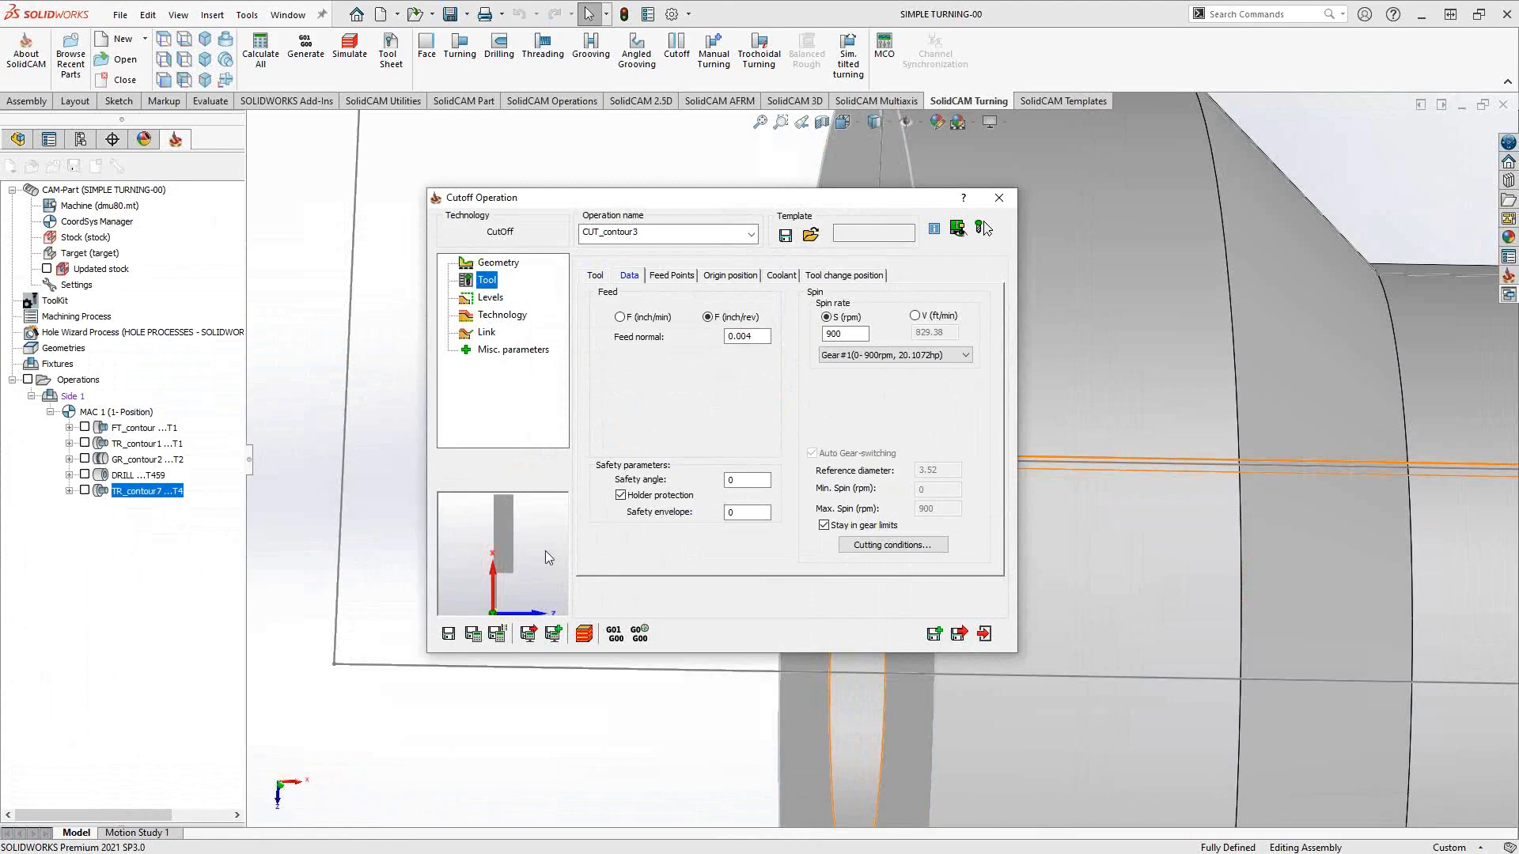
pyautogui.moveTo(497, 569)
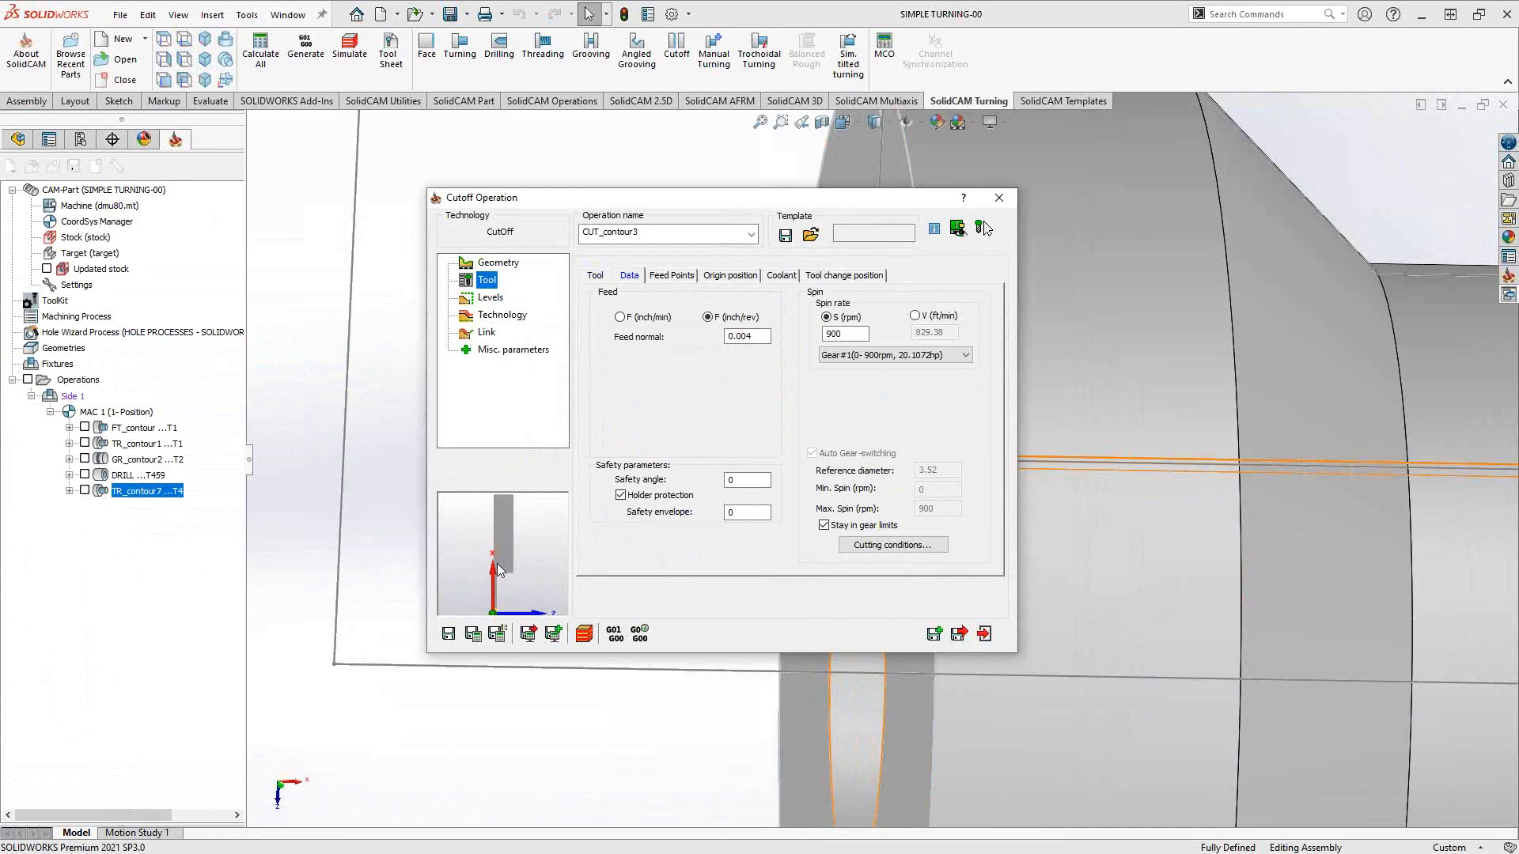
pyautogui.click(490, 297)
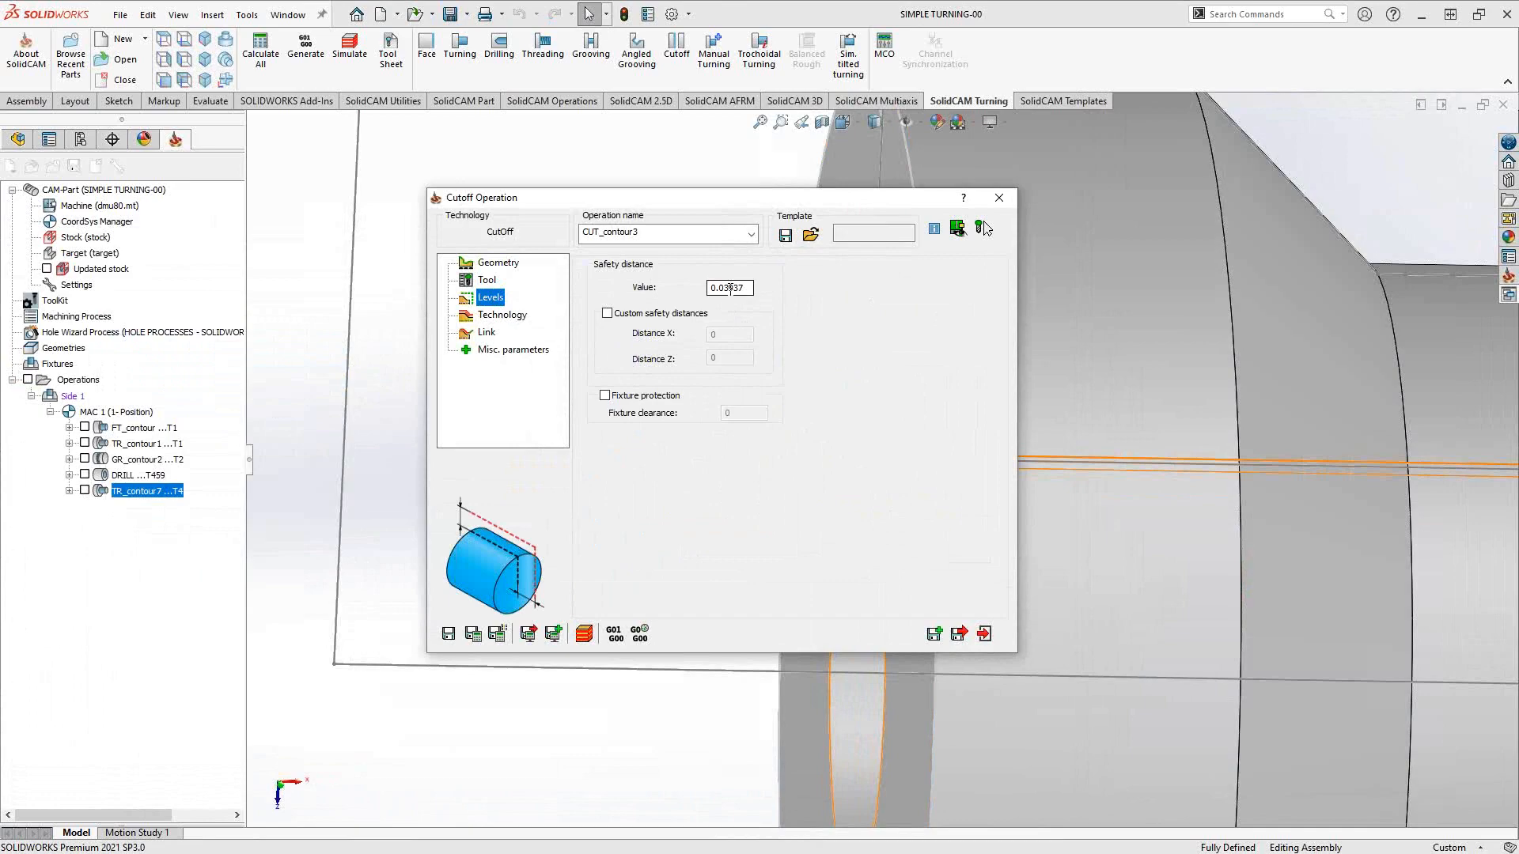
# Show cutoff technology: long external mode, left tool side, no corner, Z offset 0.
pyautogui.click(503, 315)
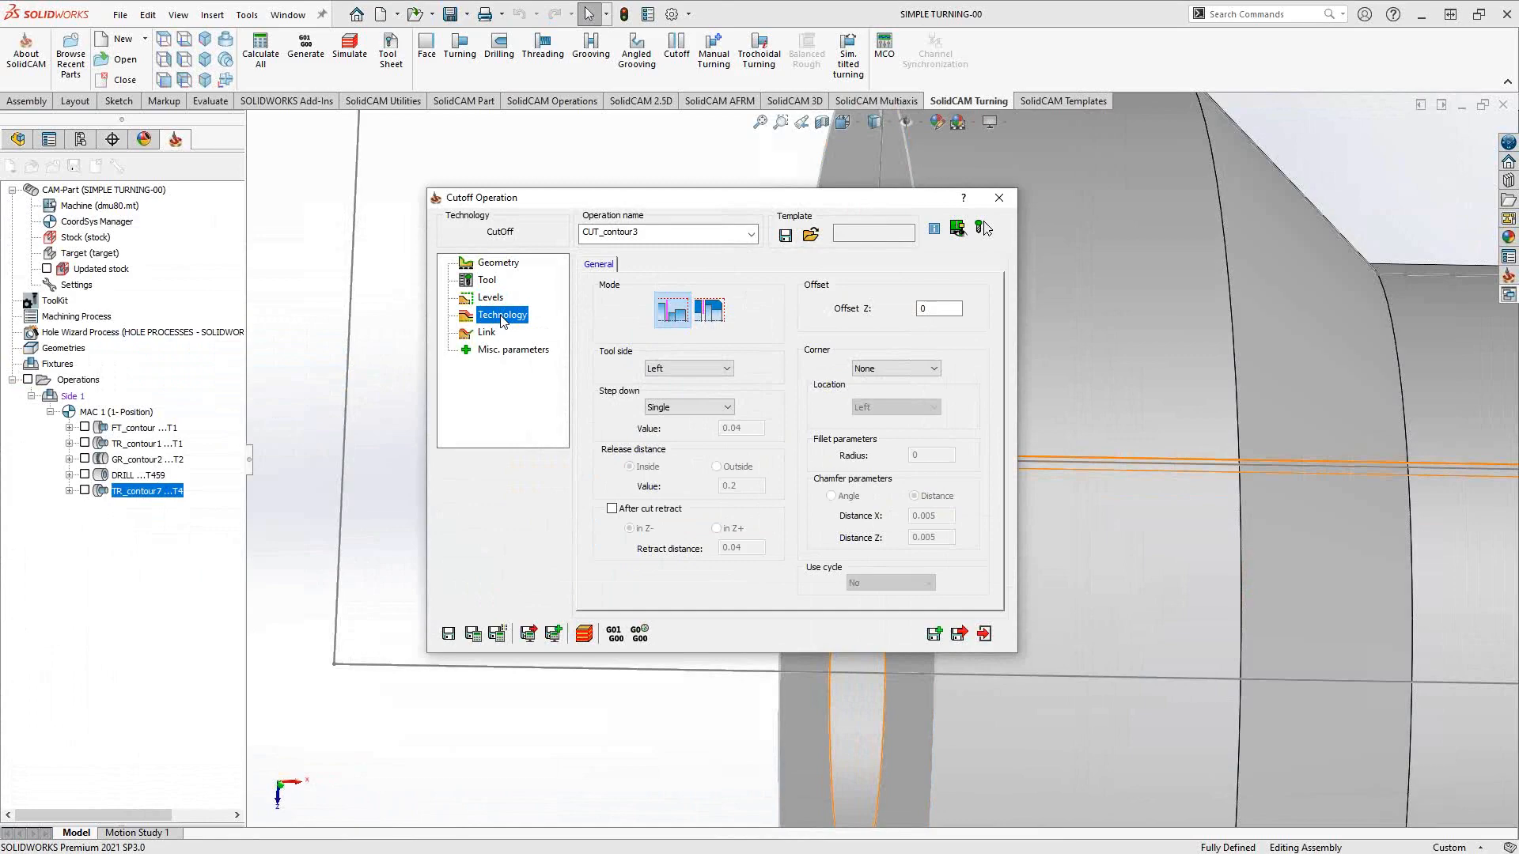
pyautogui.moveTo(670, 318)
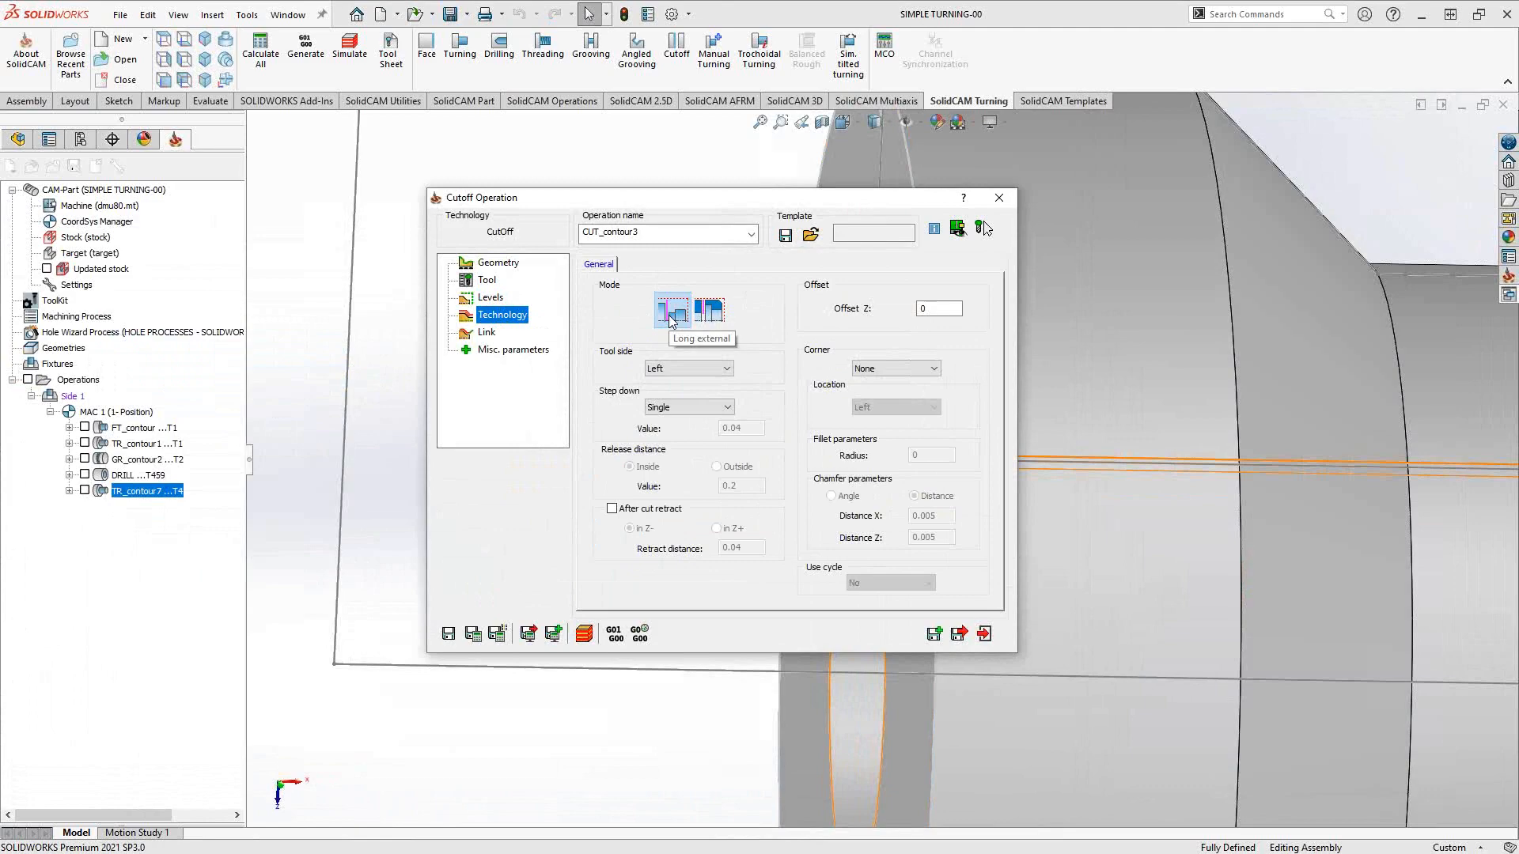
pyautogui.moveTo(709, 309)
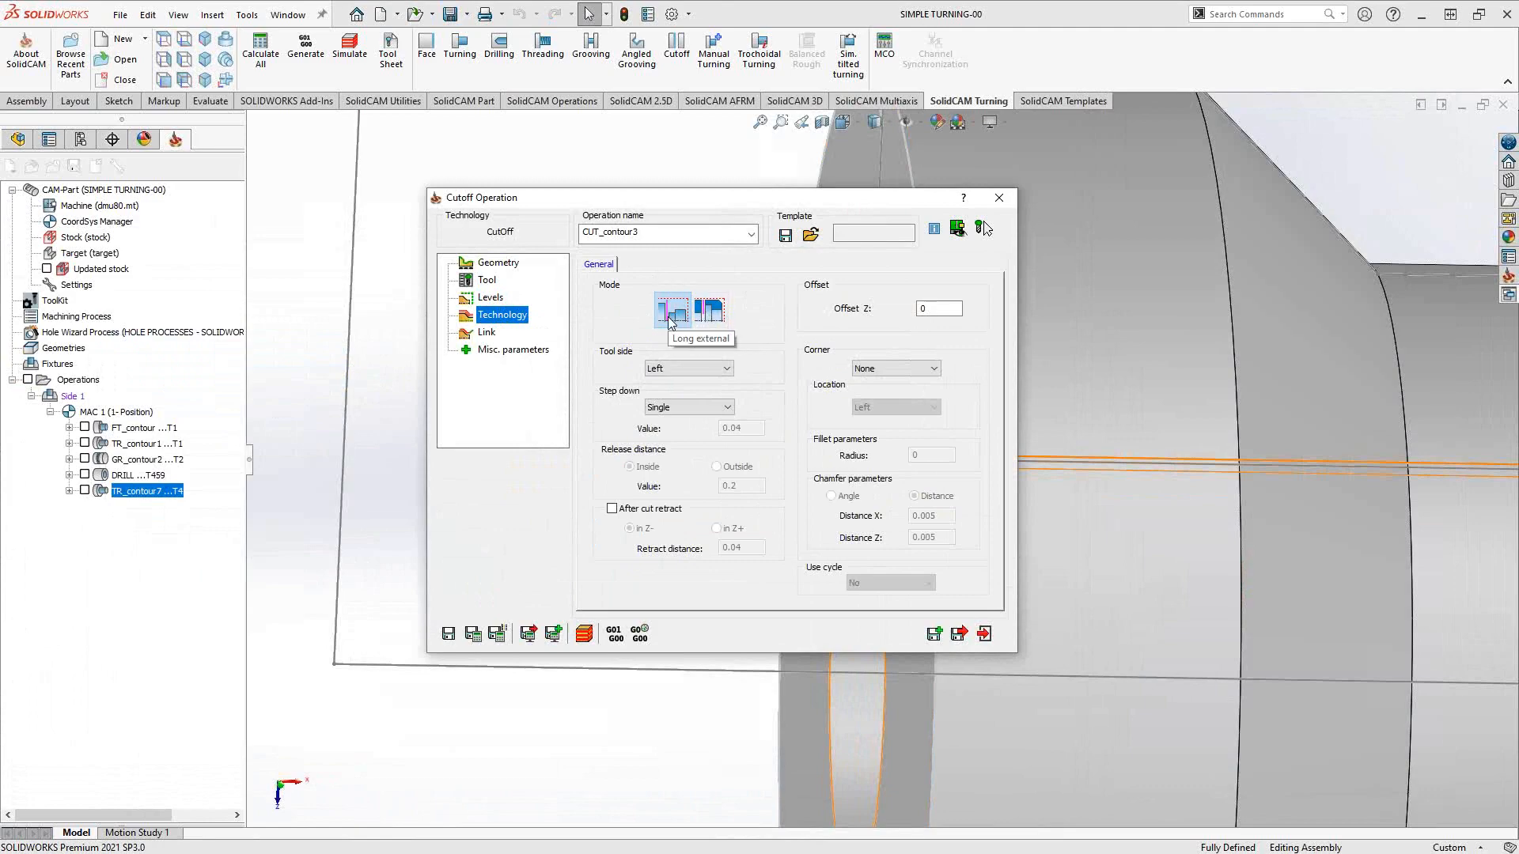
pyautogui.moveTo(654, 308)
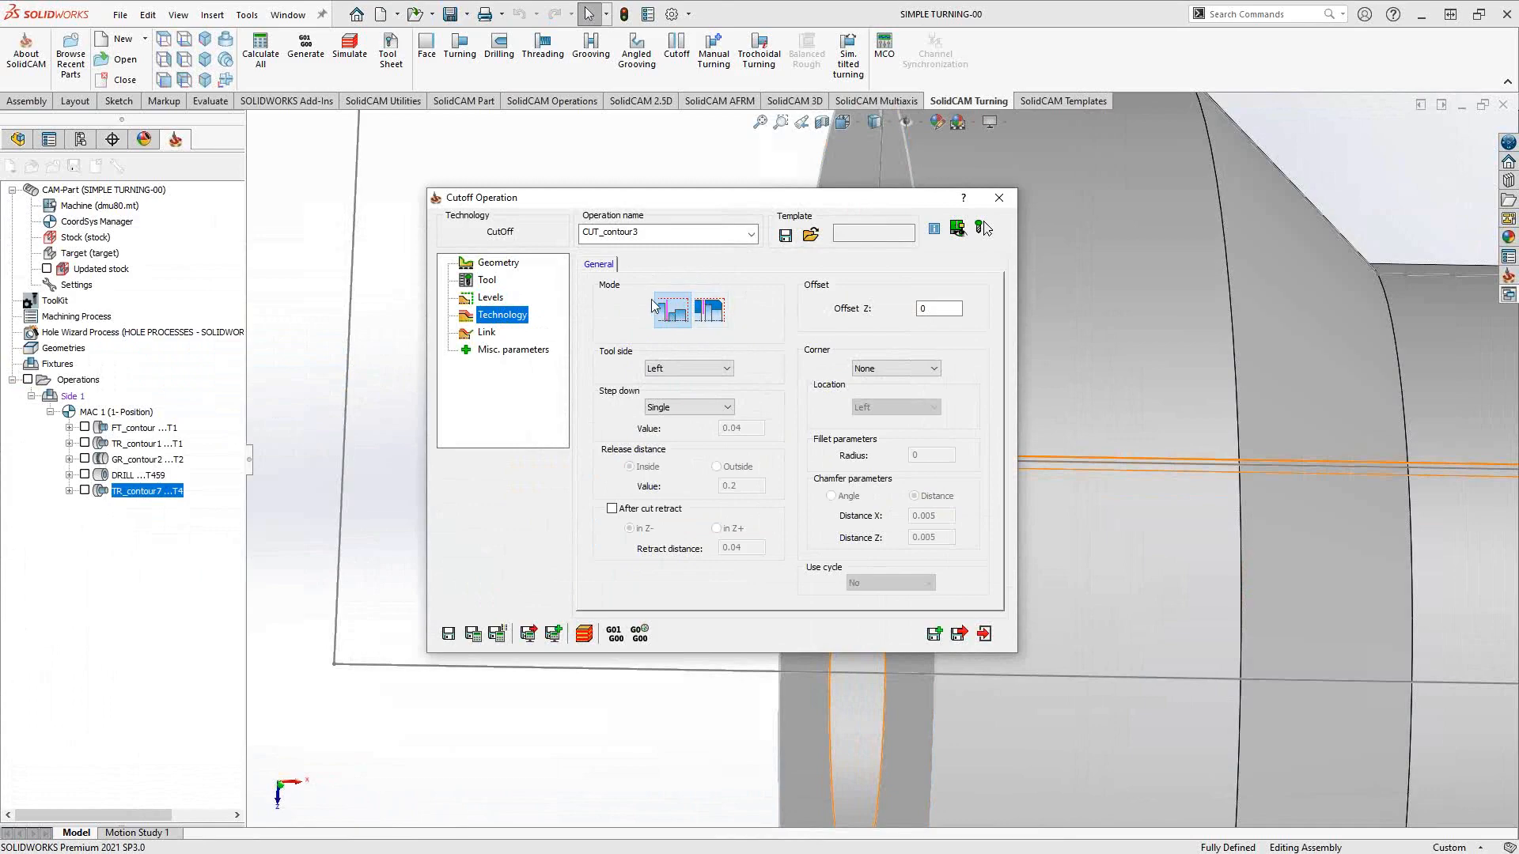
pyautogui.moveTo(630, 312)
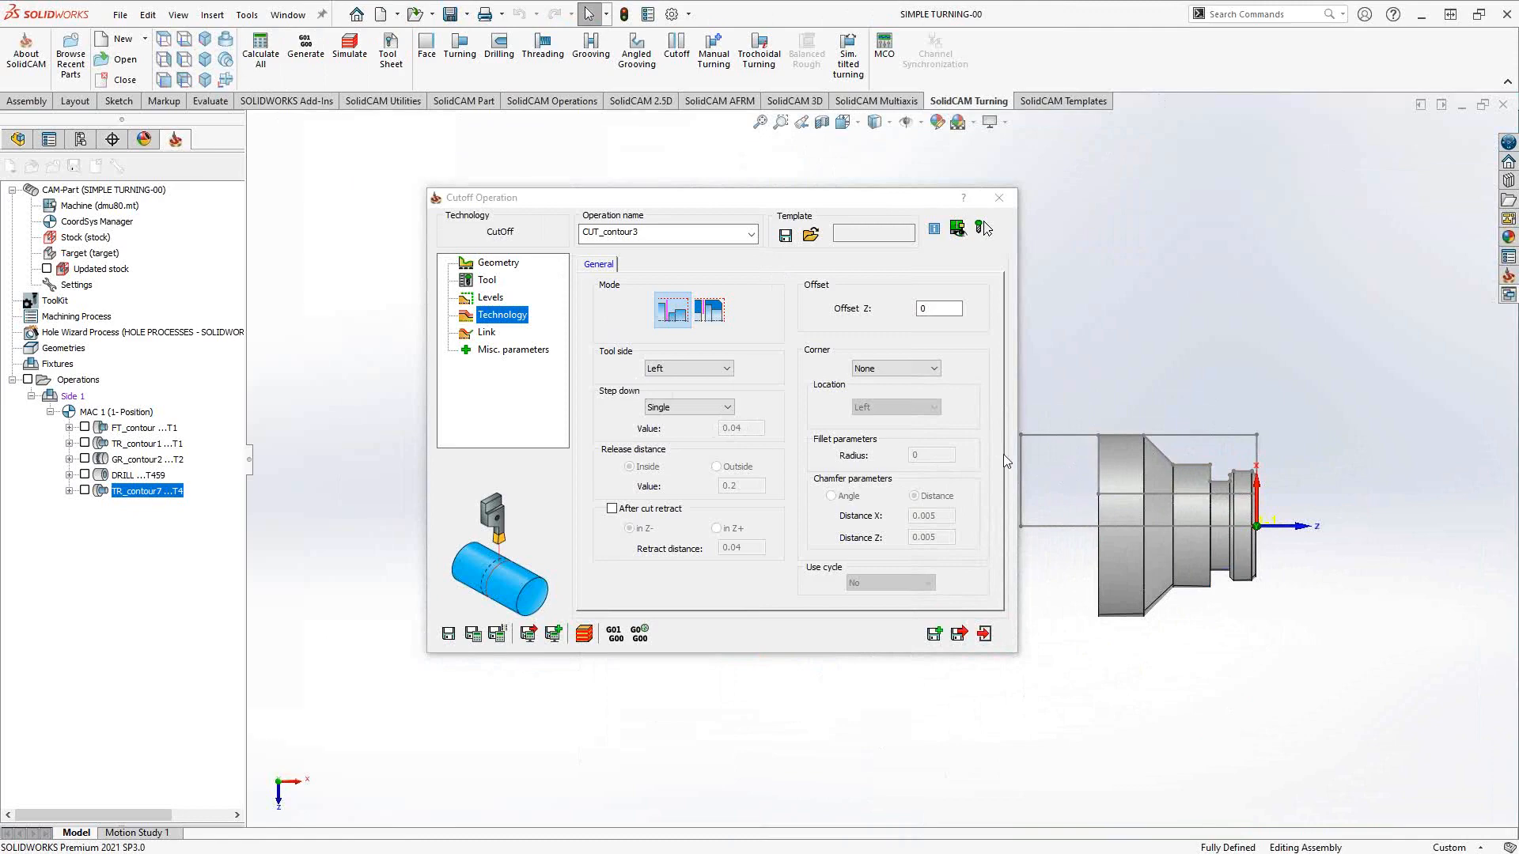
# Review the Middle and Right tool side choices, keeping the tool side Left.
pyautogui.click(727, 368)
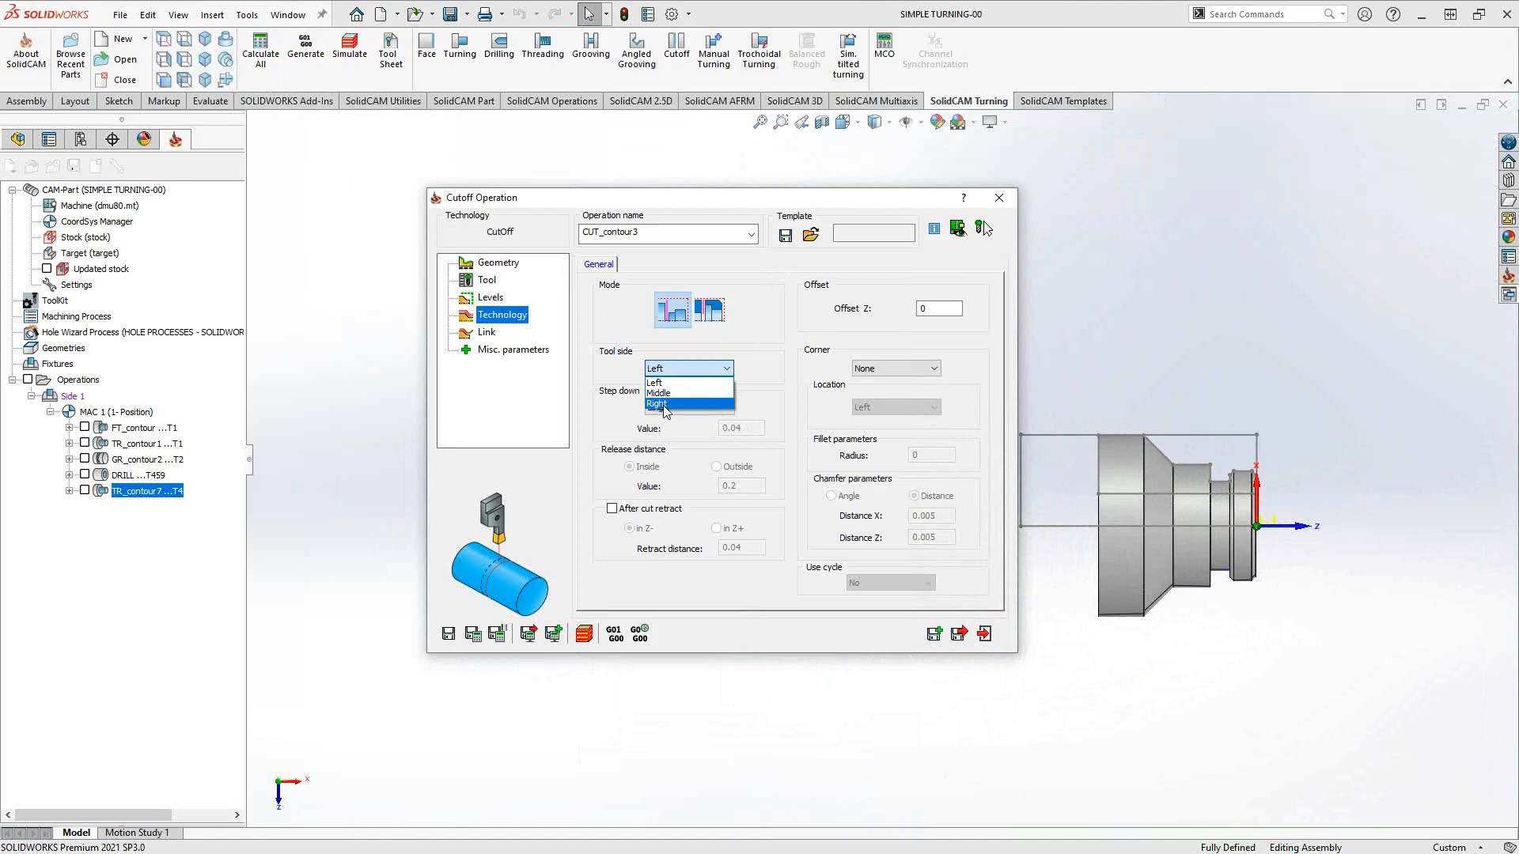
pyautogui.moveTo(662, 393)
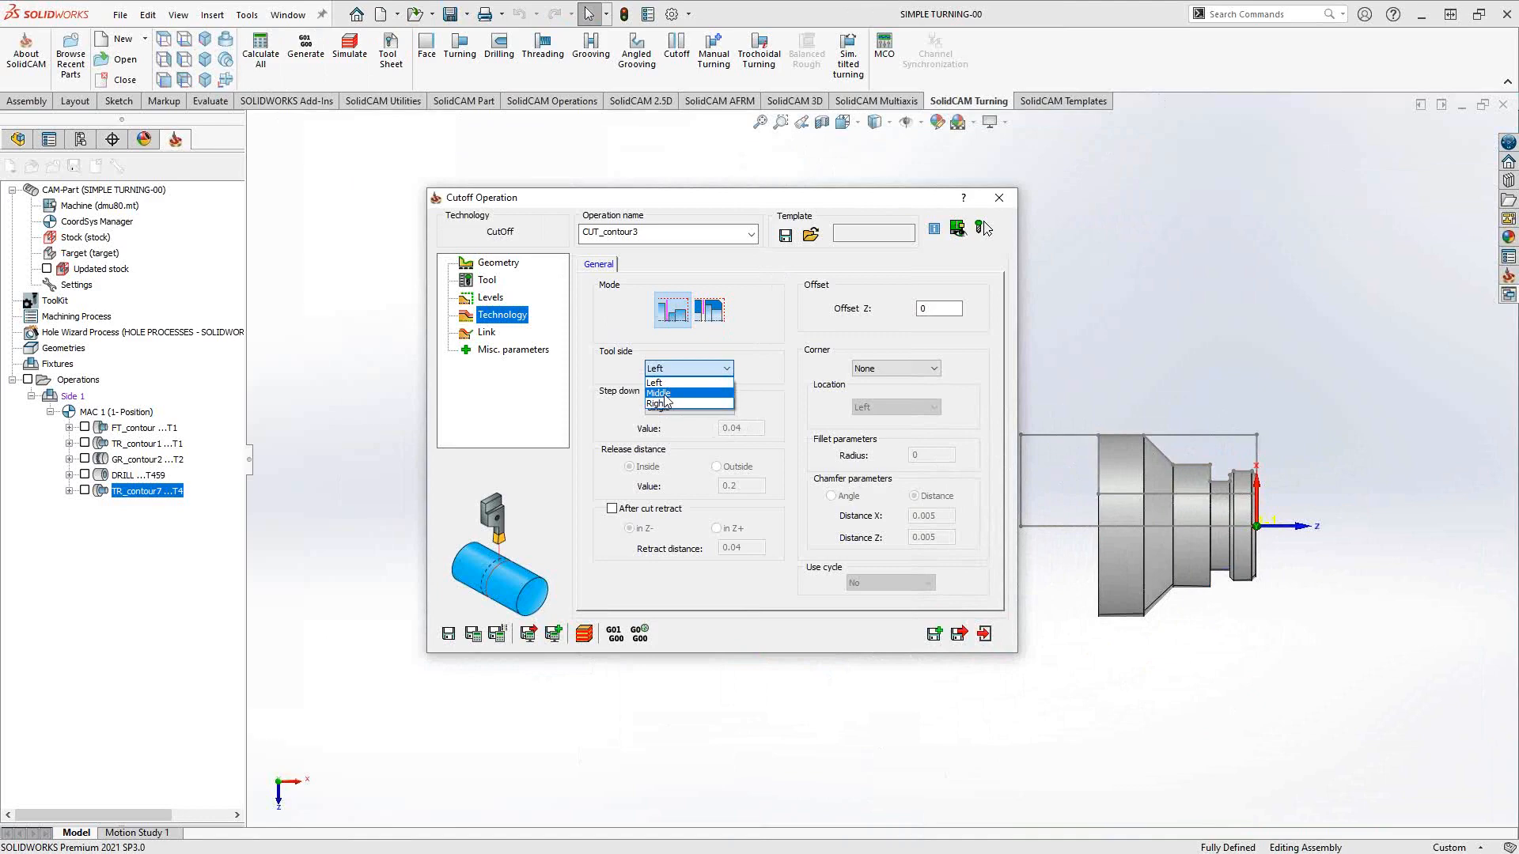
pyautogui.click(655, 382)
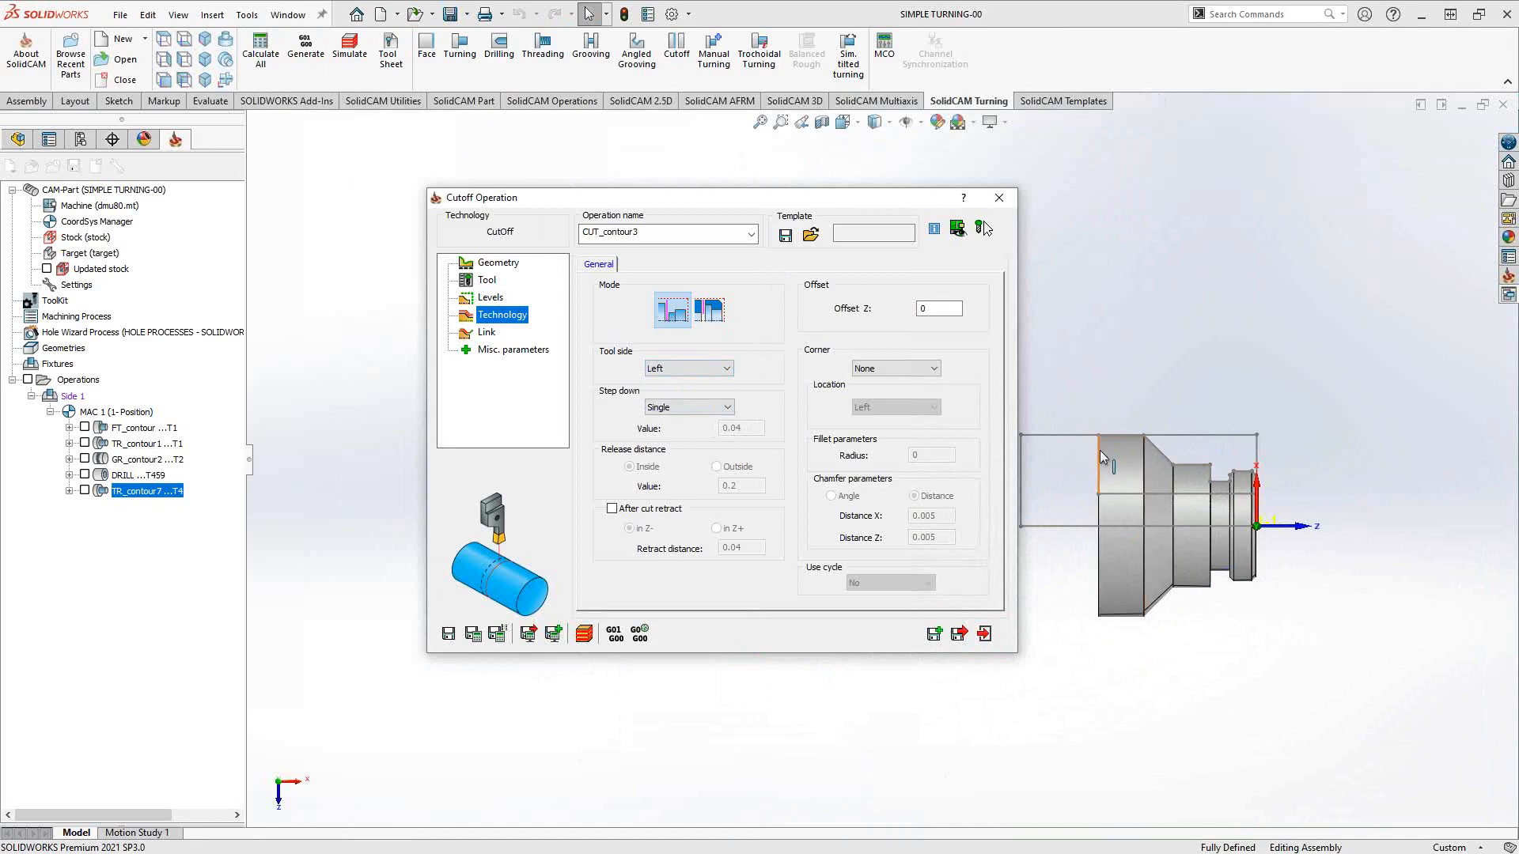
pyautogui.moveTo(1079, 479)
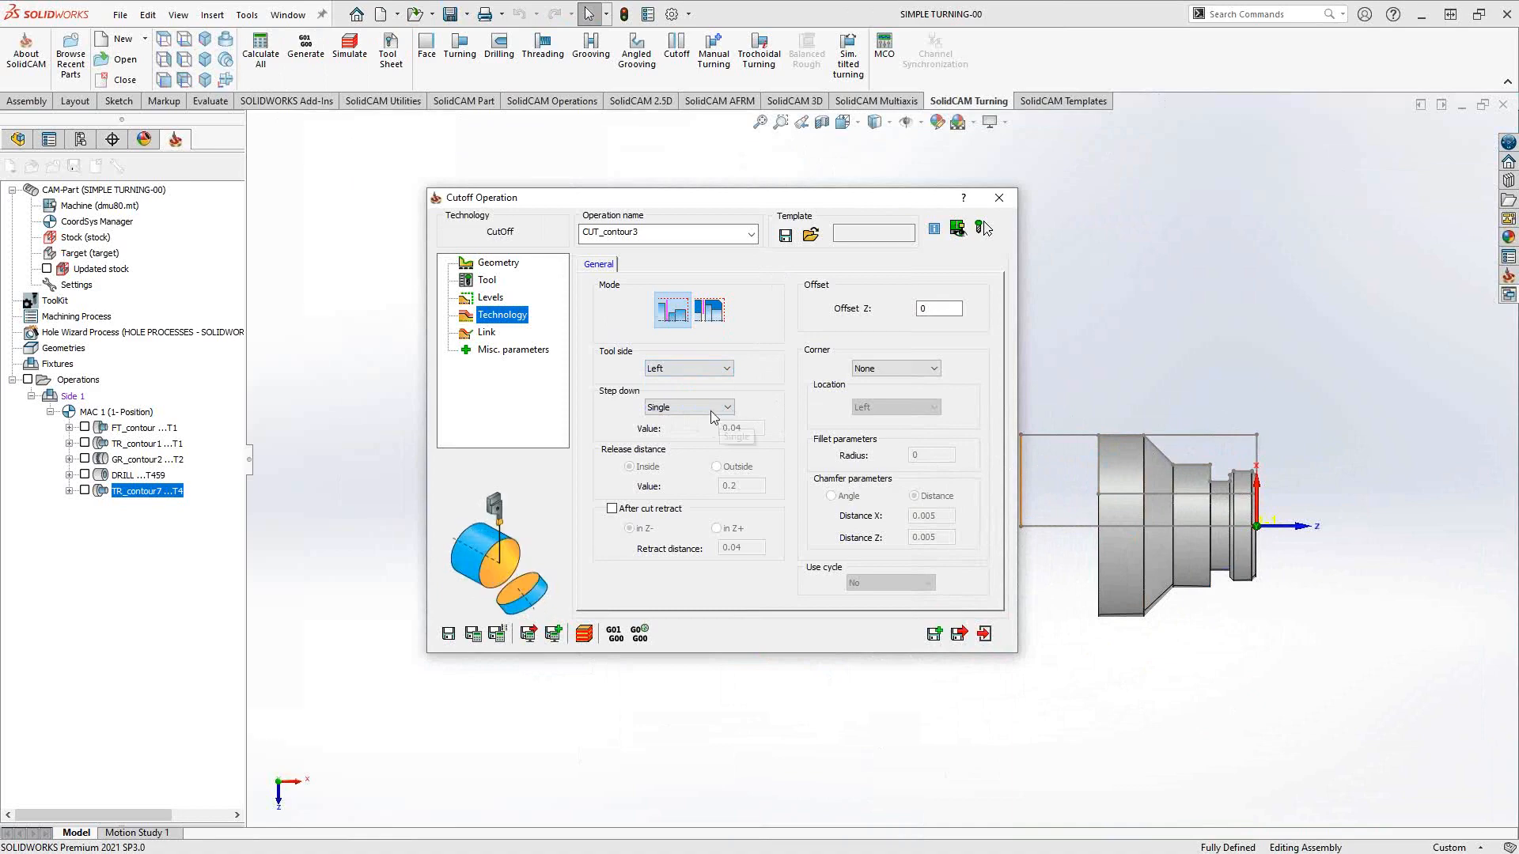
pyautogui.moveTo(712, 419)
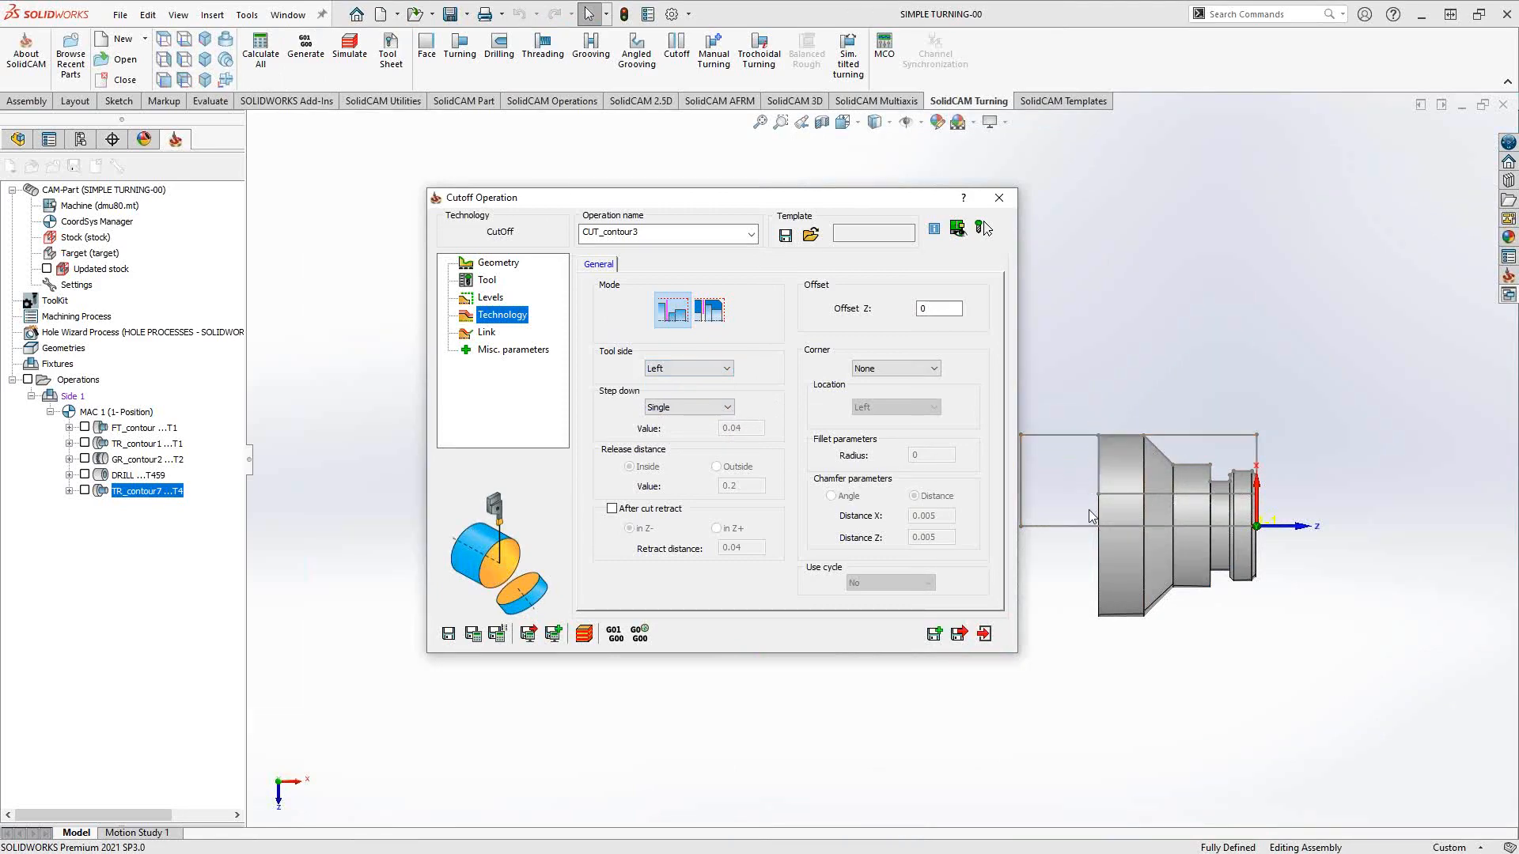
pyautogui.click(725, 407)
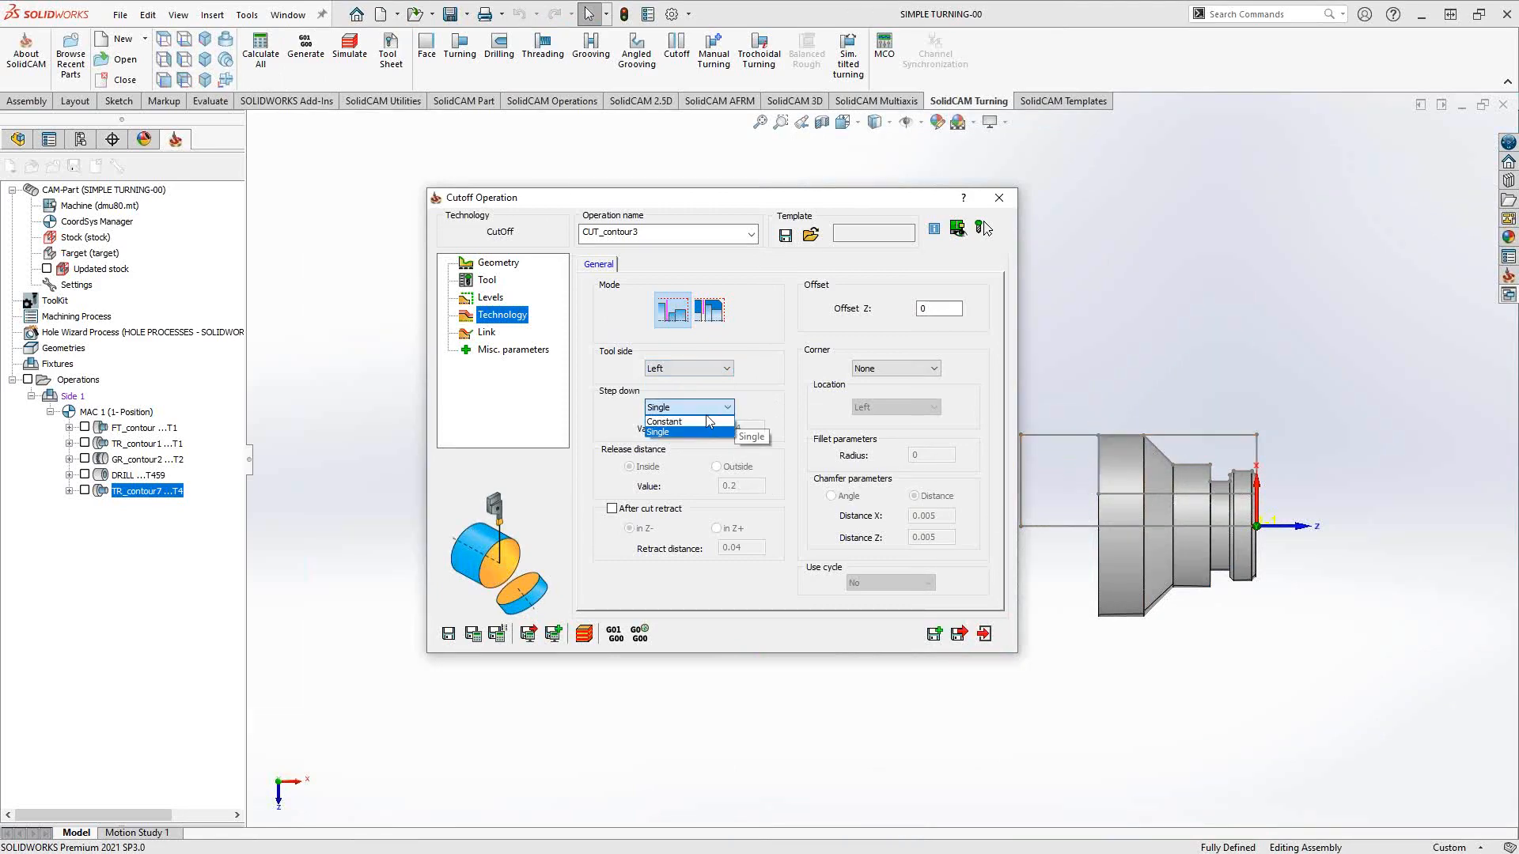
pyautogui.click(663, 420)
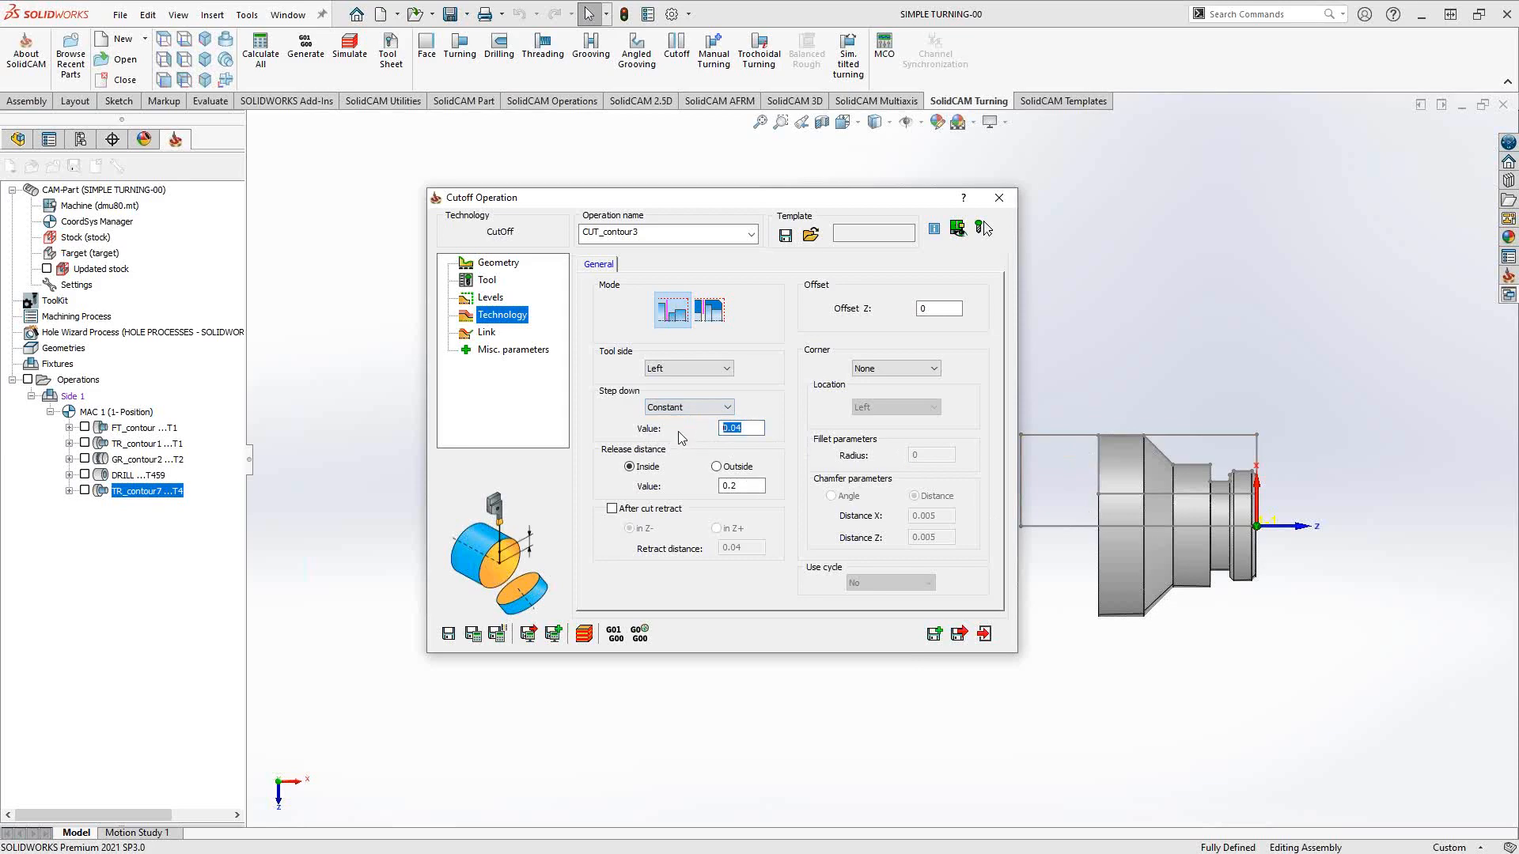
pyautogui.click(687, 406)
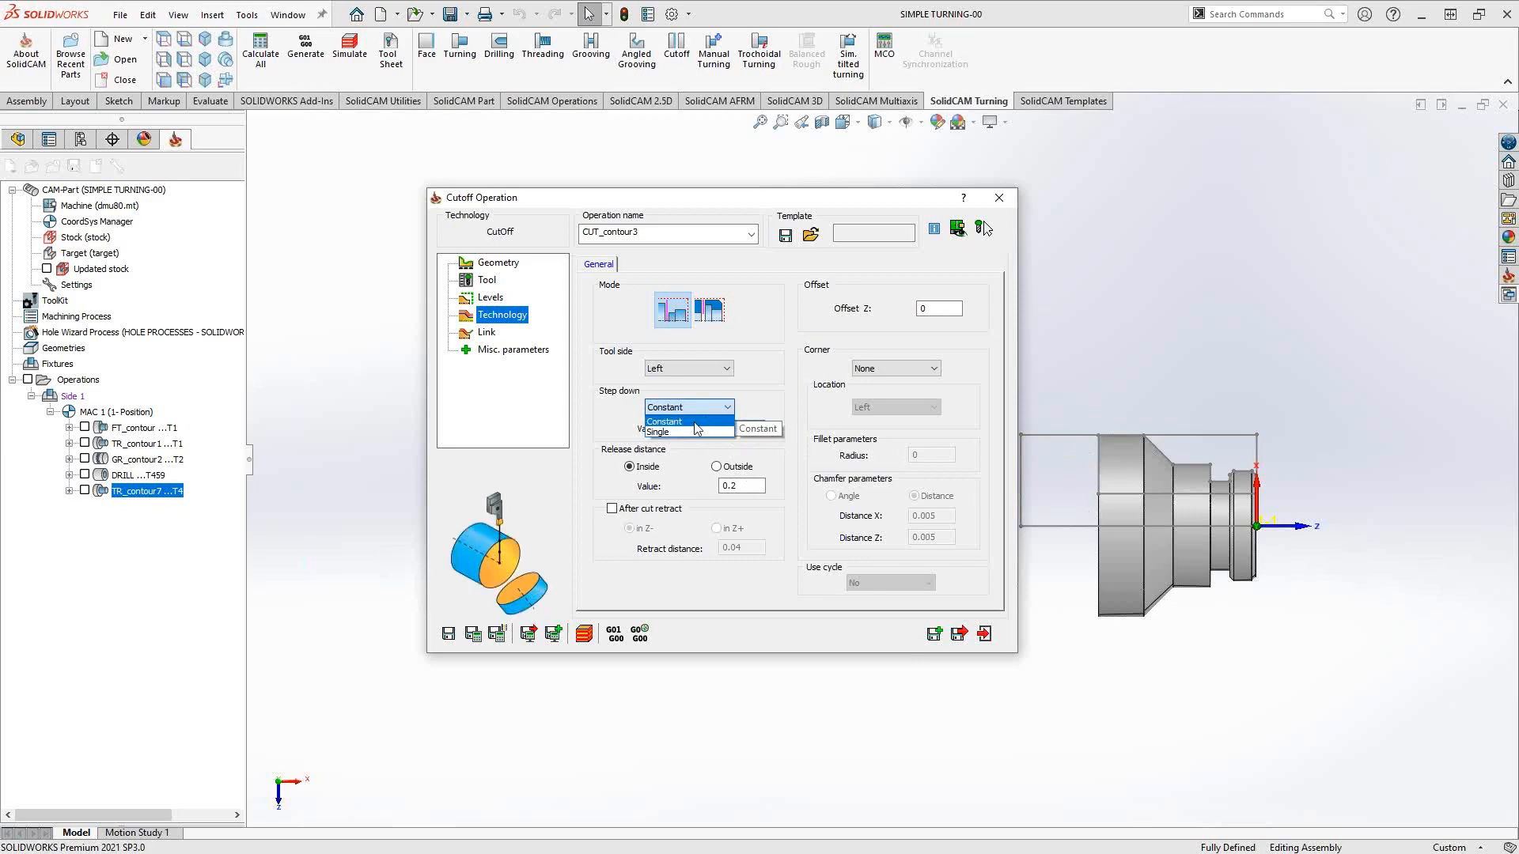
pyautogui.click(665, 420)
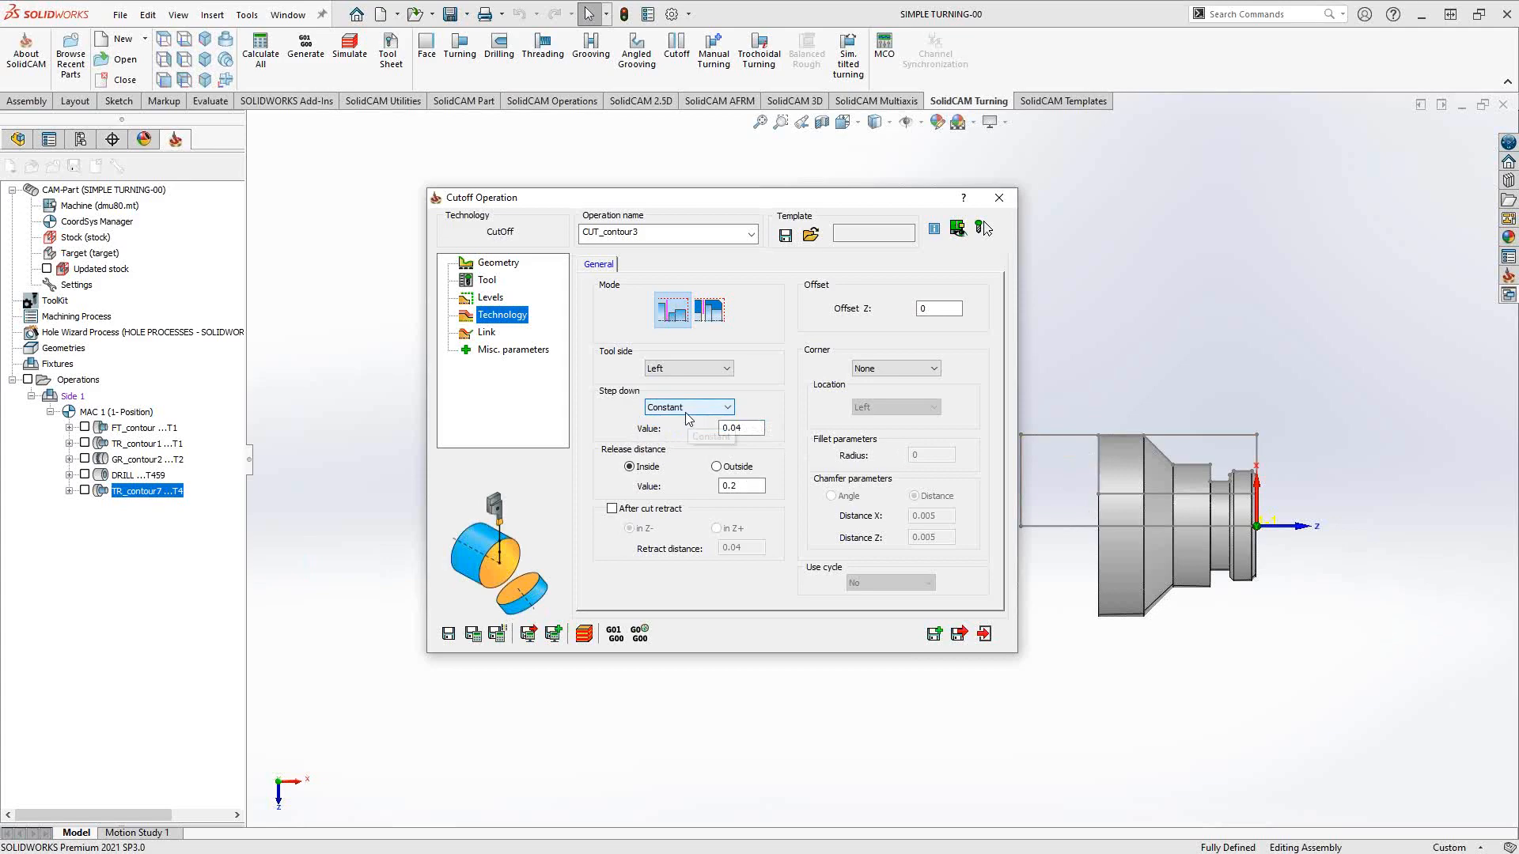
pyautogui.click(740, 485)
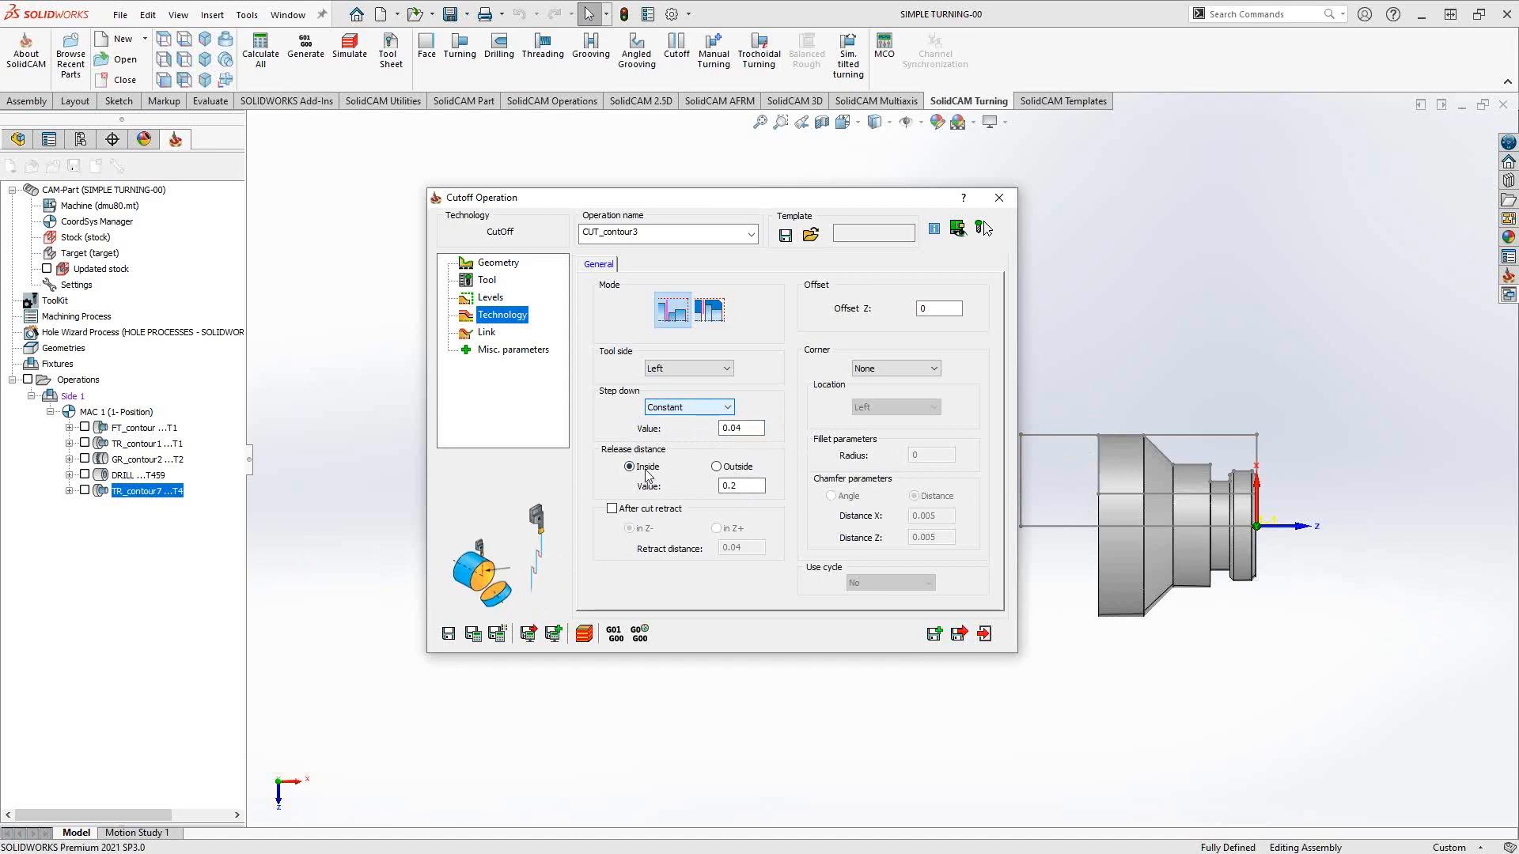
pyautogui.click(739, 485)
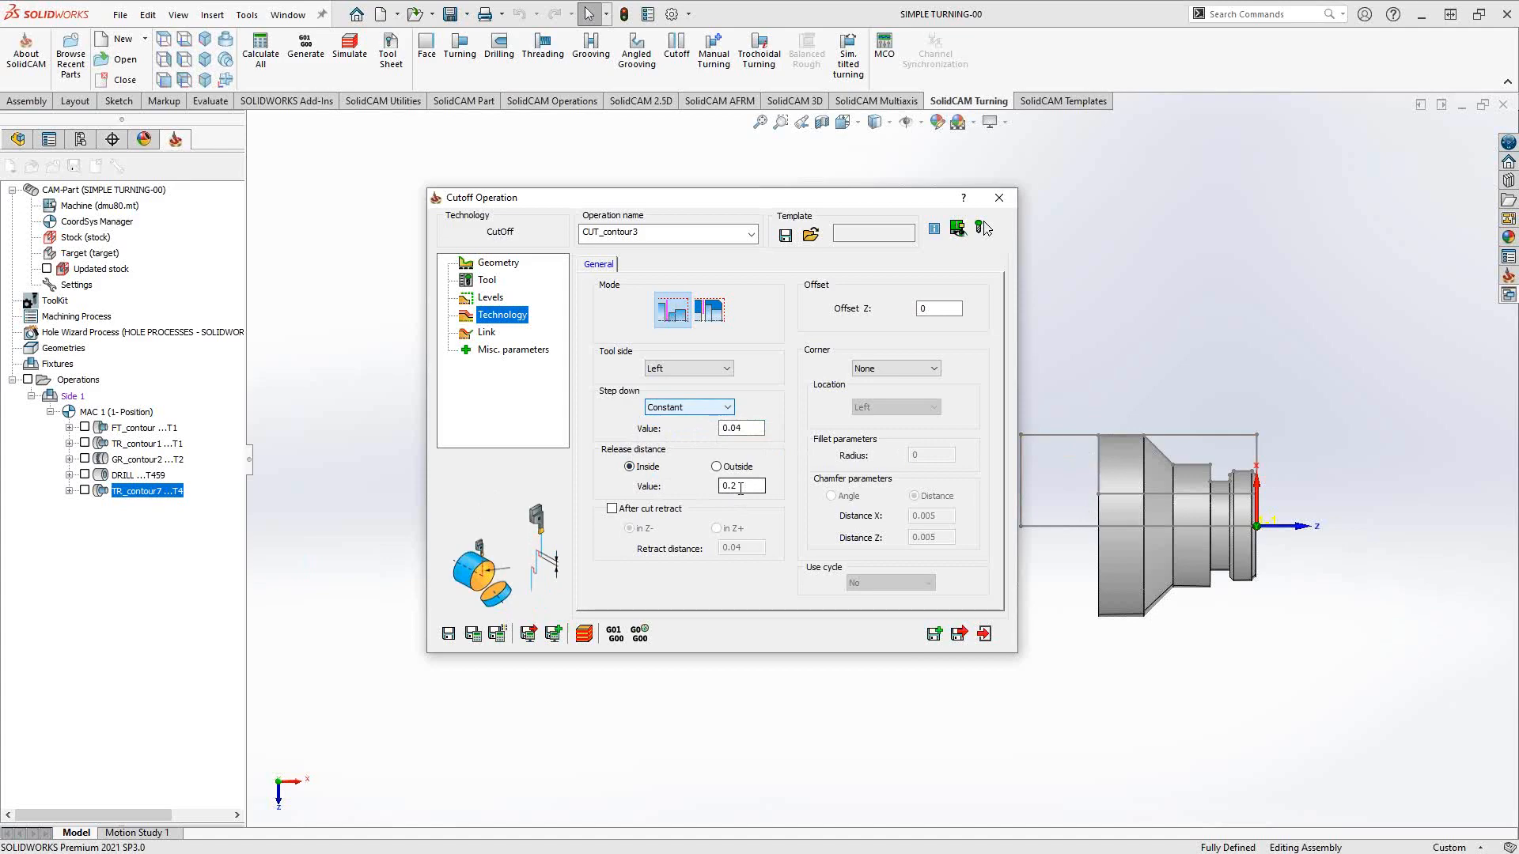
pyautogui.click(716, 474)
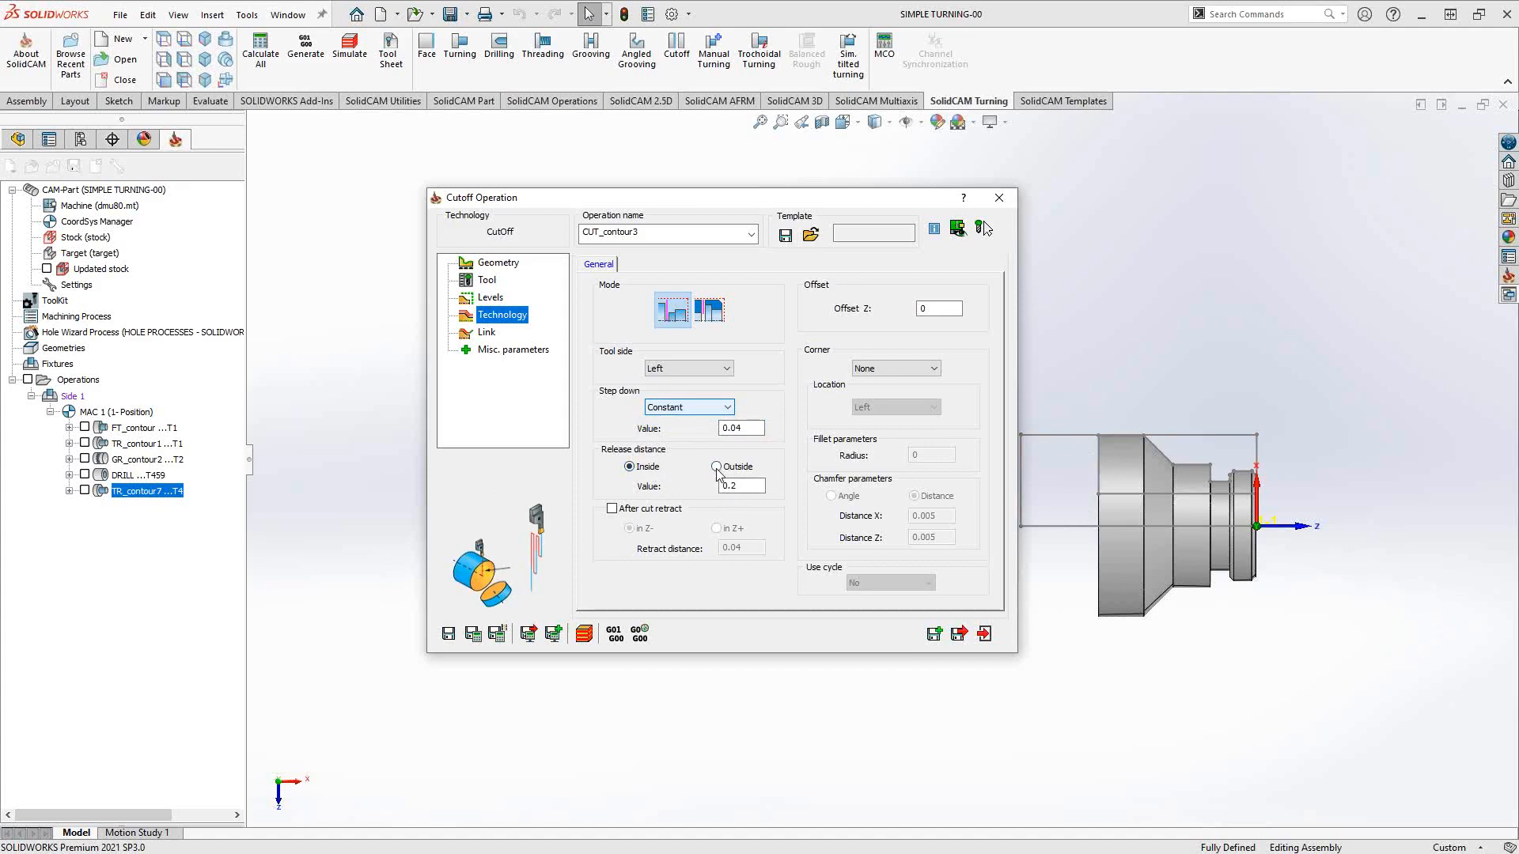
pyautogui.click(716, 466)
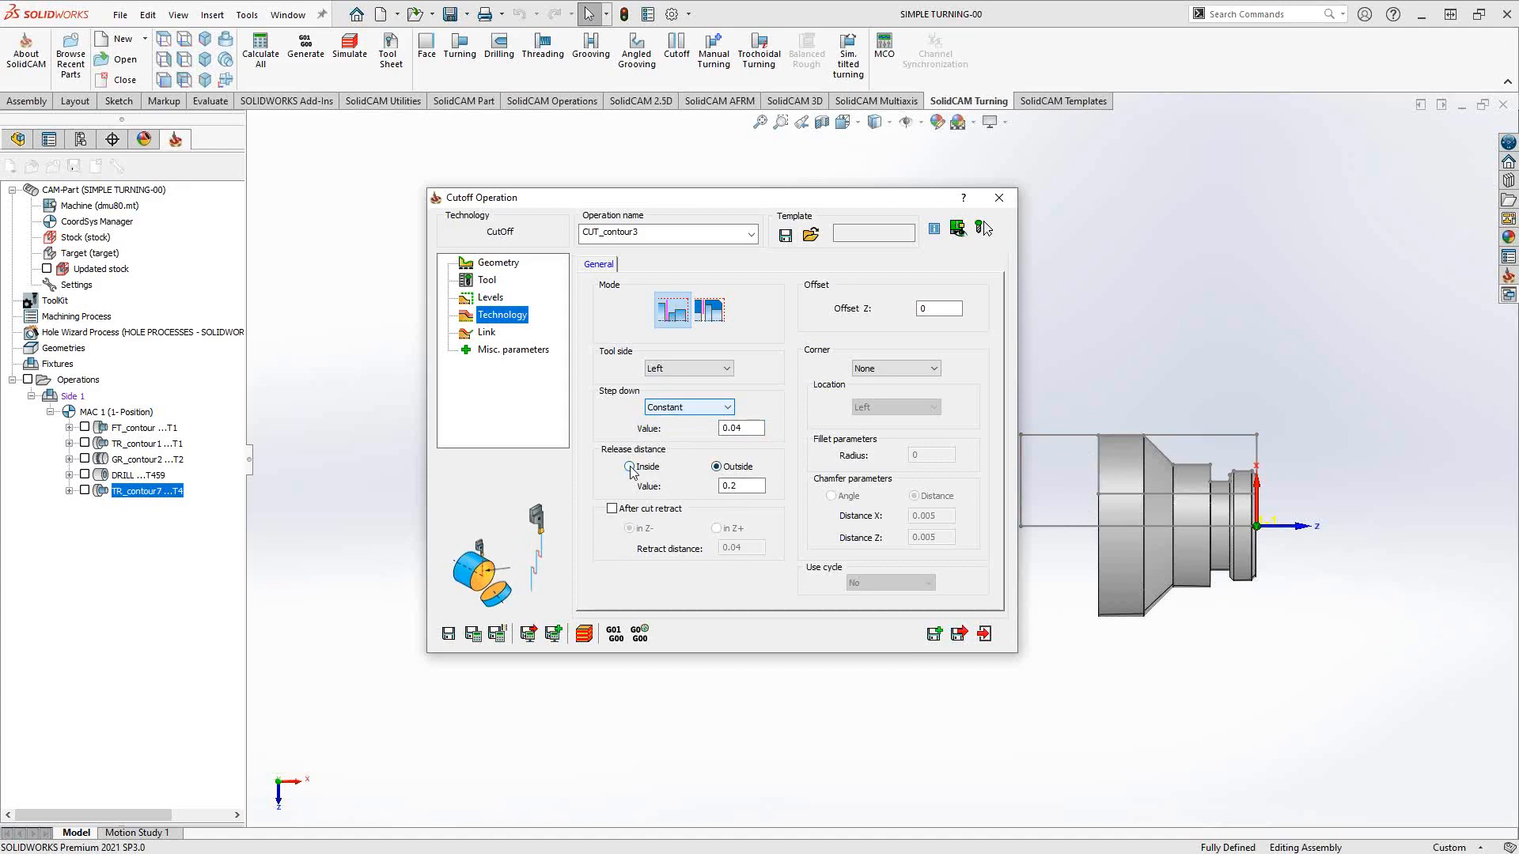
pyautogui.click(631, 467)
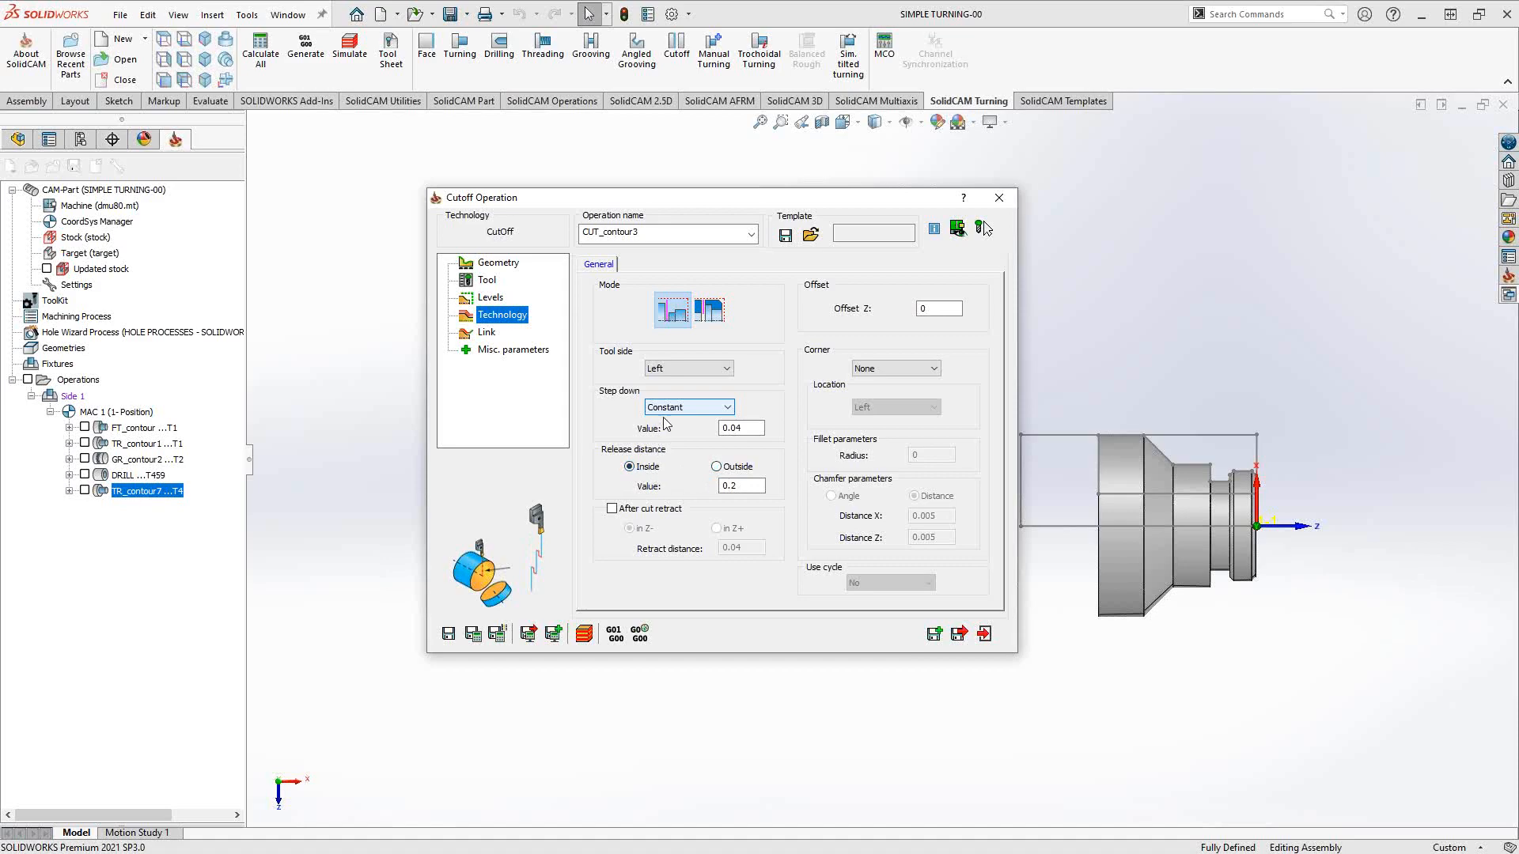
pyautogui.click(726, 407)
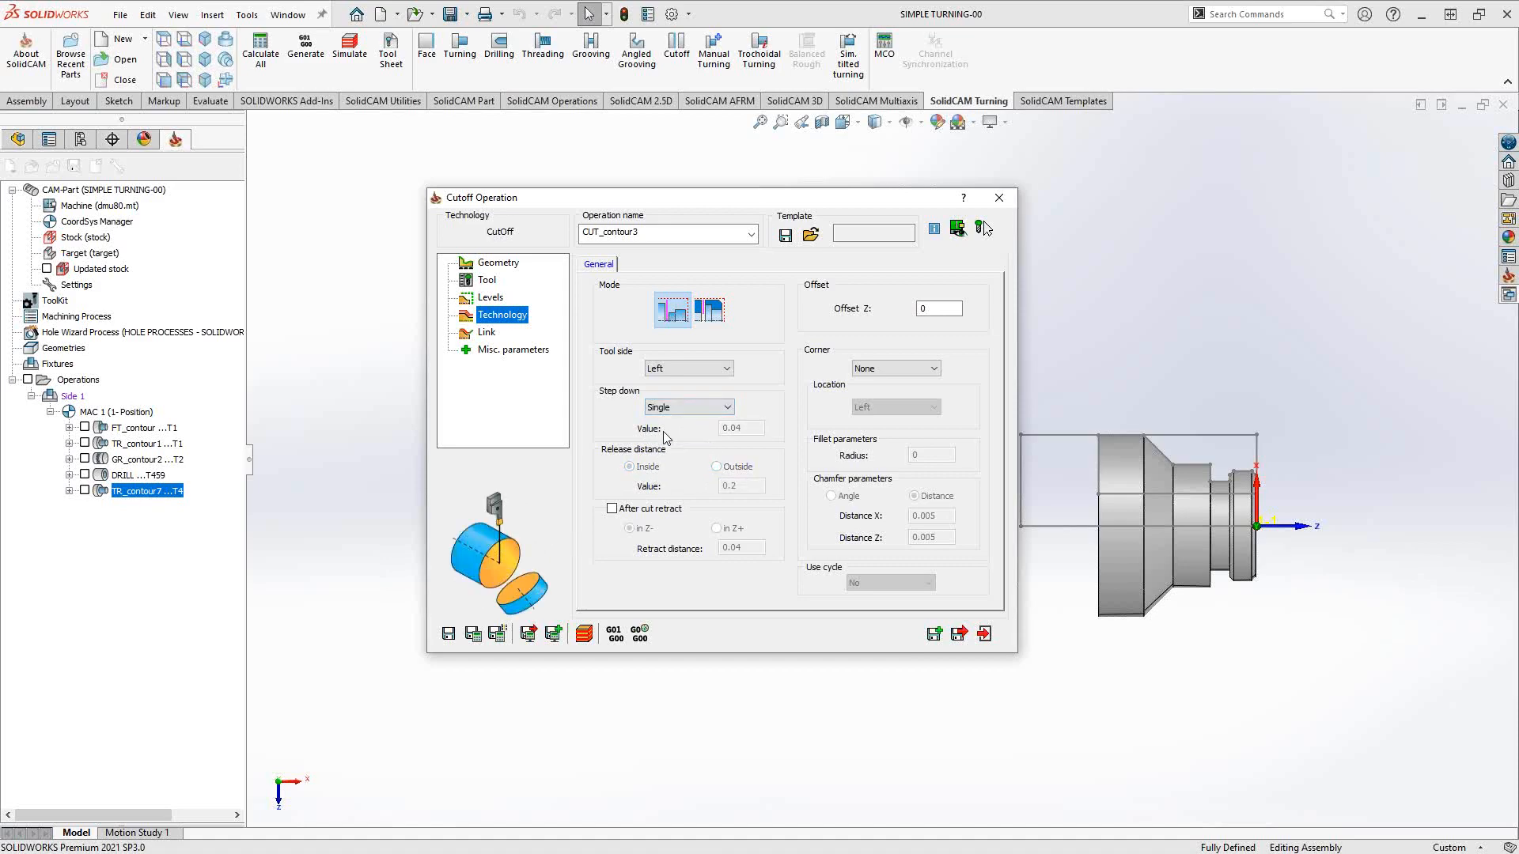
pyautogui.click(612, 509)
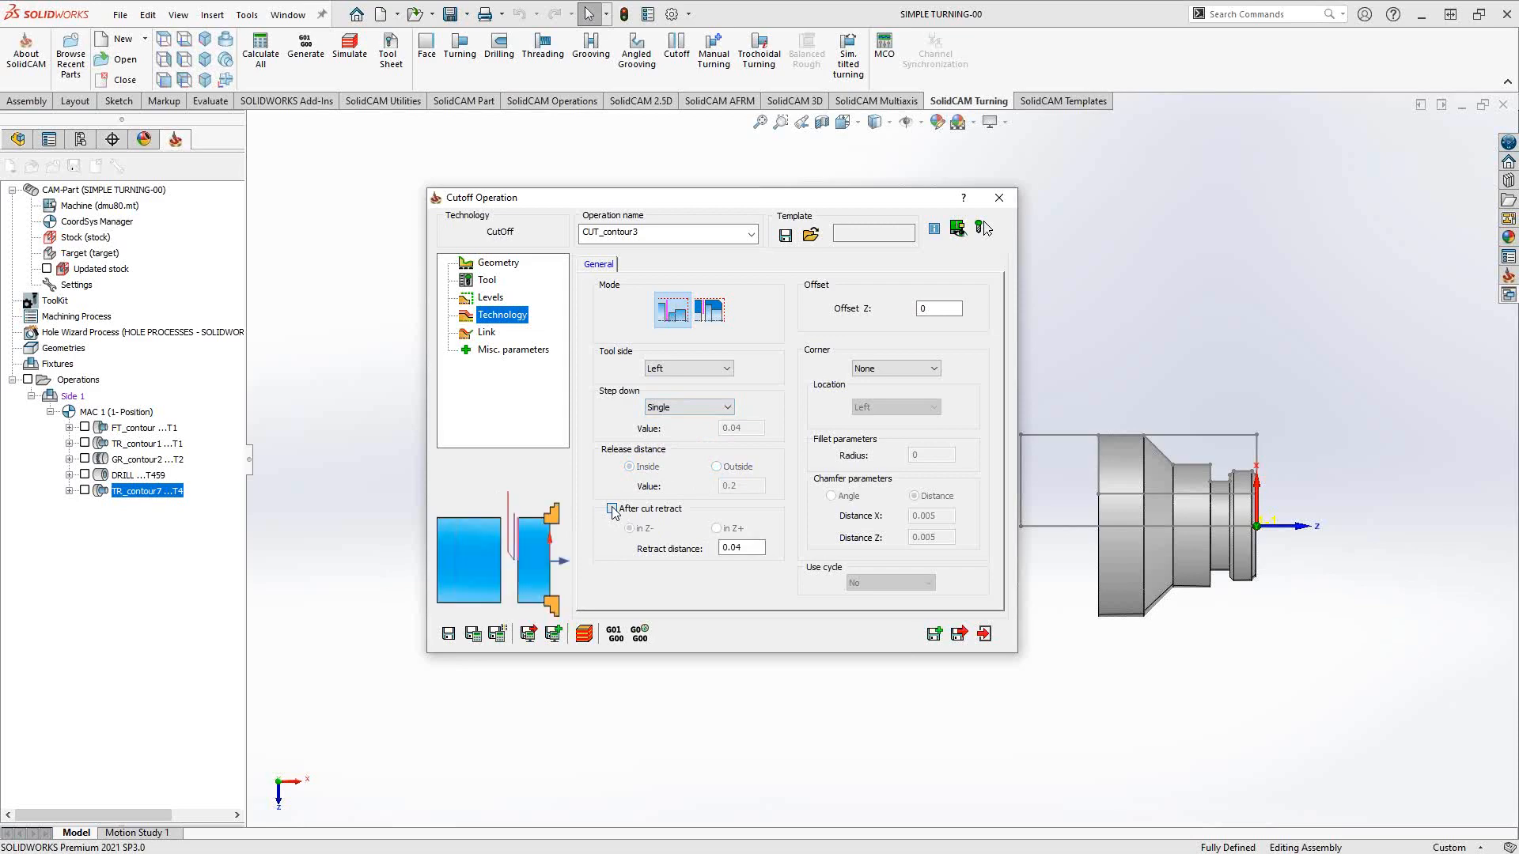
pyautogui.click(612, 509)
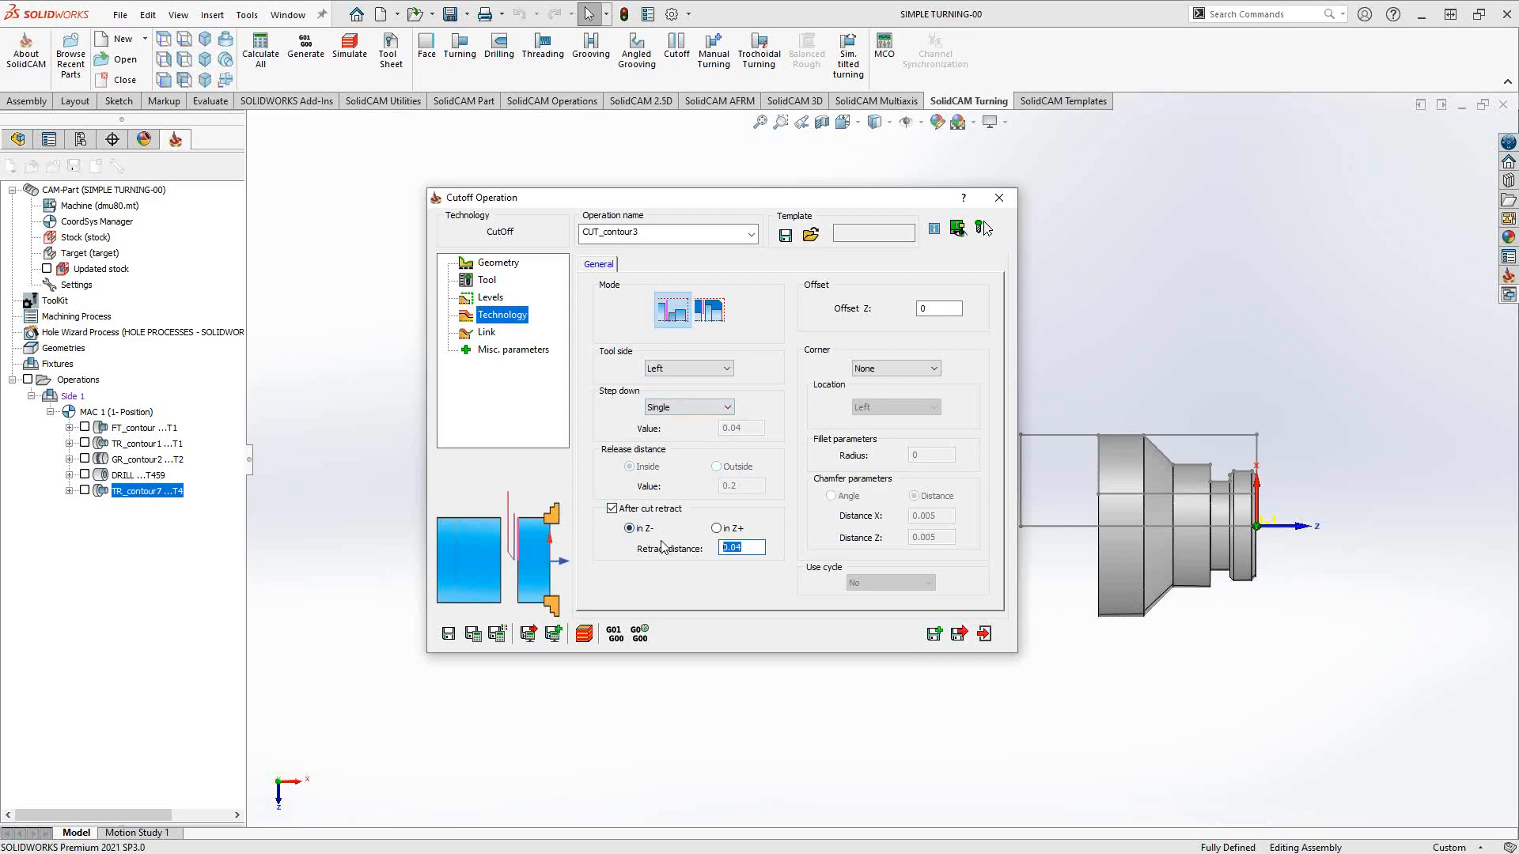
pyautogui.click(717, 528)
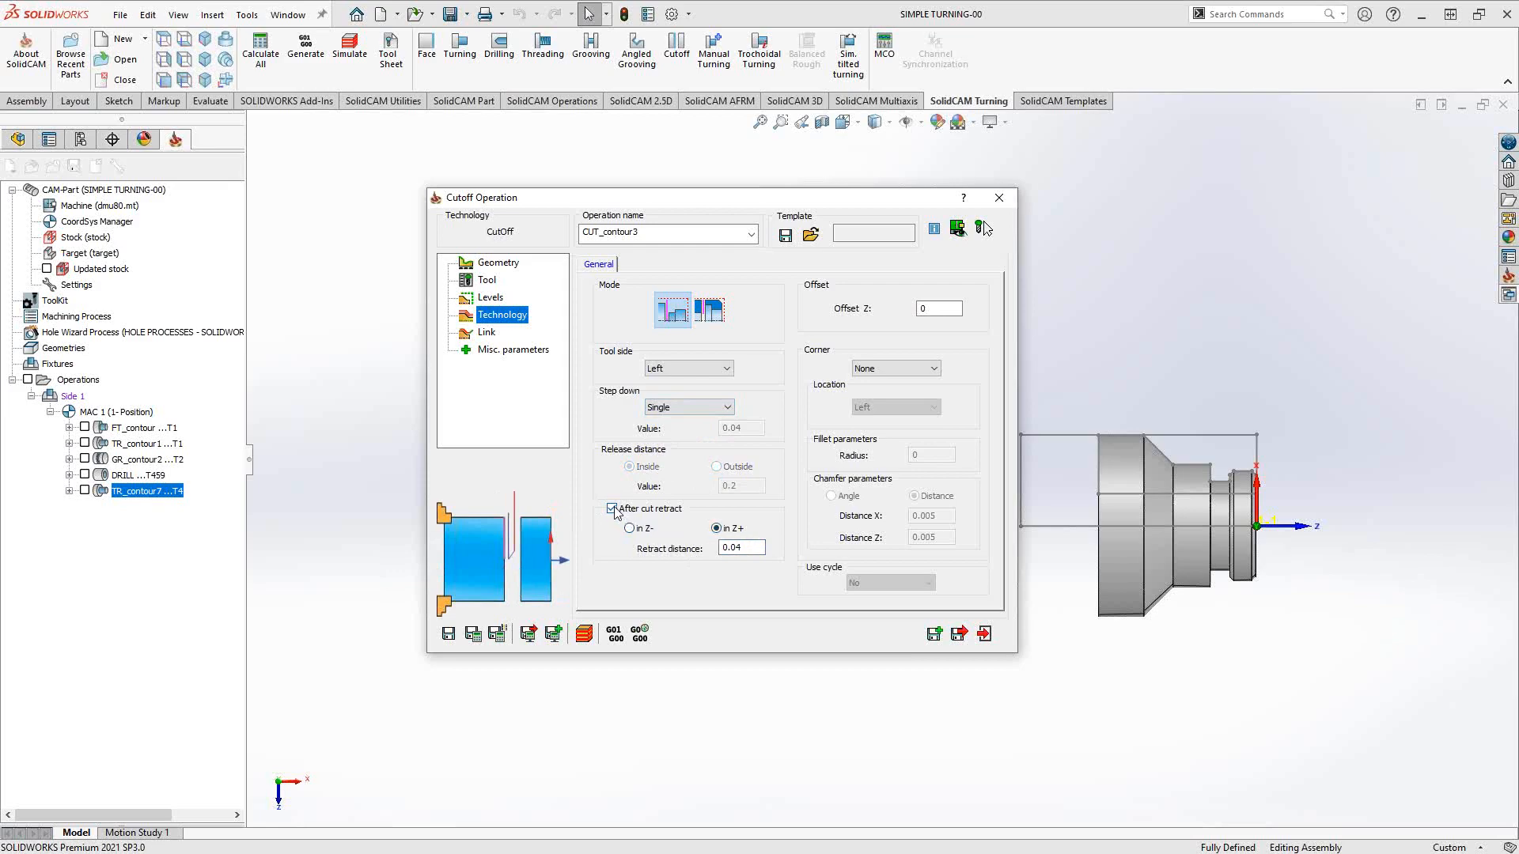
pyautogui.click(611, 509)
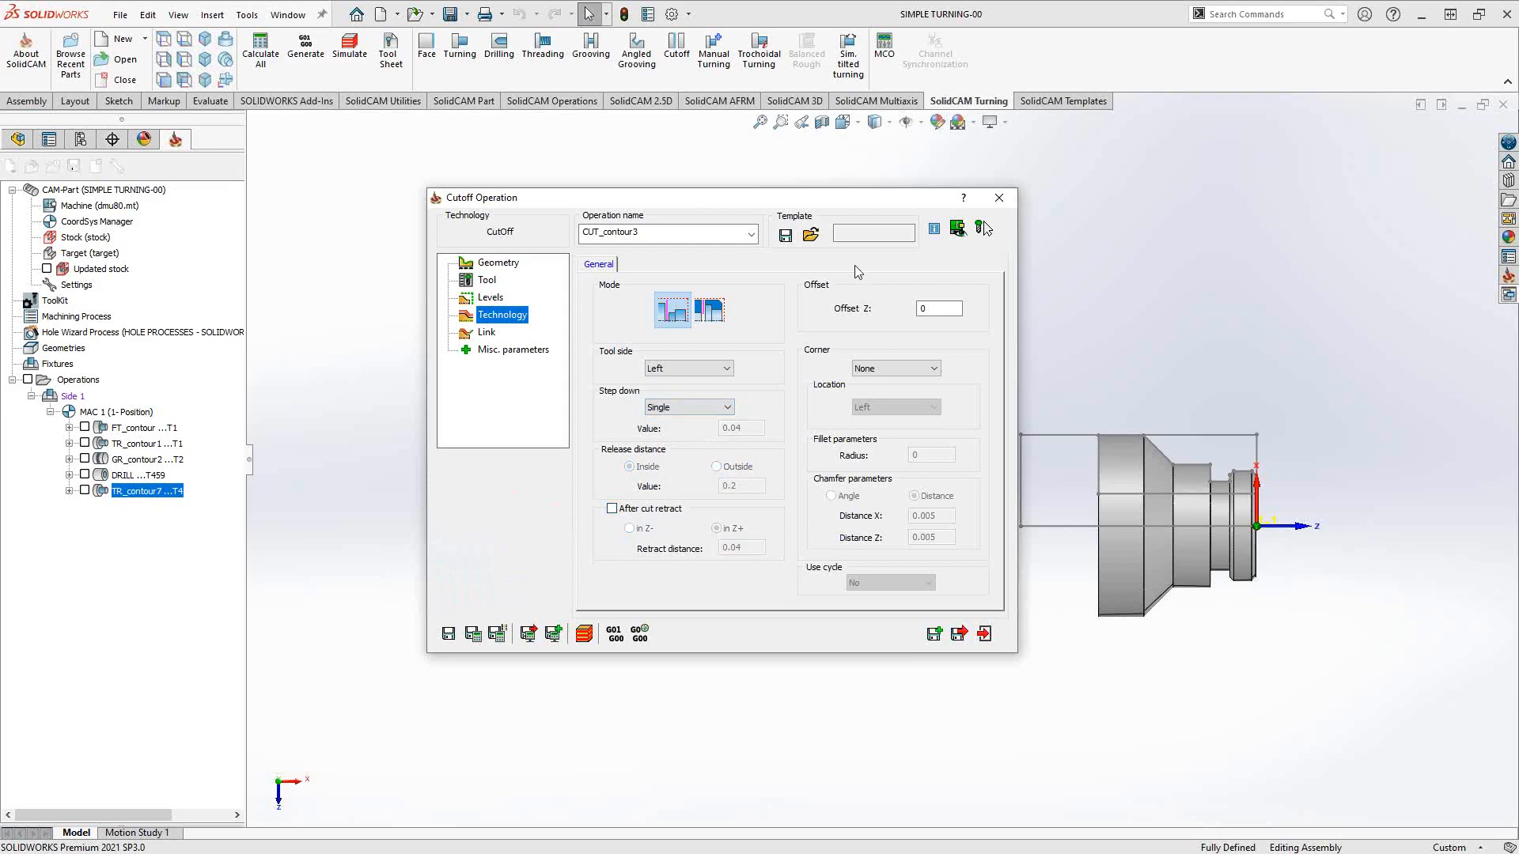
pyautogui.moveTo(833, 293)
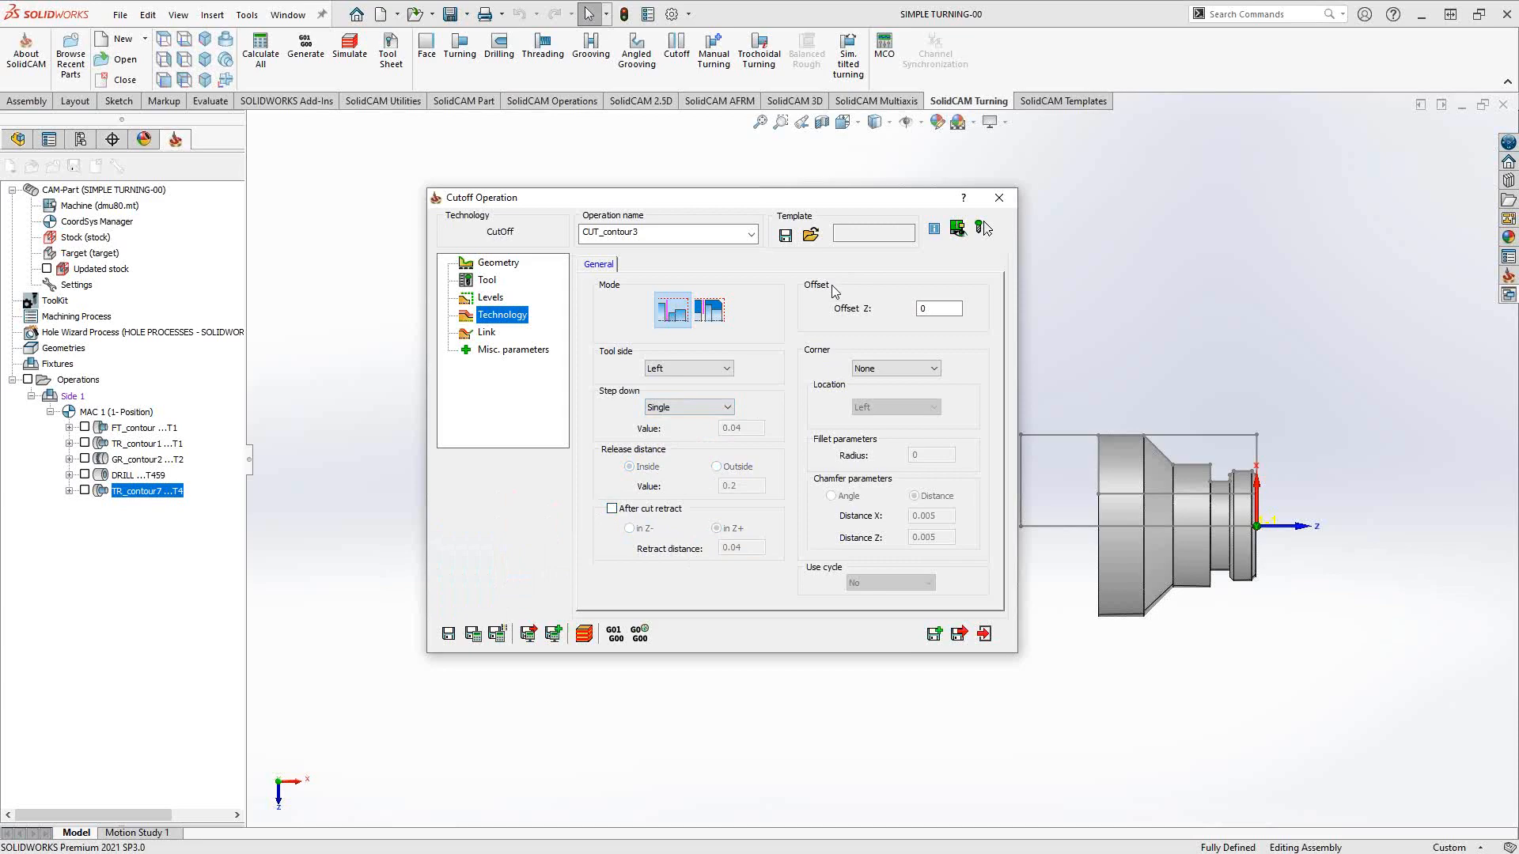
pyautogui.moveTo(836, 293)
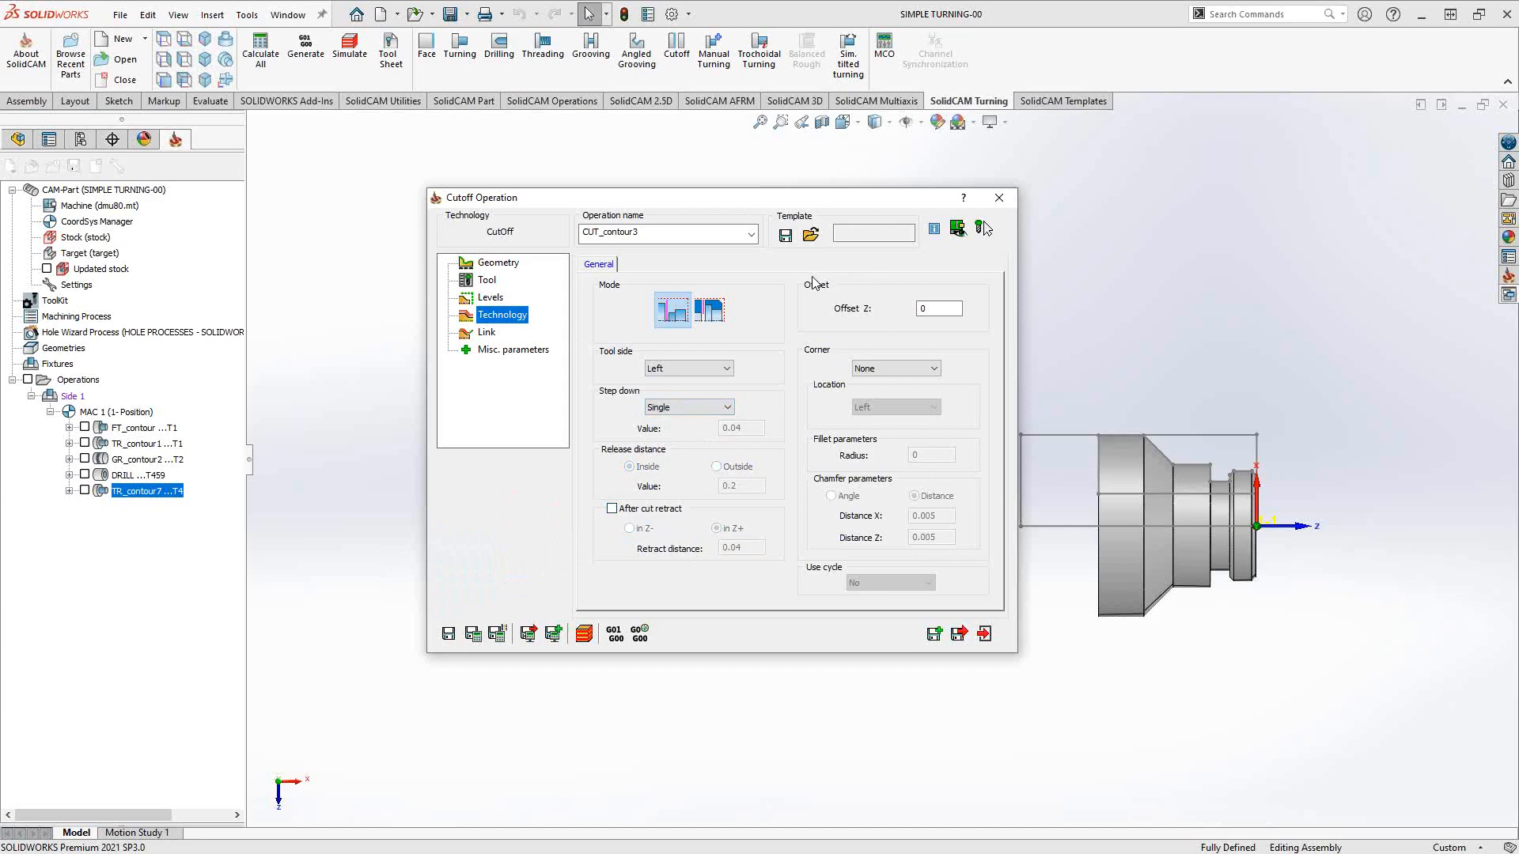
# Change the cutoff operation's Offset Z value to .01.
pyautogui.click(937, 308)
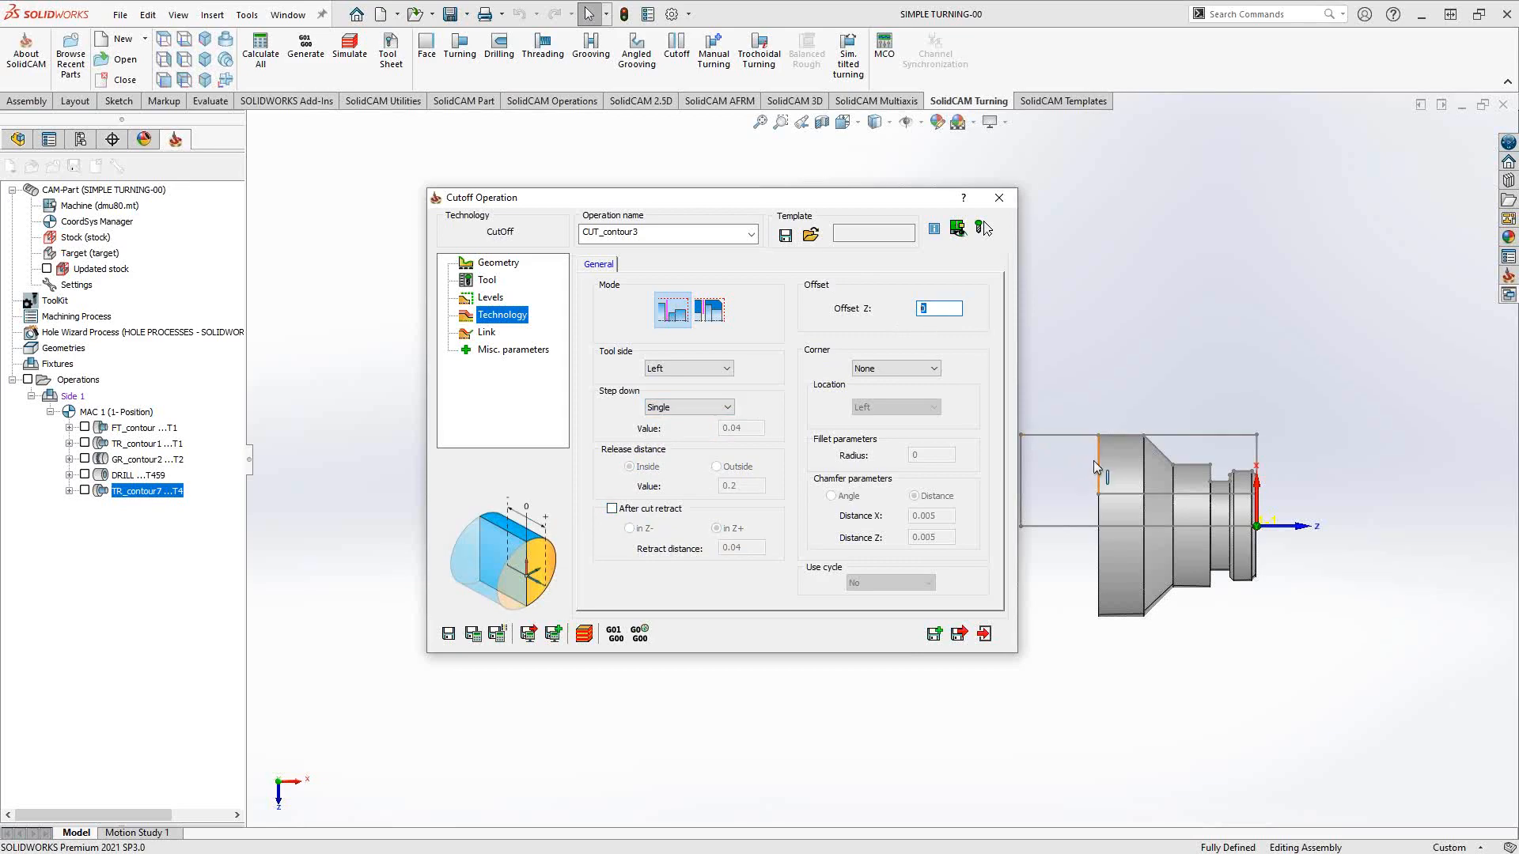
pyautogui.click(937, 308)
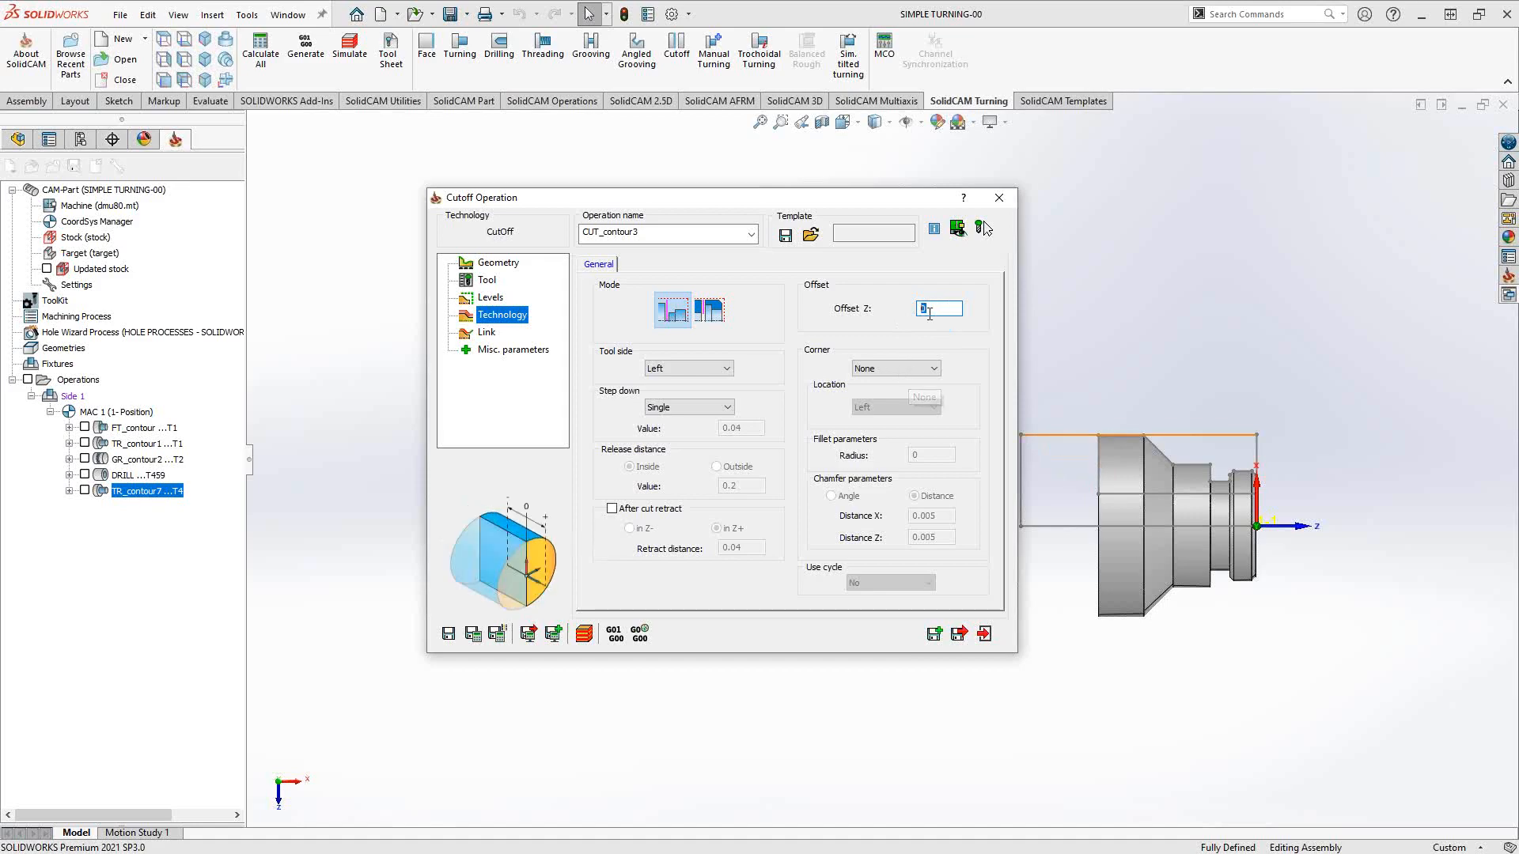
pyautogui.write('.01')
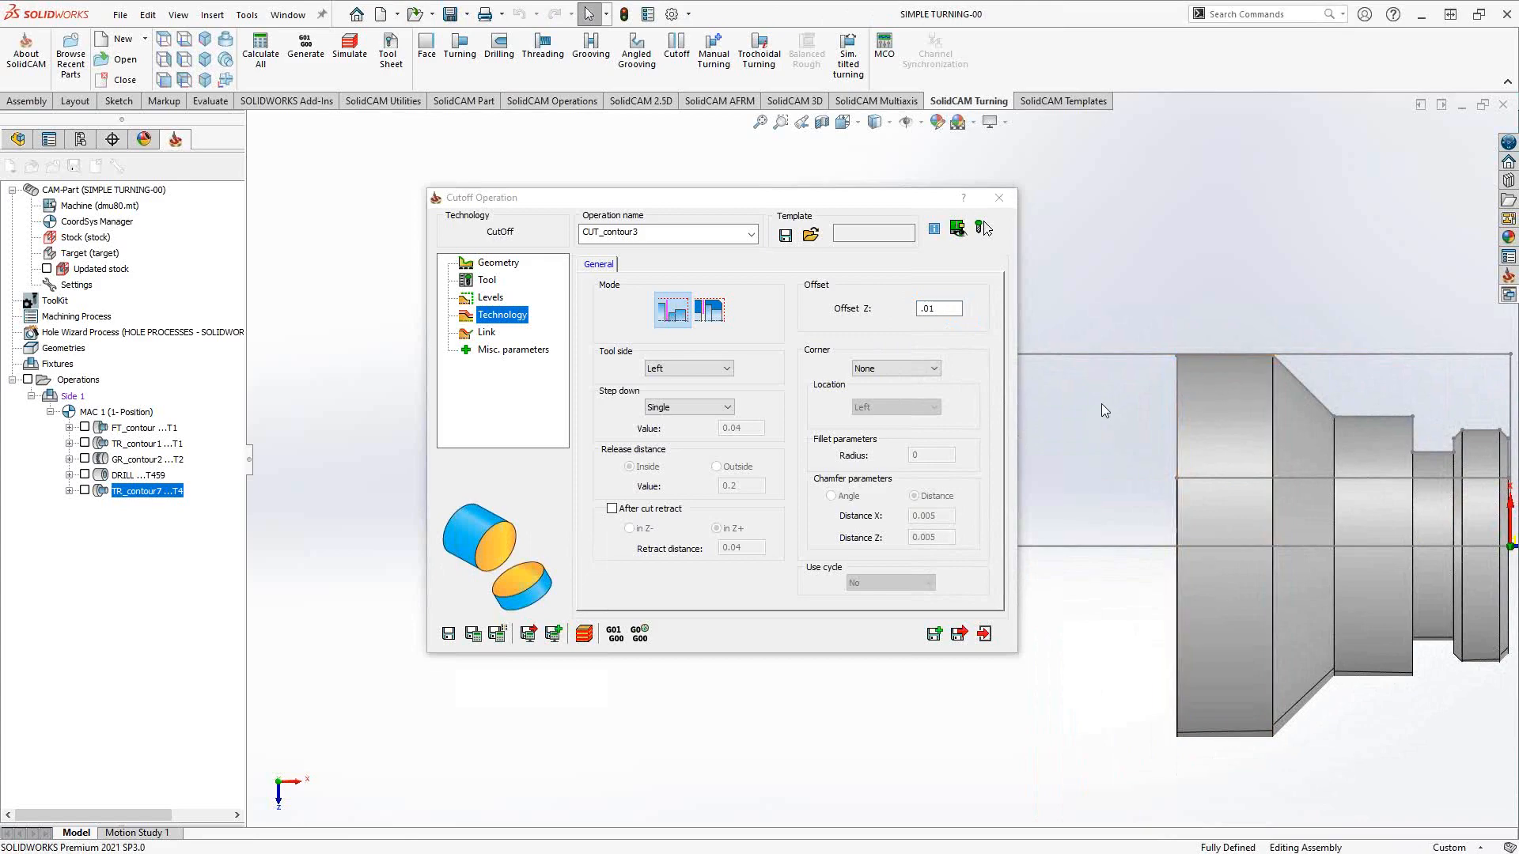
# Make the corner a 45° chamfer defined by angle, with 0.005 Z distance.
pyautogui.click(929, 368)
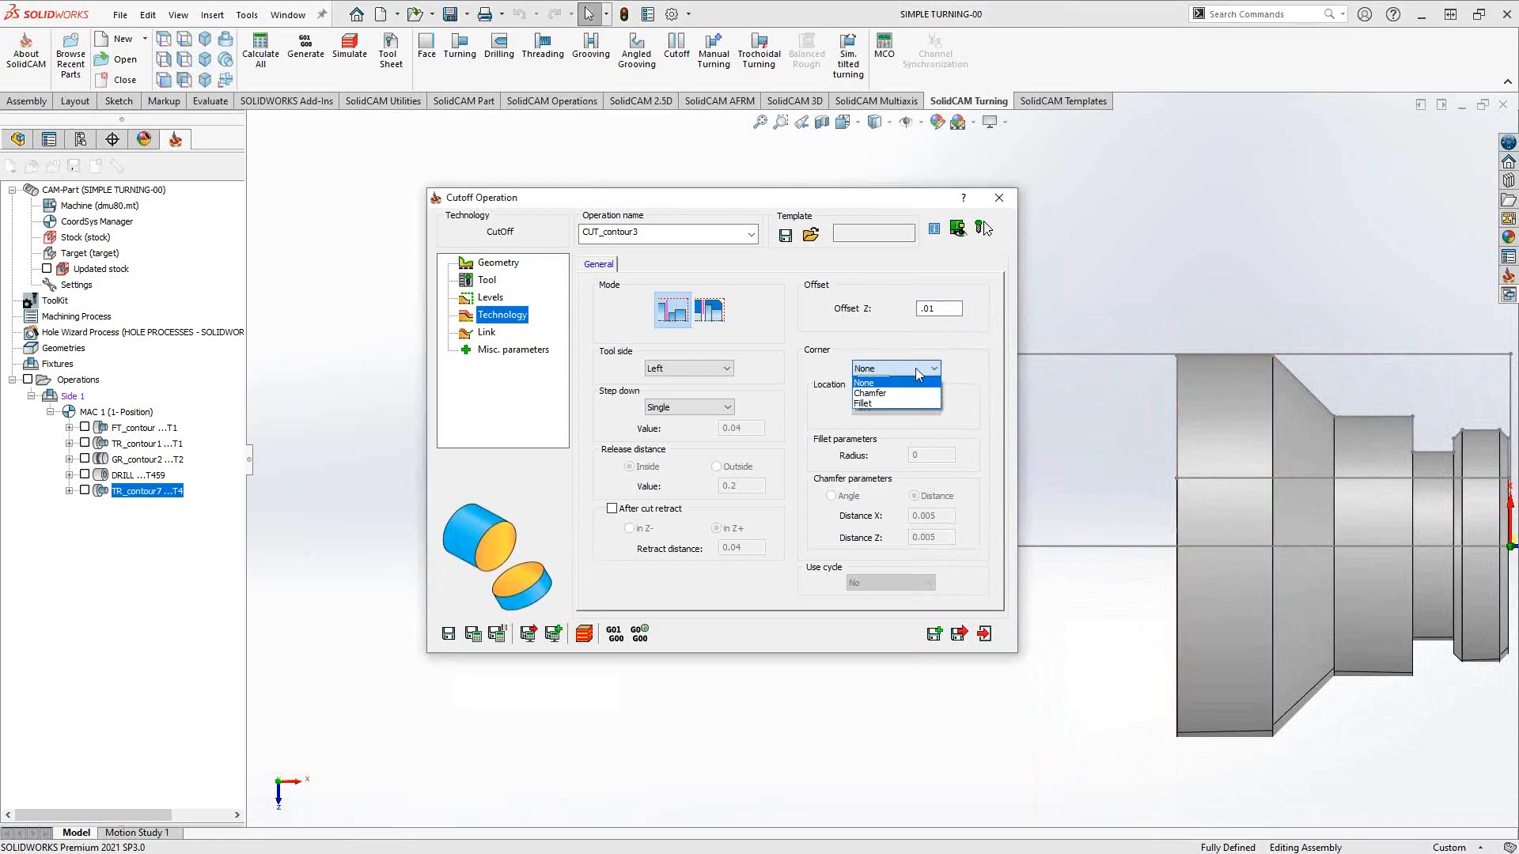
pyautogui.moveTo(884, 394)
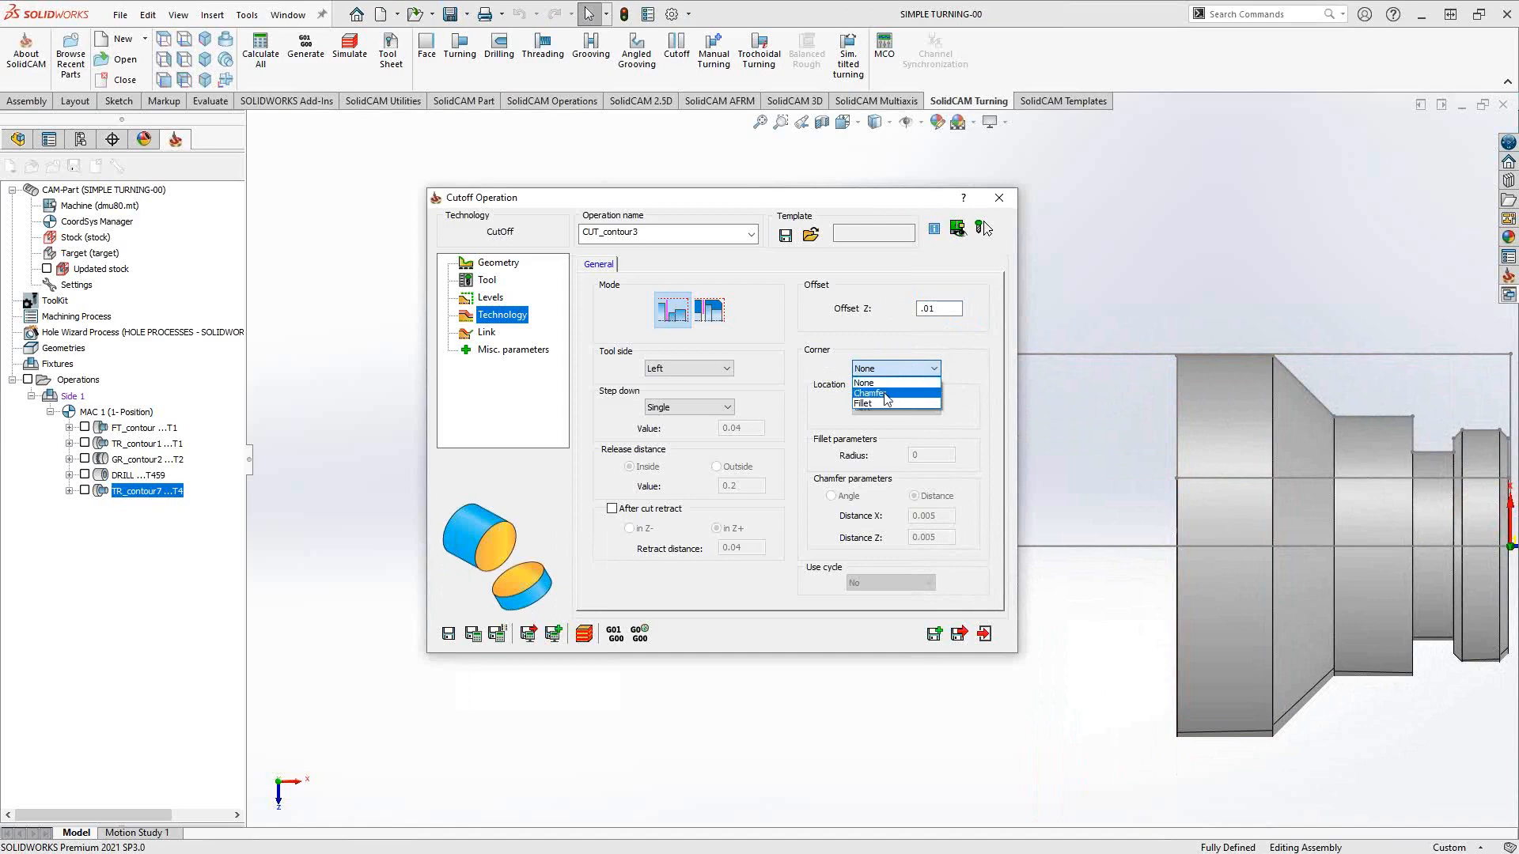
pyautogui.click(875, 394)
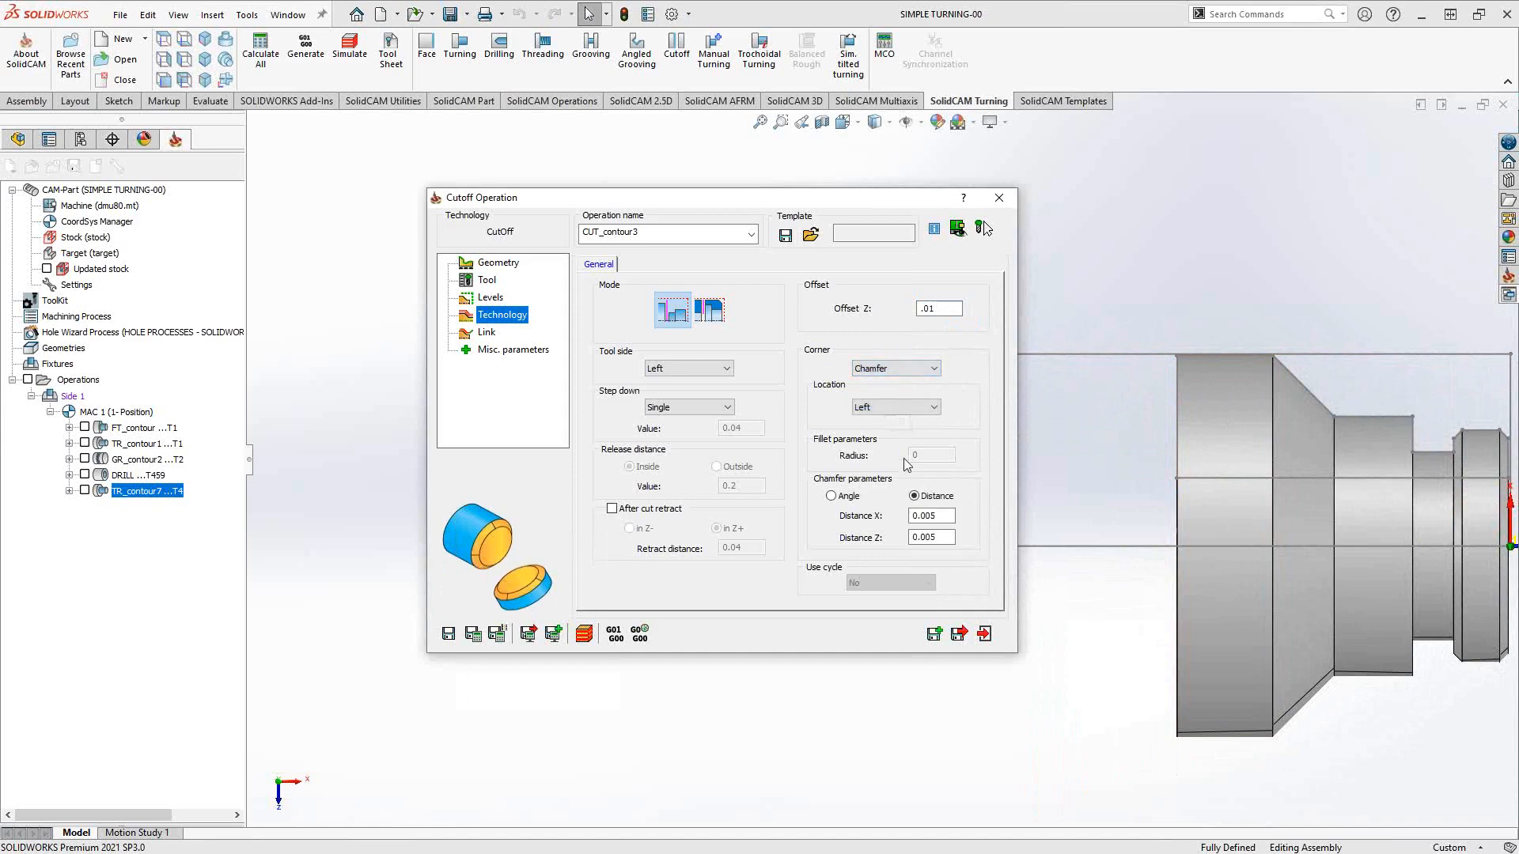
pyautogui.click(929, 515)
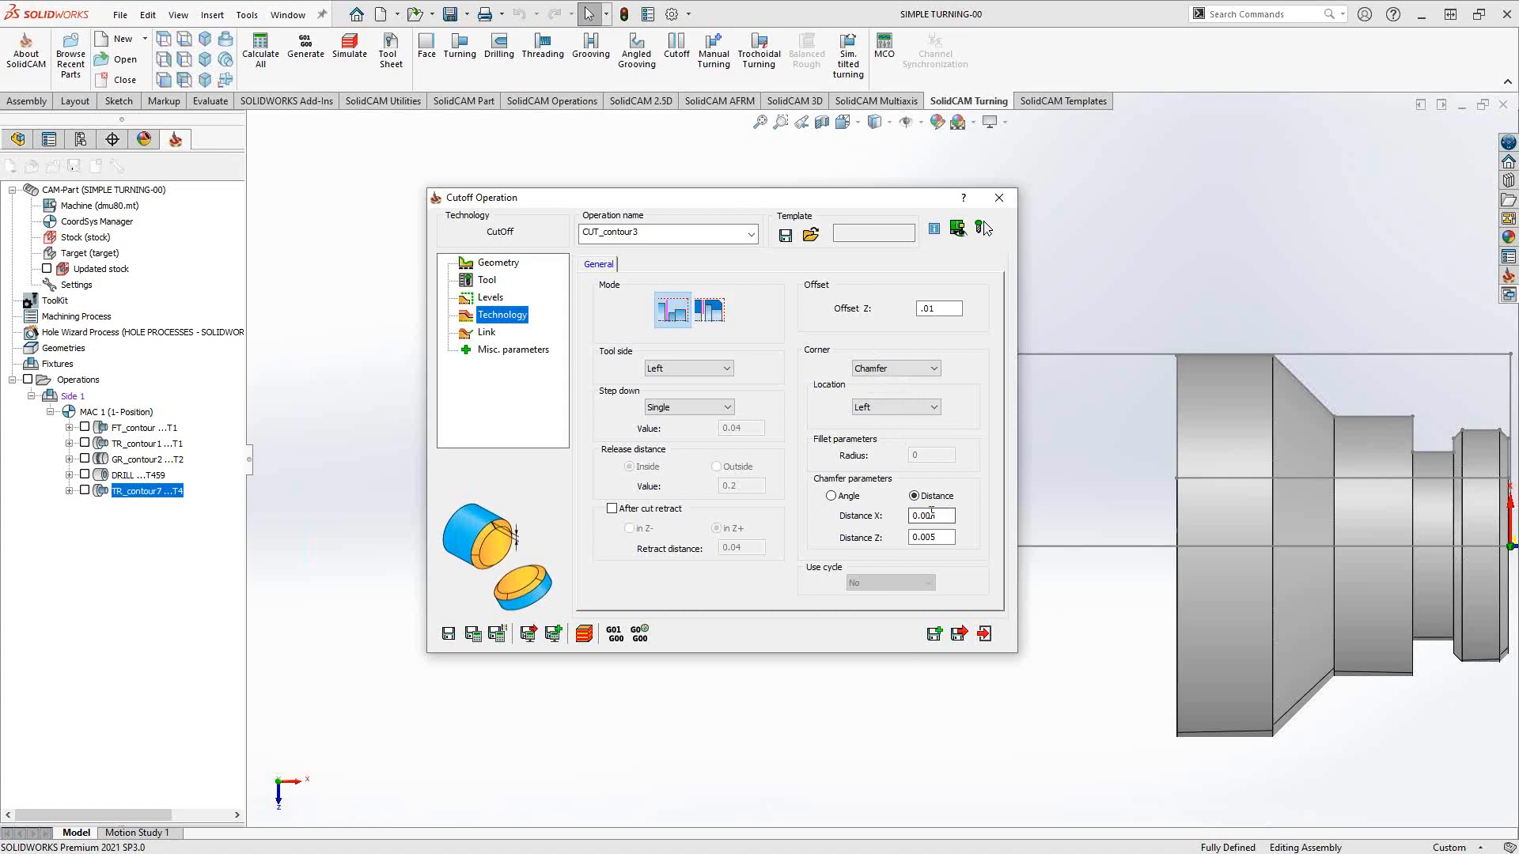
pyautogui.click(831, 496)
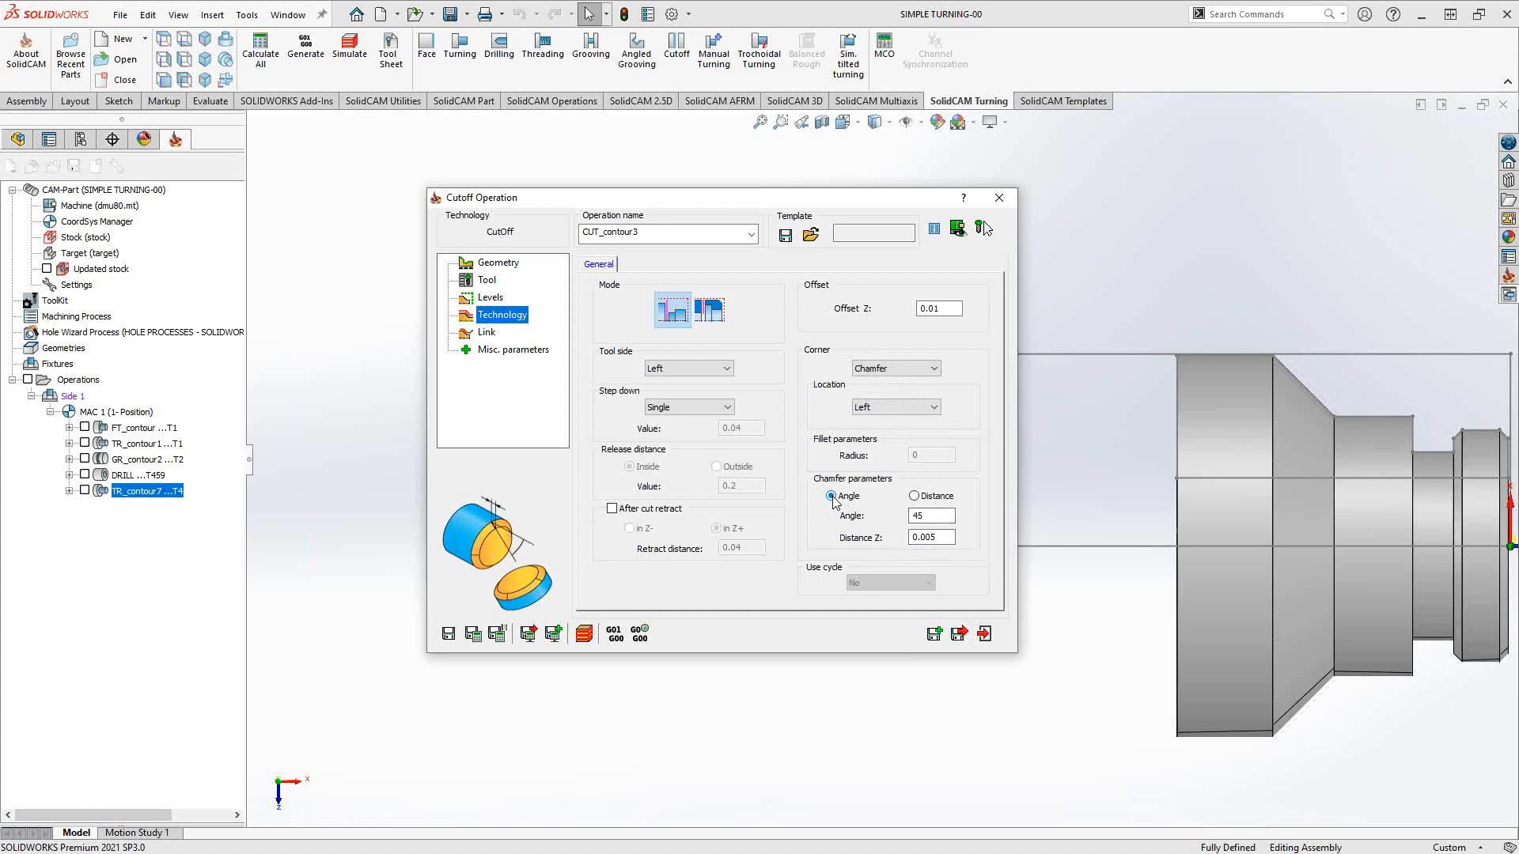
pyautogui.click(892, 368)
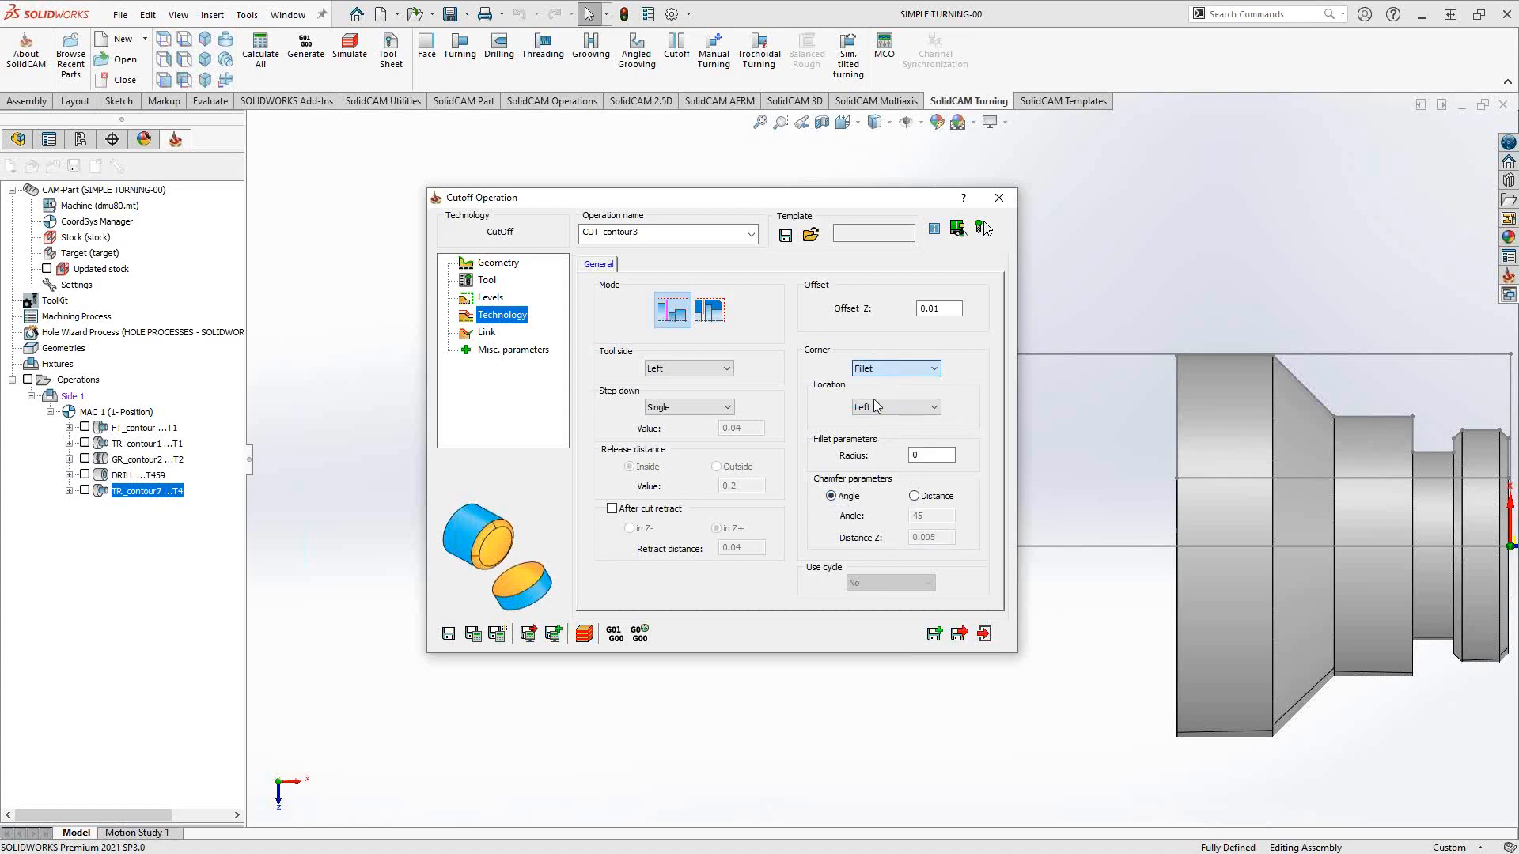
pyautogui.moveTo(897, 368)
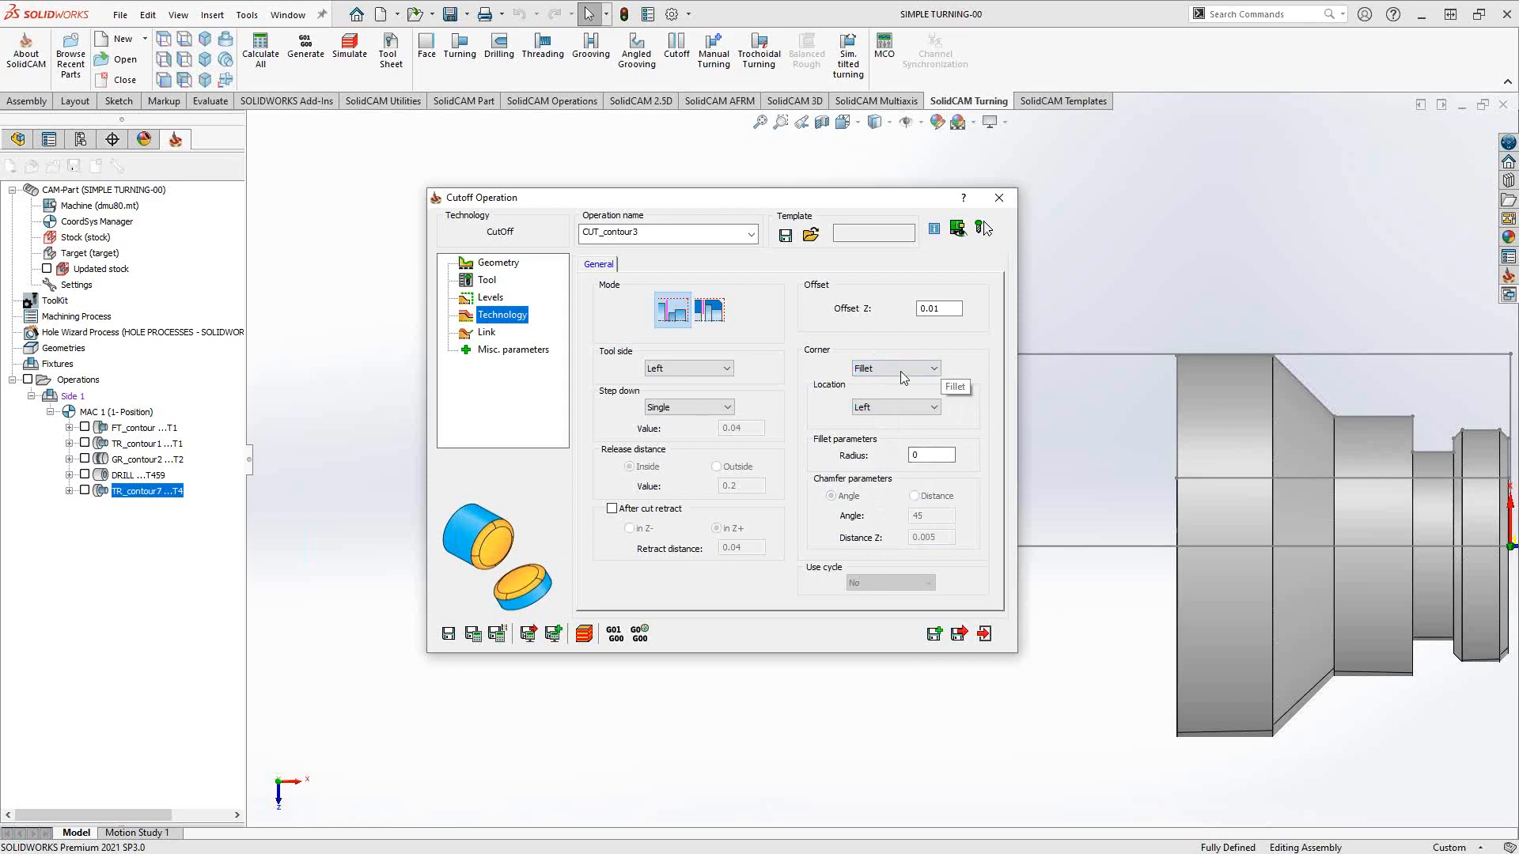
pyautogui.click(893, 368)
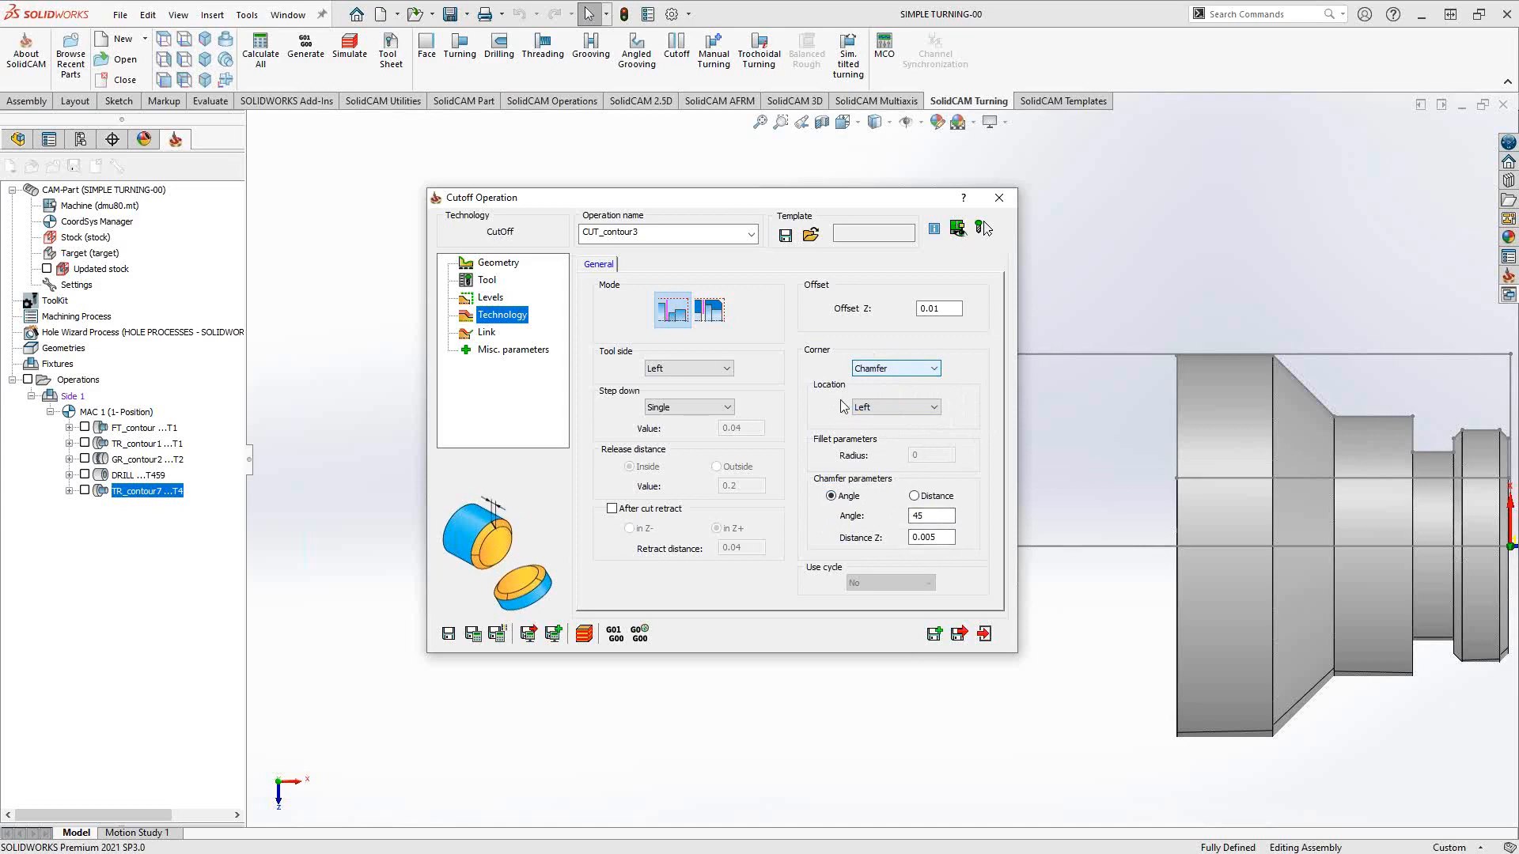
pyautogui.moveTo(879, 433)
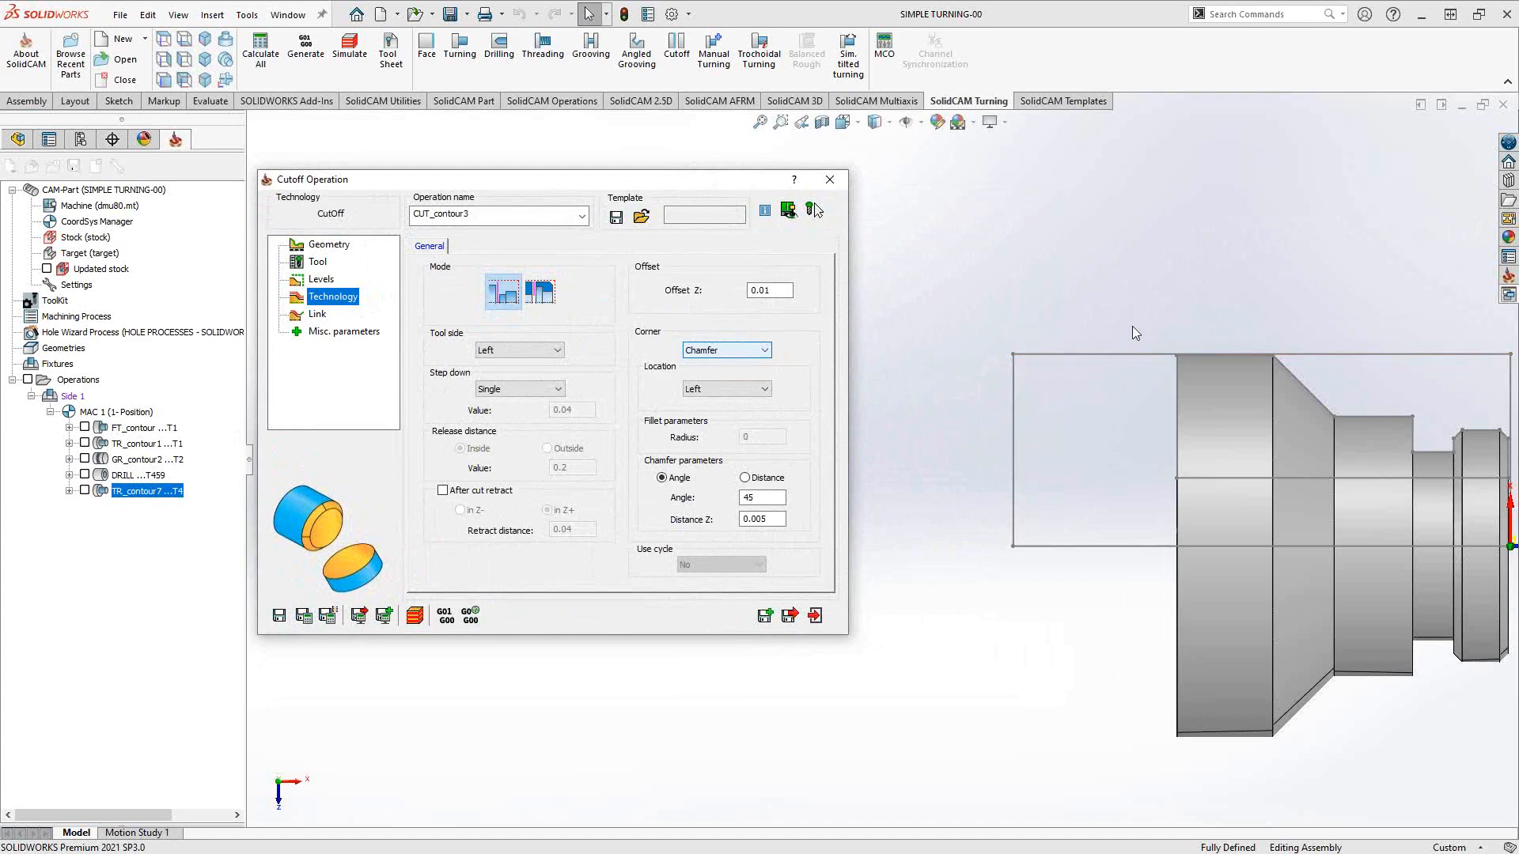
pyautogui.moveTo(751, 389)
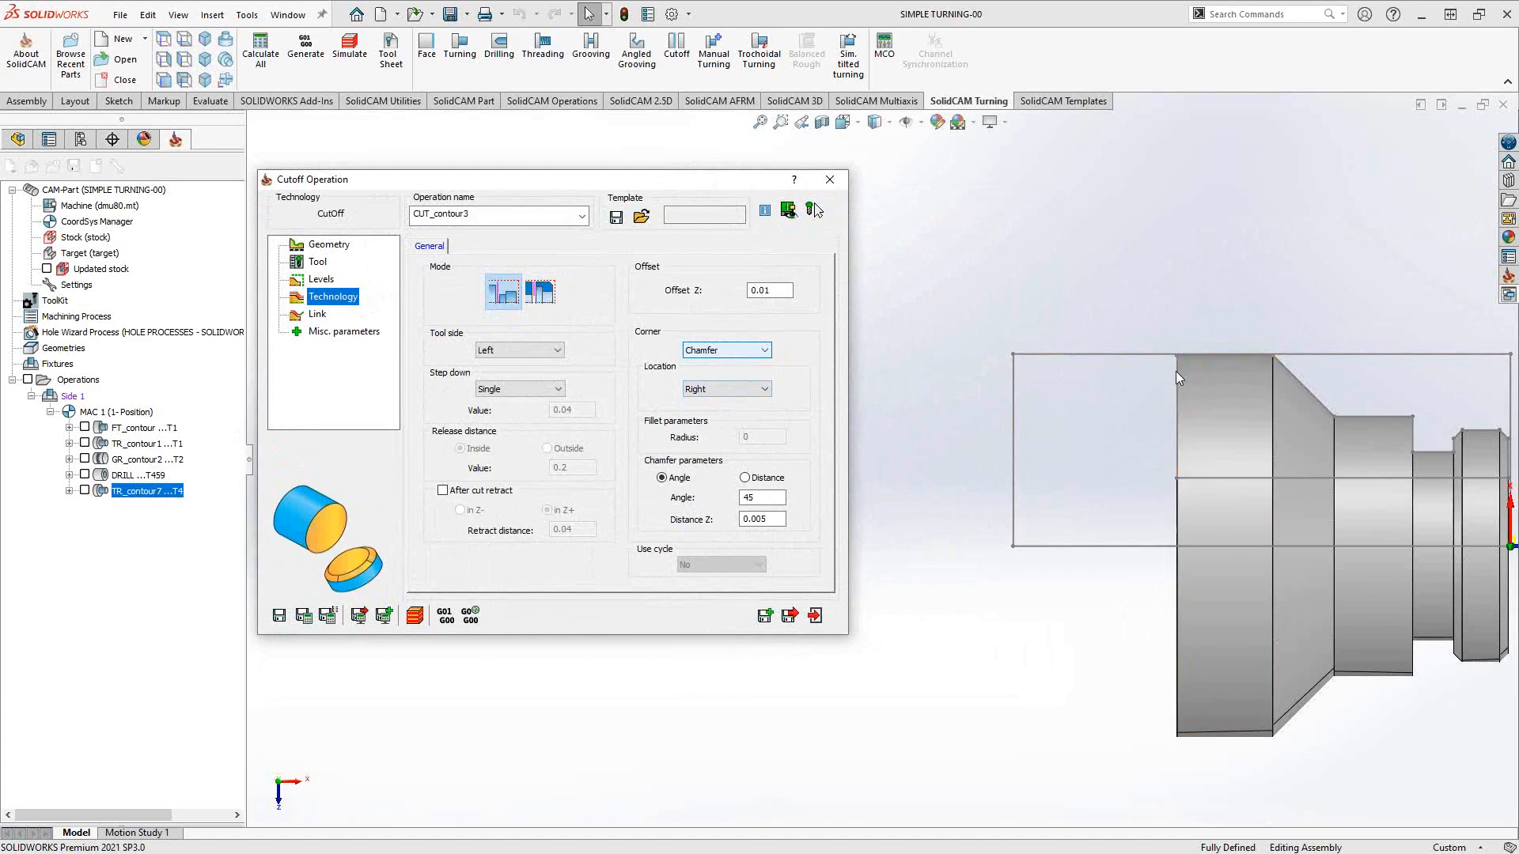
pyautogui.moveTo(1196, 321)
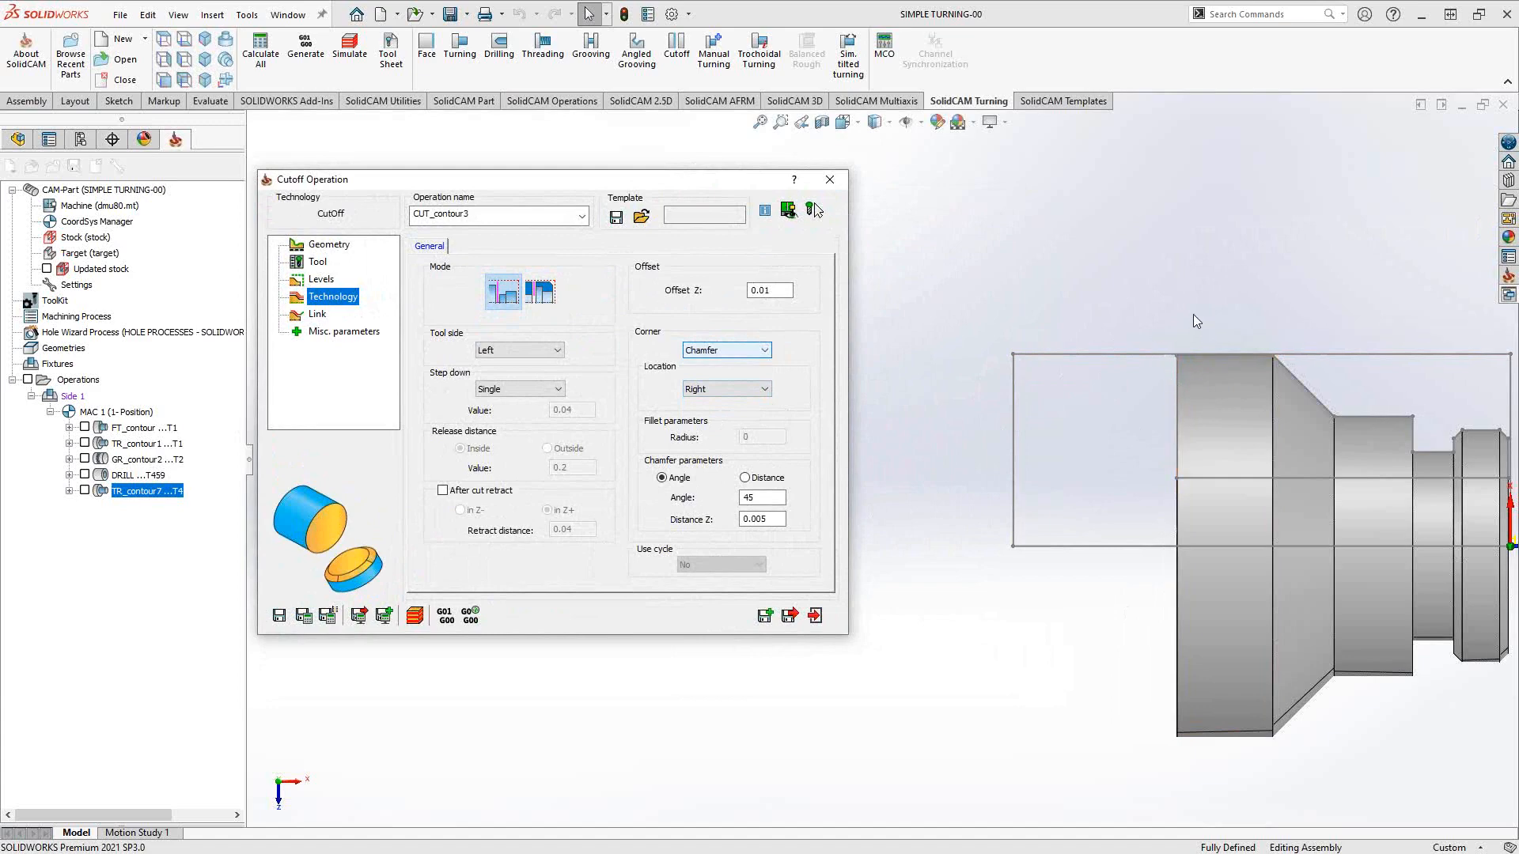
pyautogui.moveTo(1179, 351)
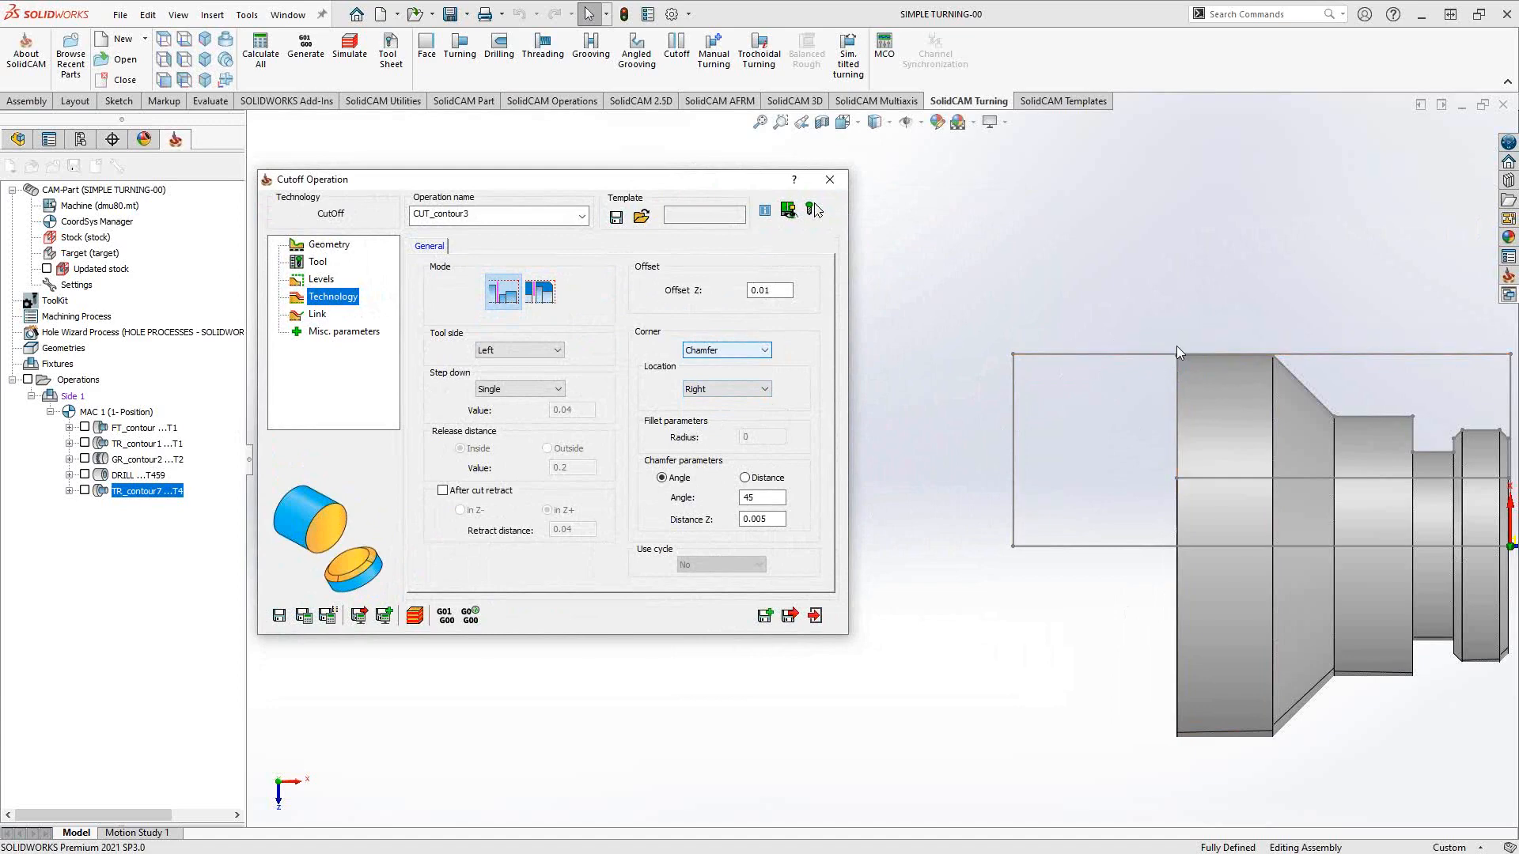
pyautogui.moveTo(1148, 600)
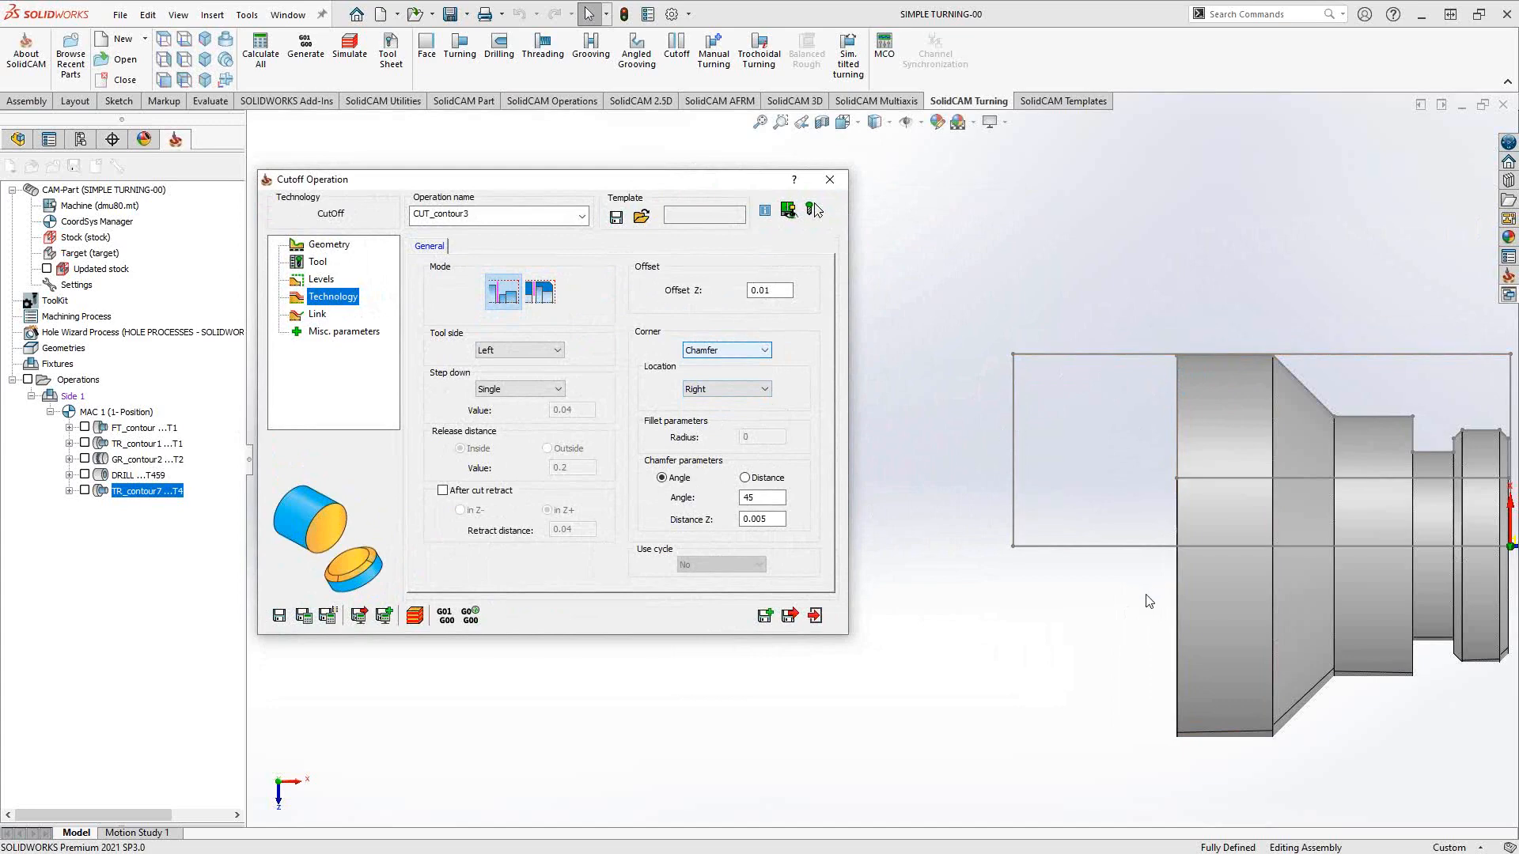
# Change the chamfer corner location to Both.
pyautogui.click(767, 389)
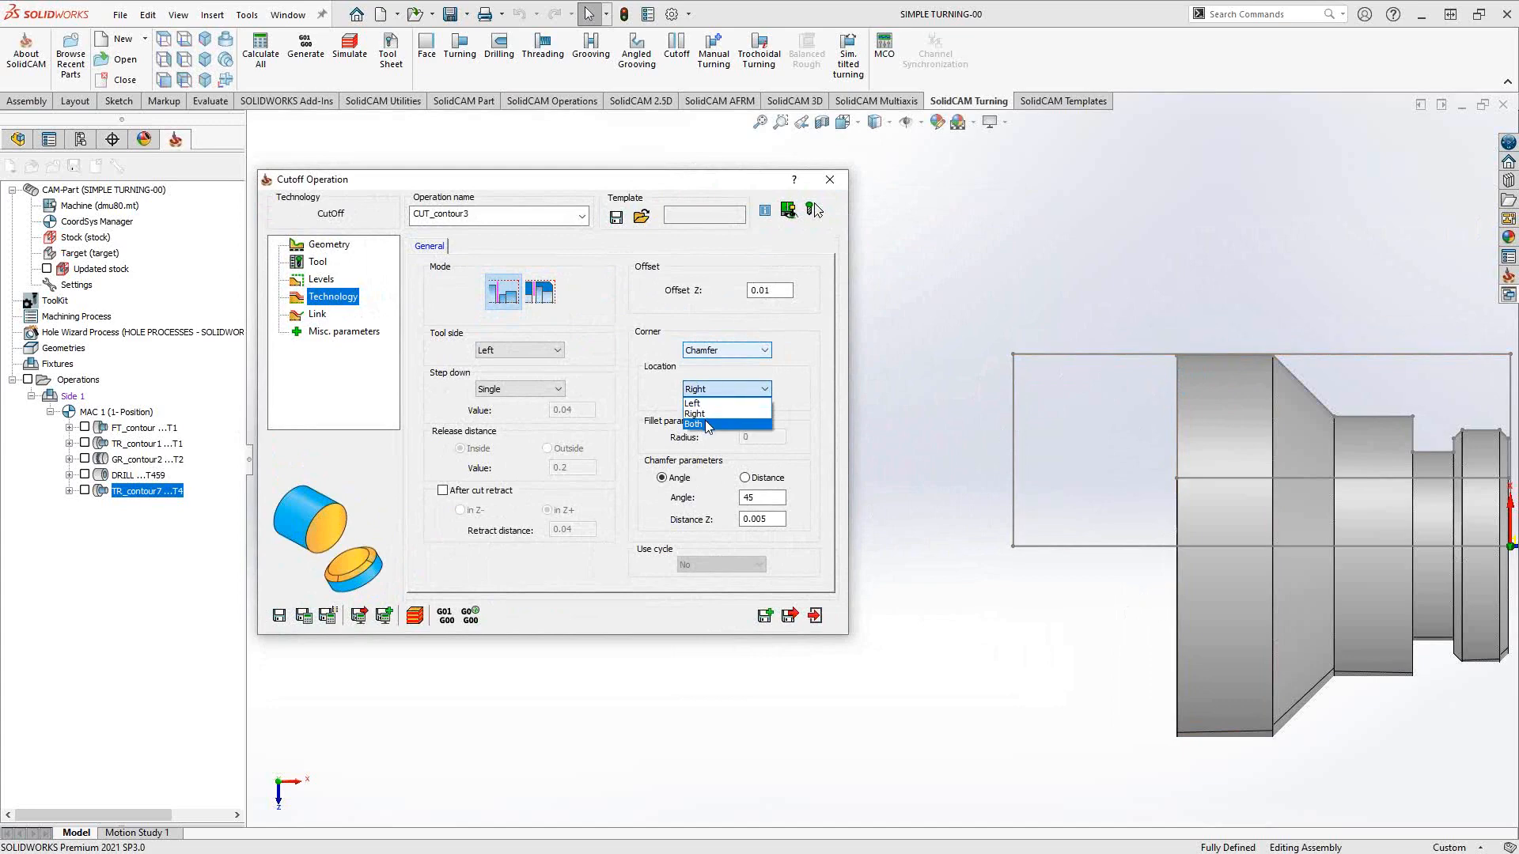
pyautogui.click(694, 426)
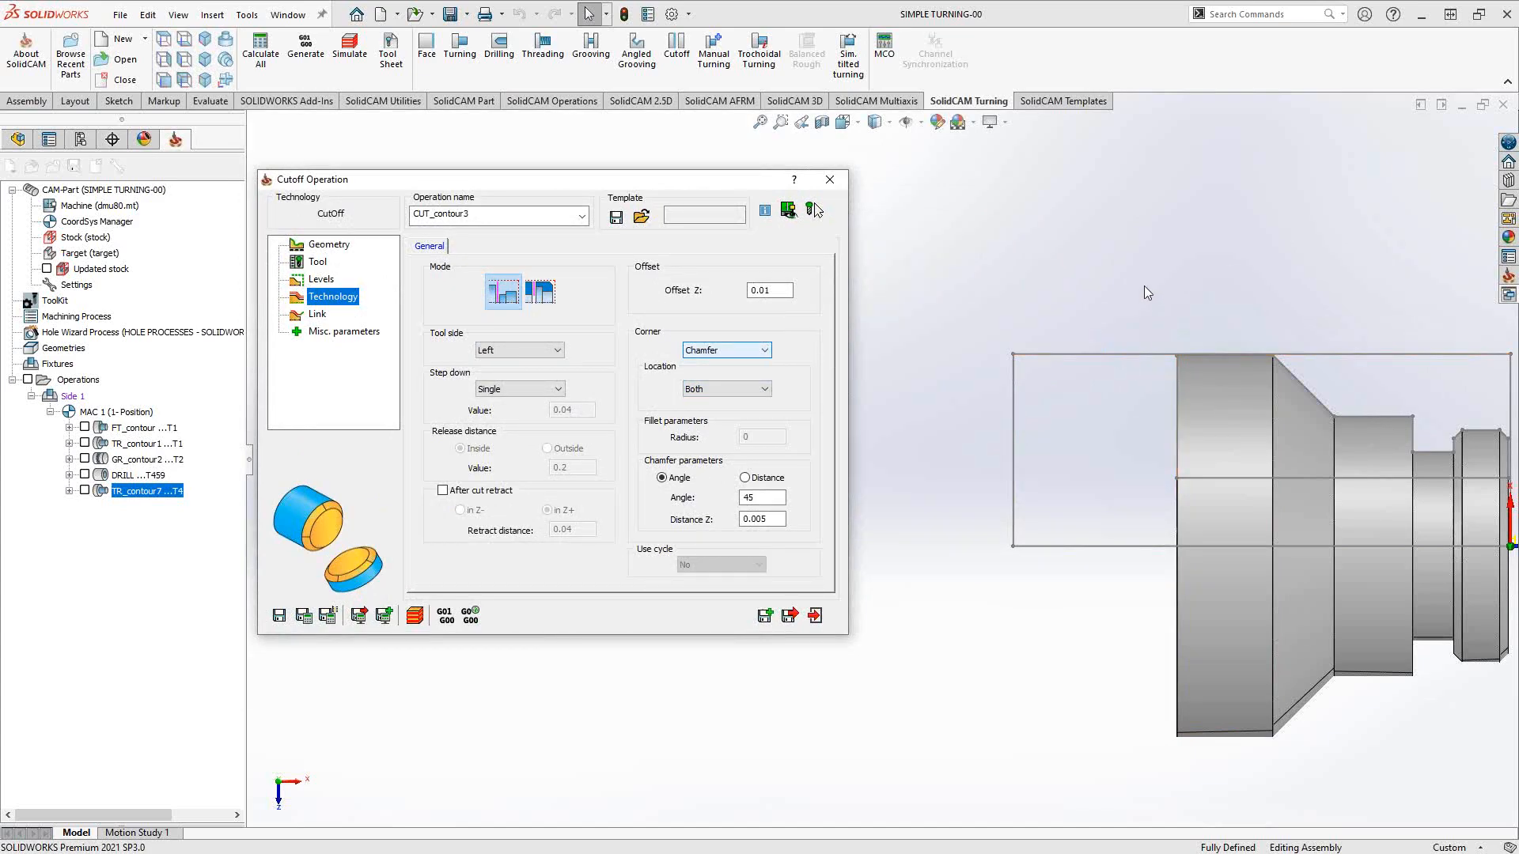
pyautogui.moveTo(730, 407)
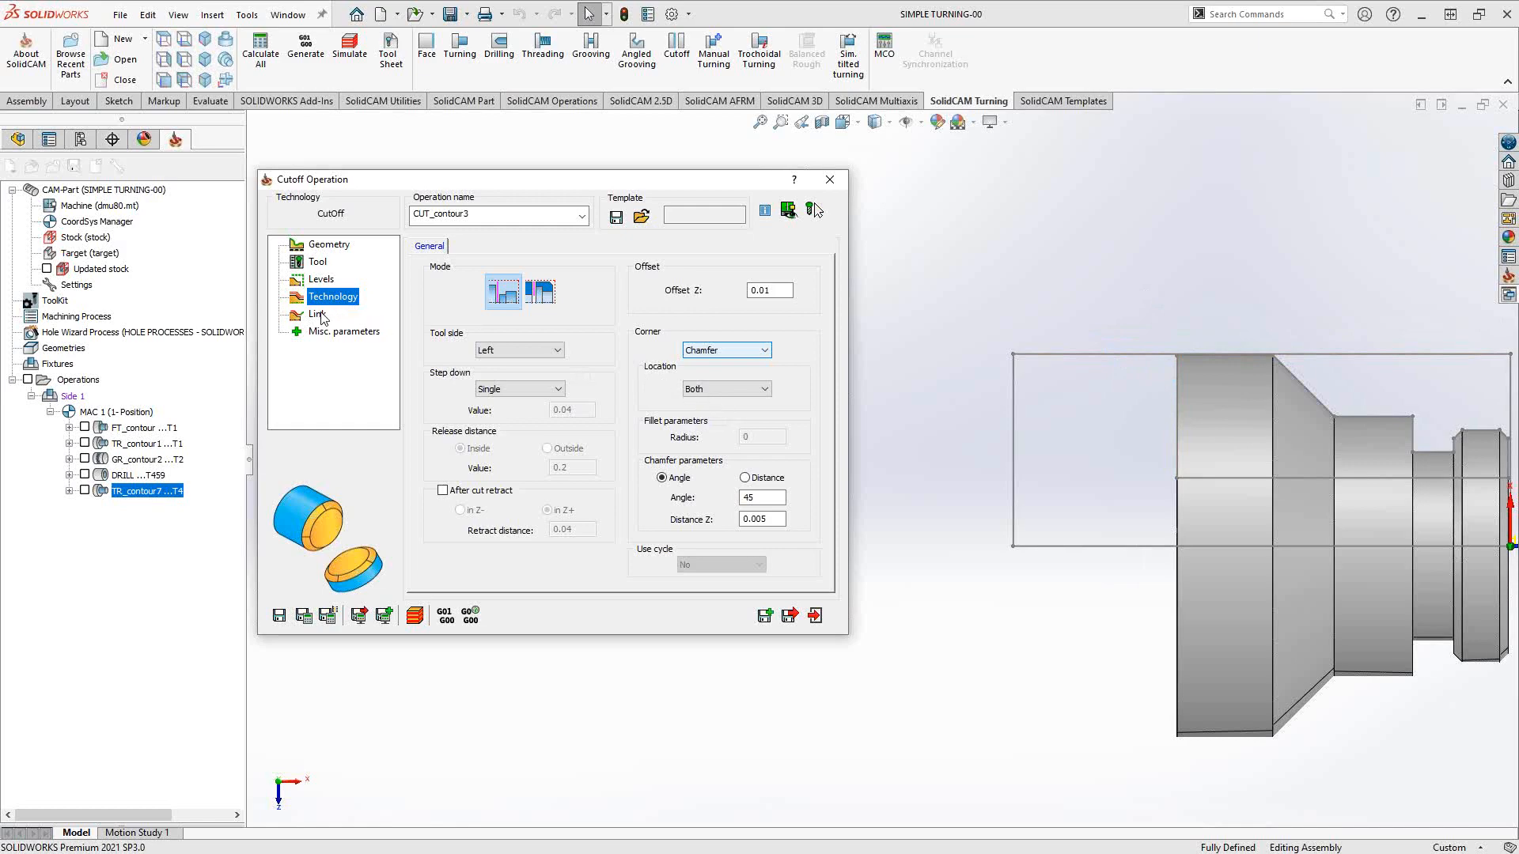
# On the Link page, set the approach point to X first and start picking it.
pyautogui.click(318, 314)
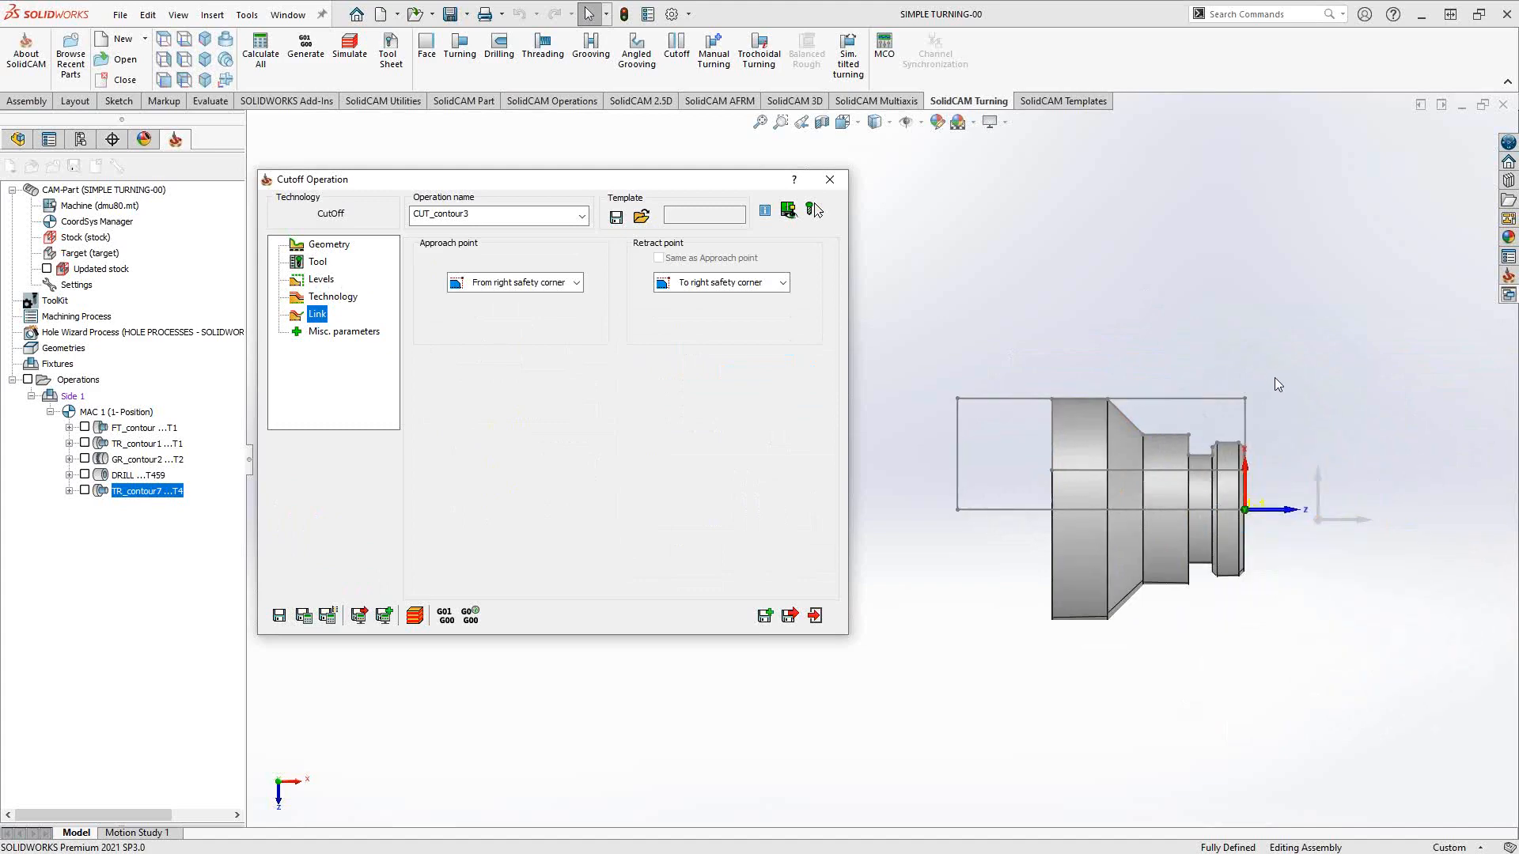
pyautogui.moveTo(1270, 384)
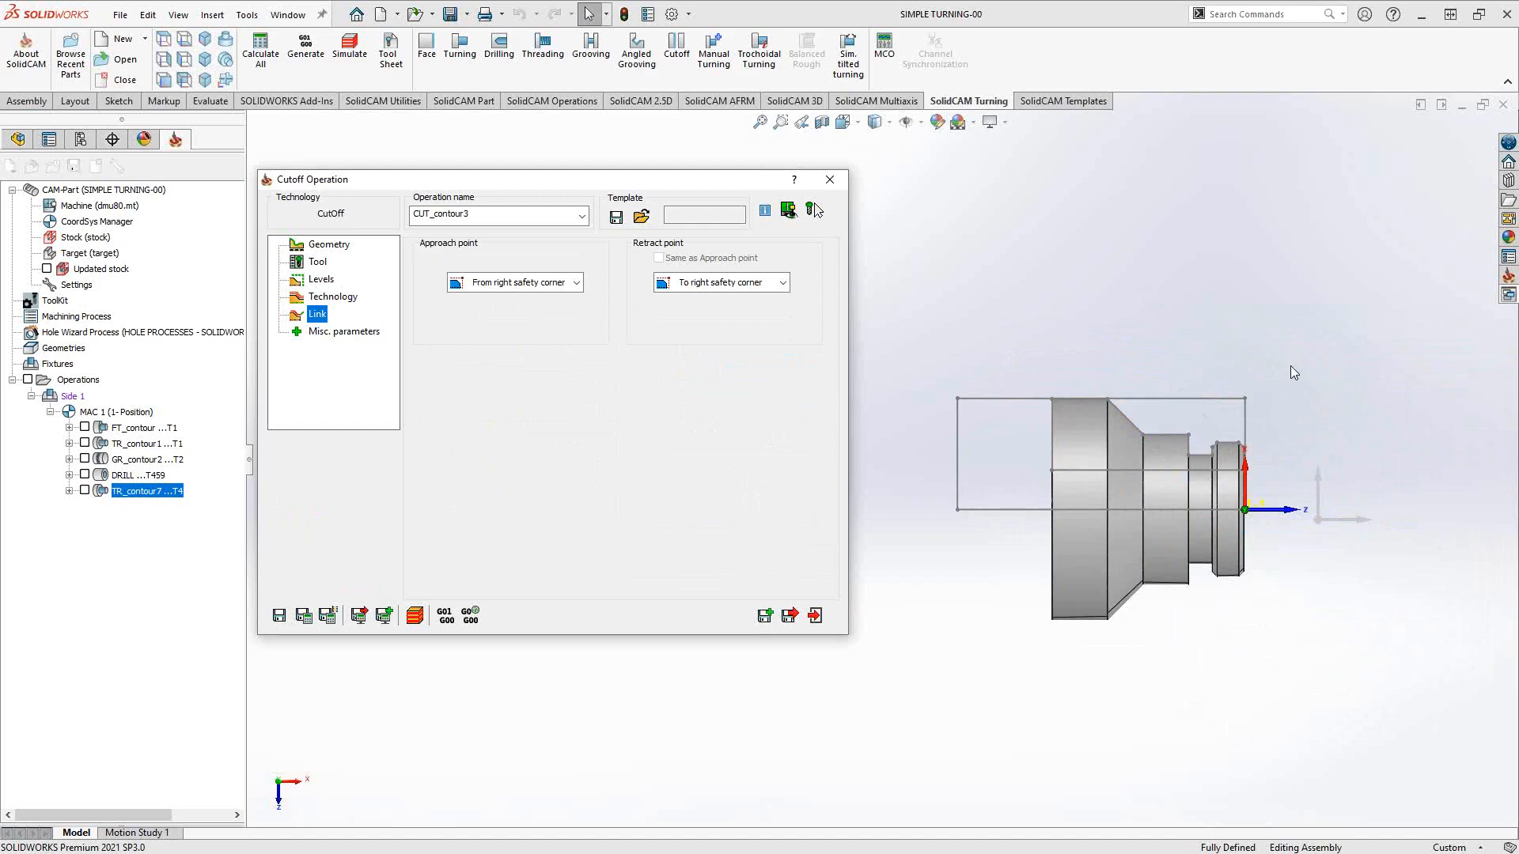
pyautogui.moveTo(1321, 367)
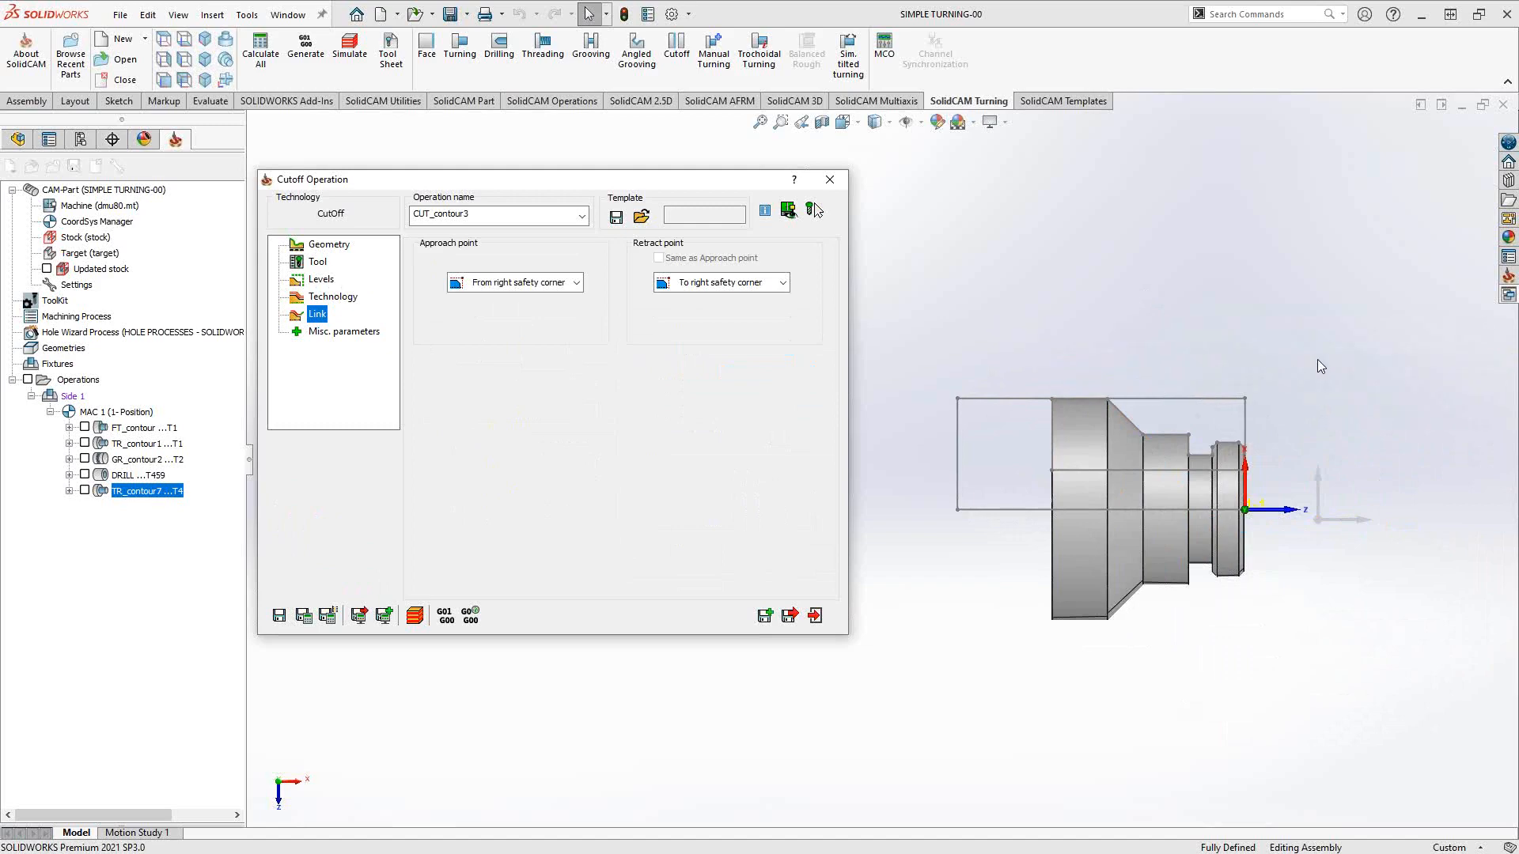
pyautogui.moveTo(1002, 352)
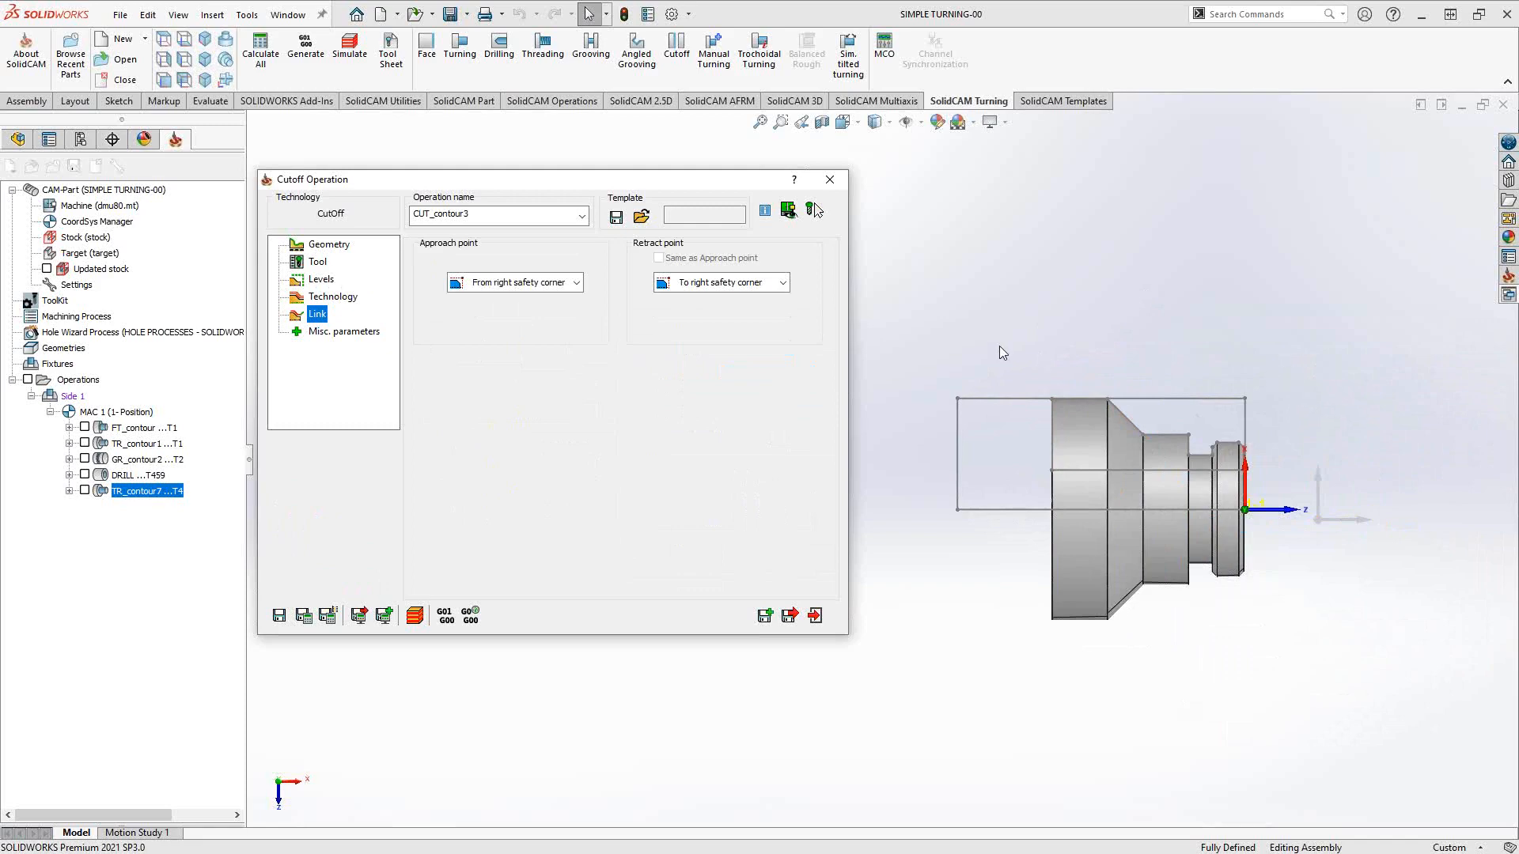
pyautogui.click(577, 281)
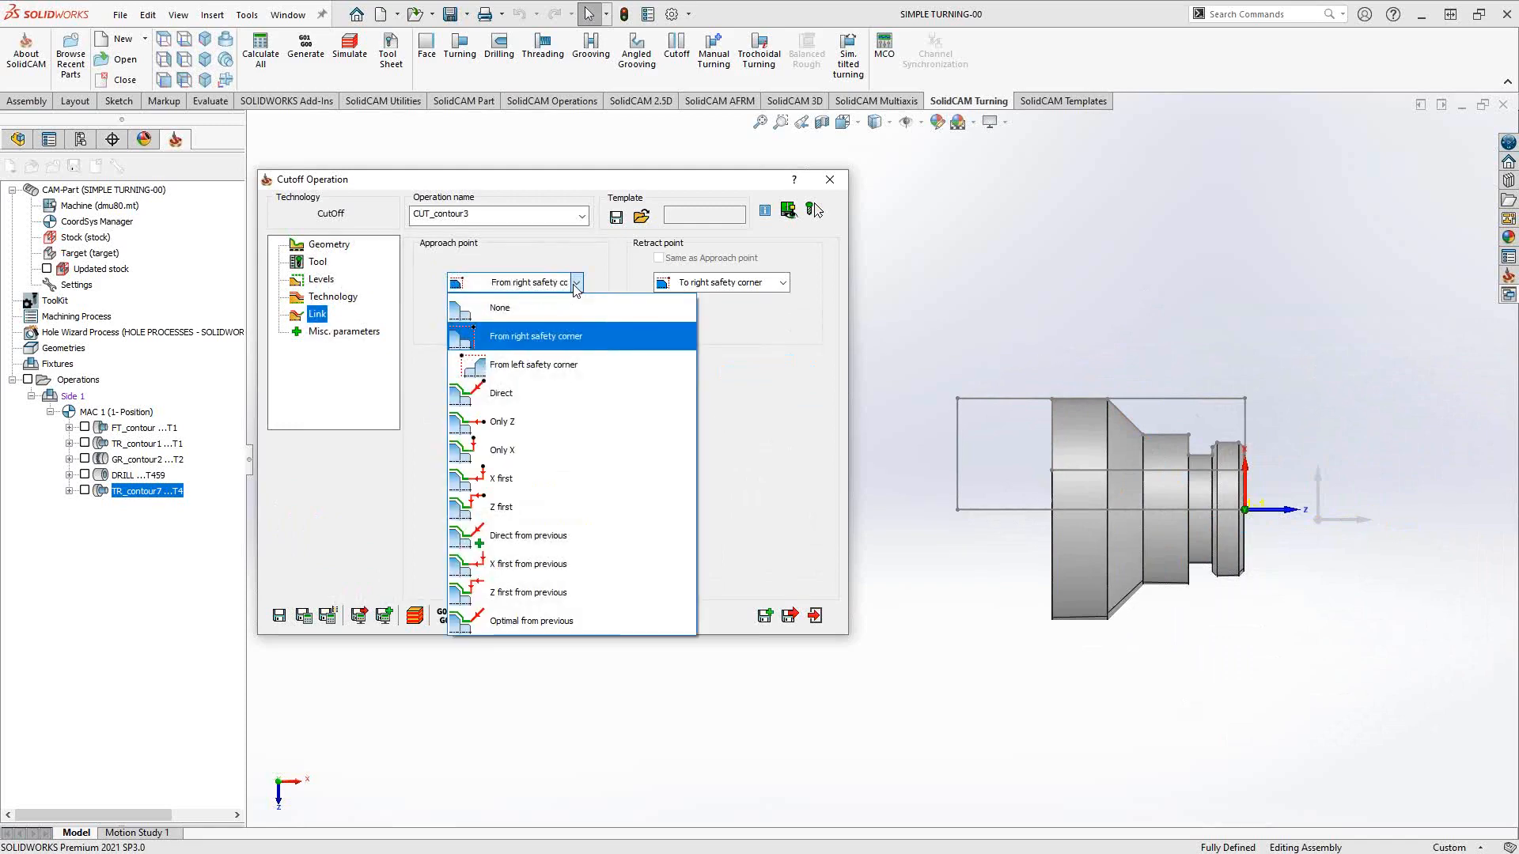
pyautogui.moveTo(539, 450)
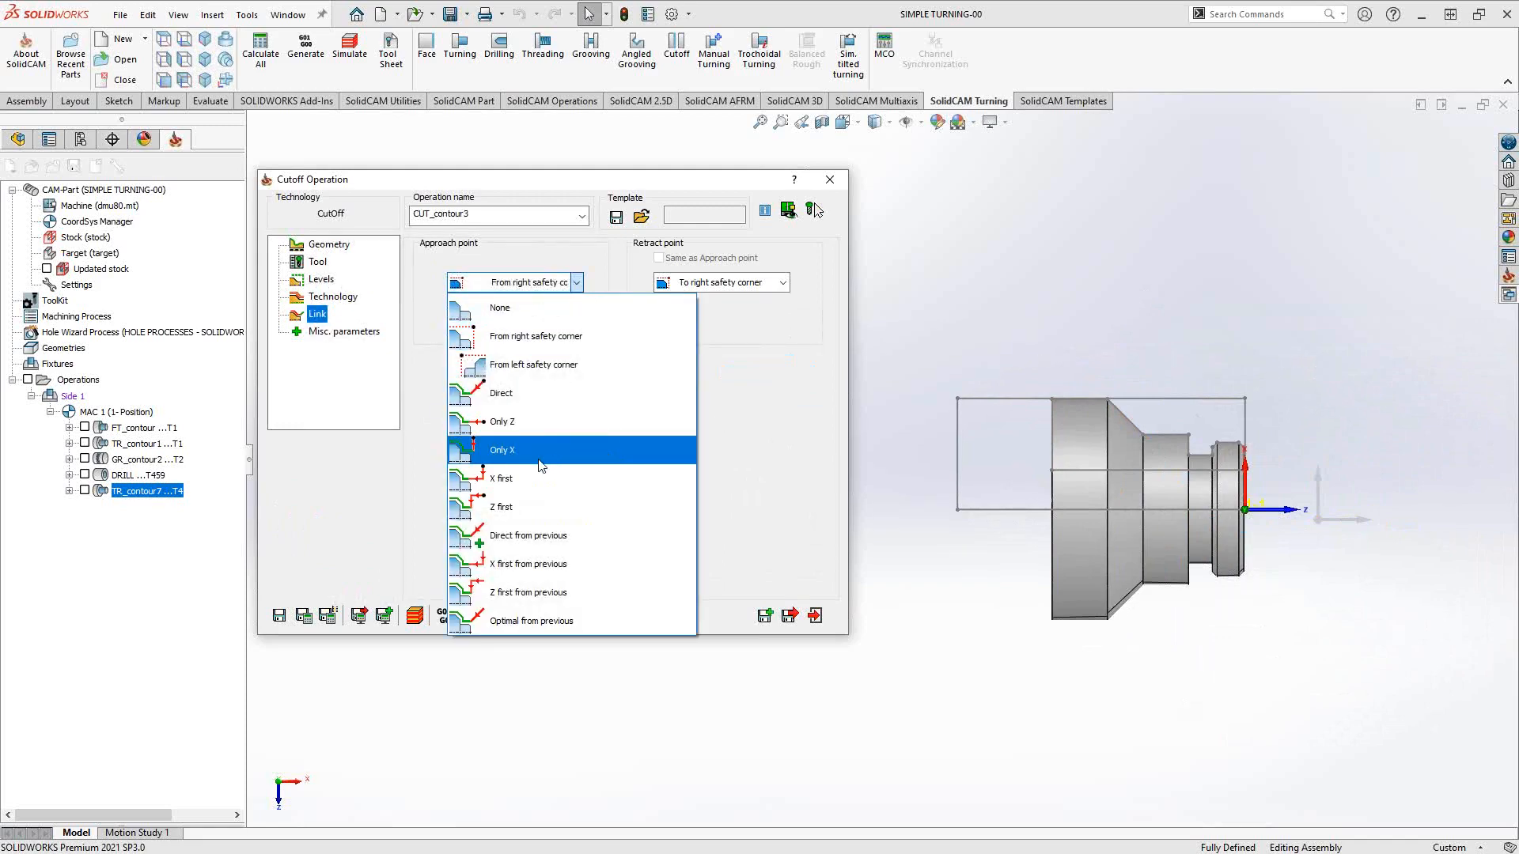
pyautogui.moveTo(502, 478)
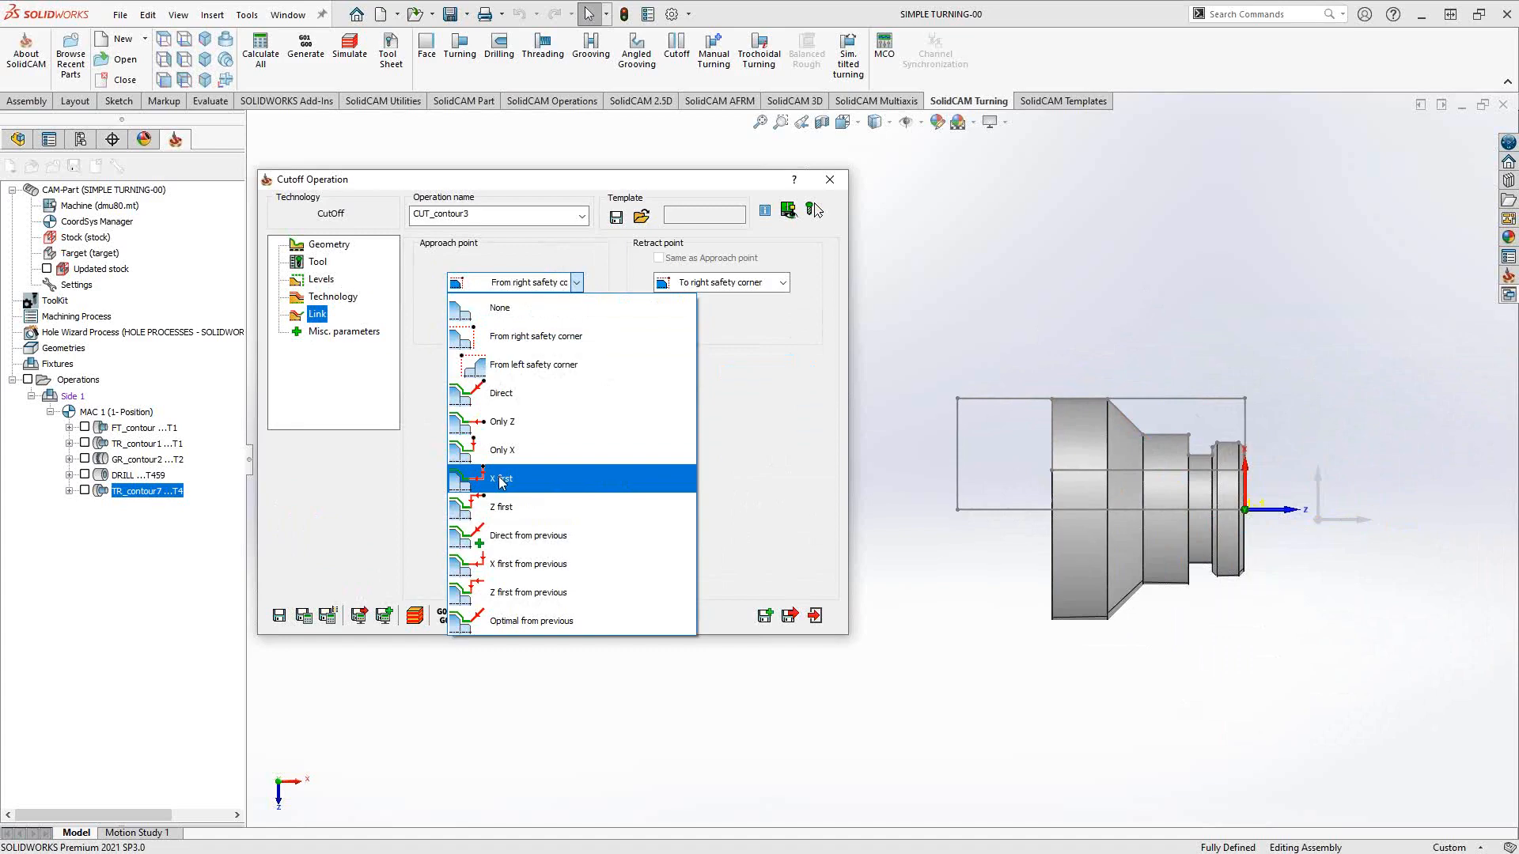
pyautogui.click(501, 479)
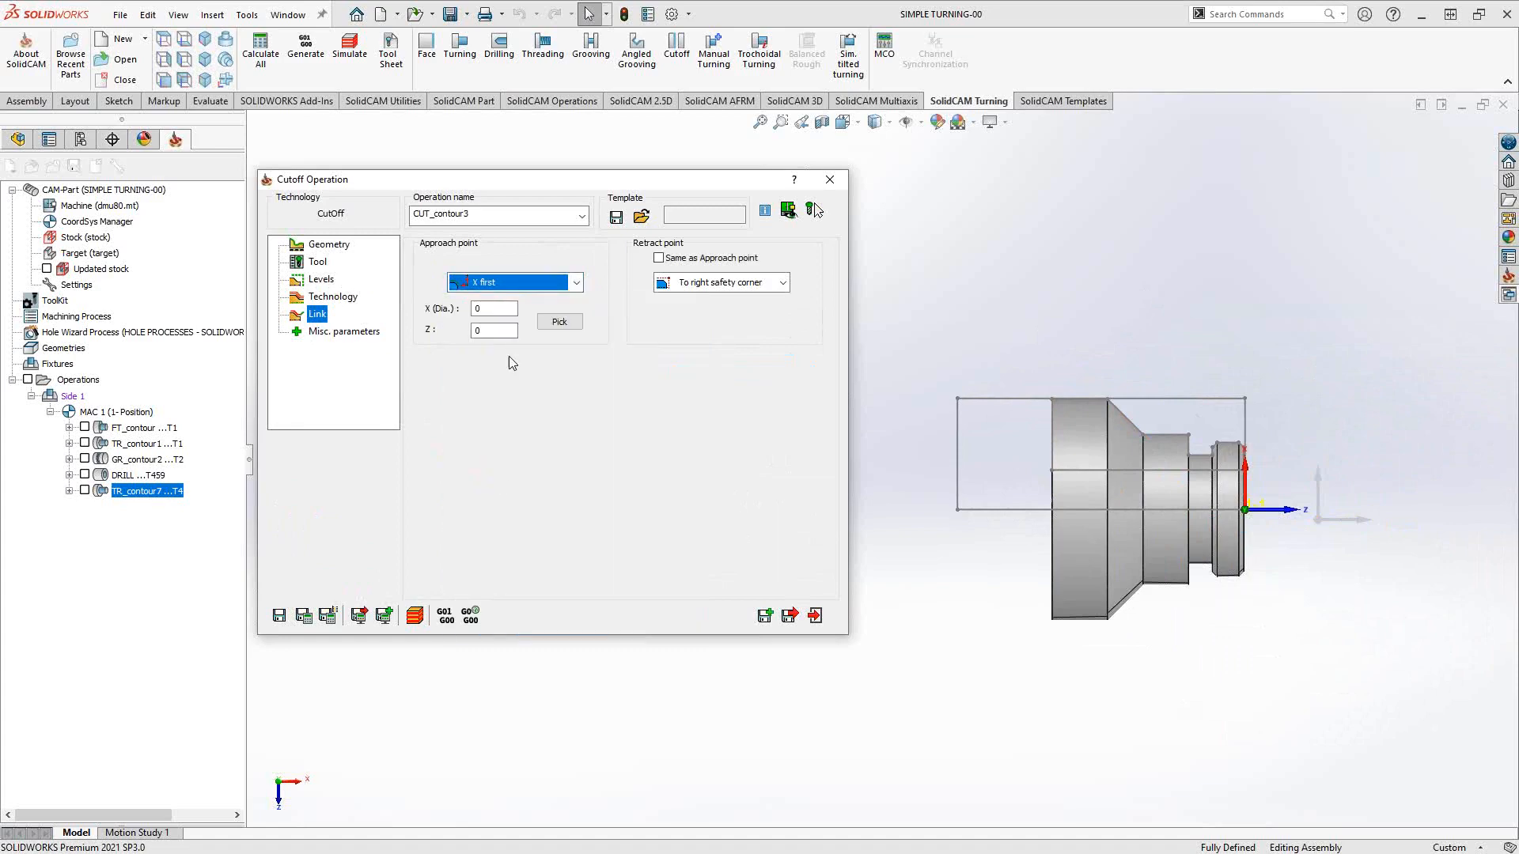
pyautogui.click(559, 320)
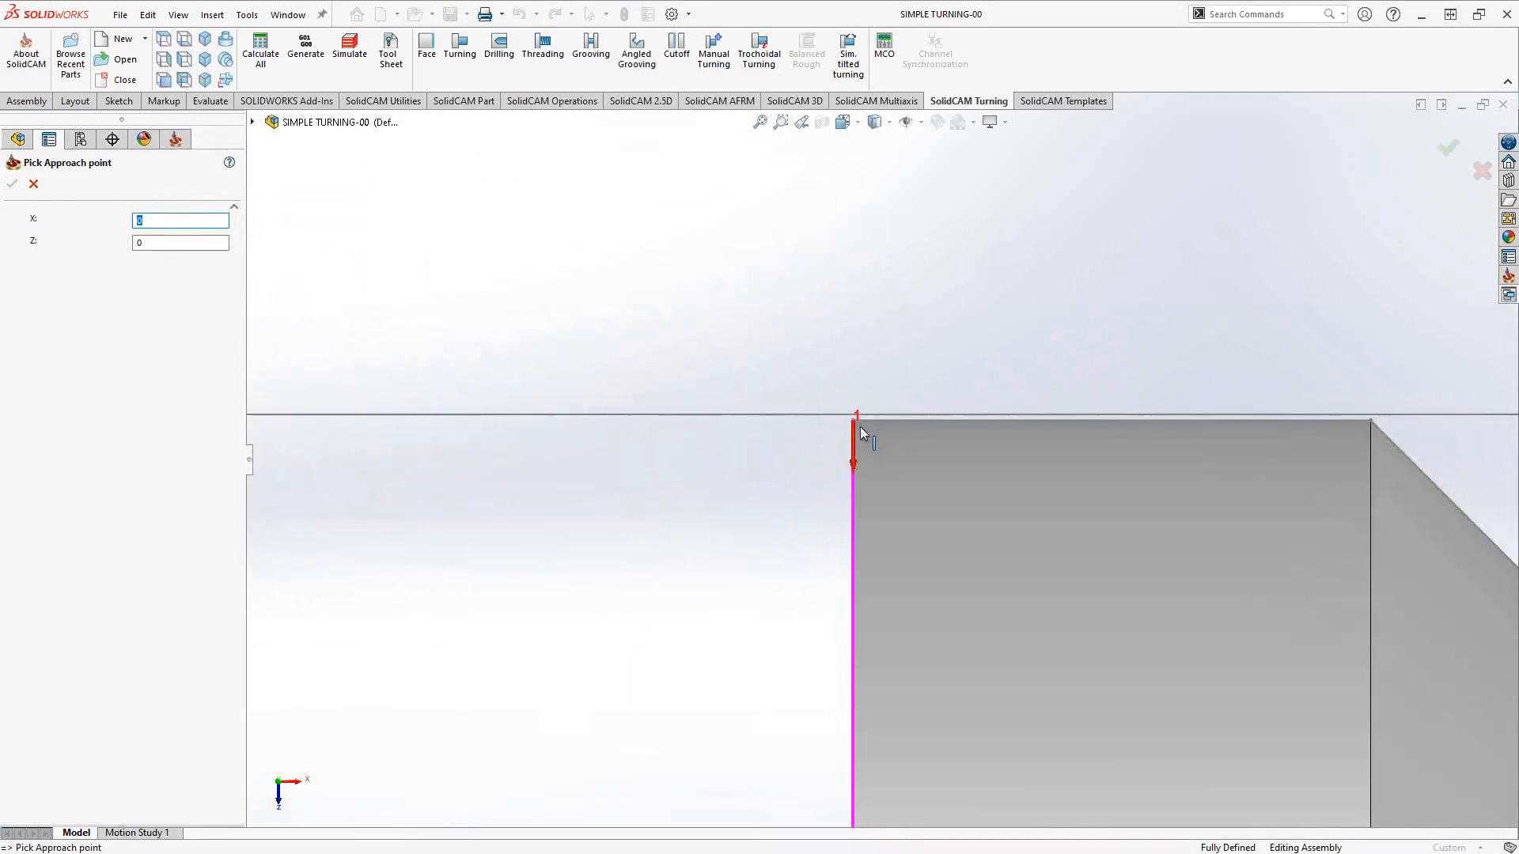
# Take the approach point from the part's top corner, set X diameter 3.6, and calculate.
pyautogui.click(854, 420)
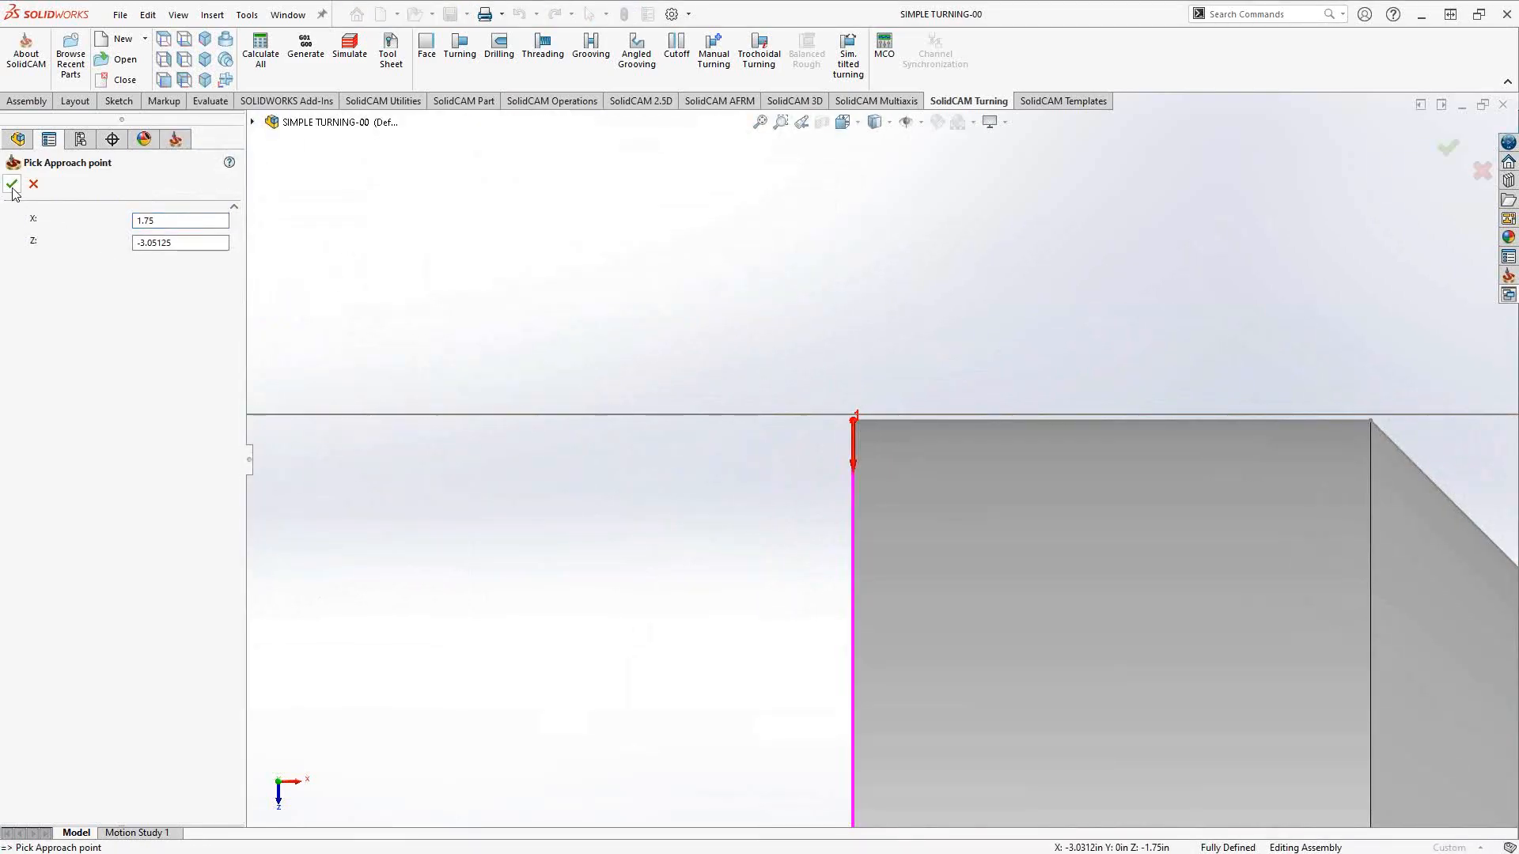
pyautogui.click(12, 186)
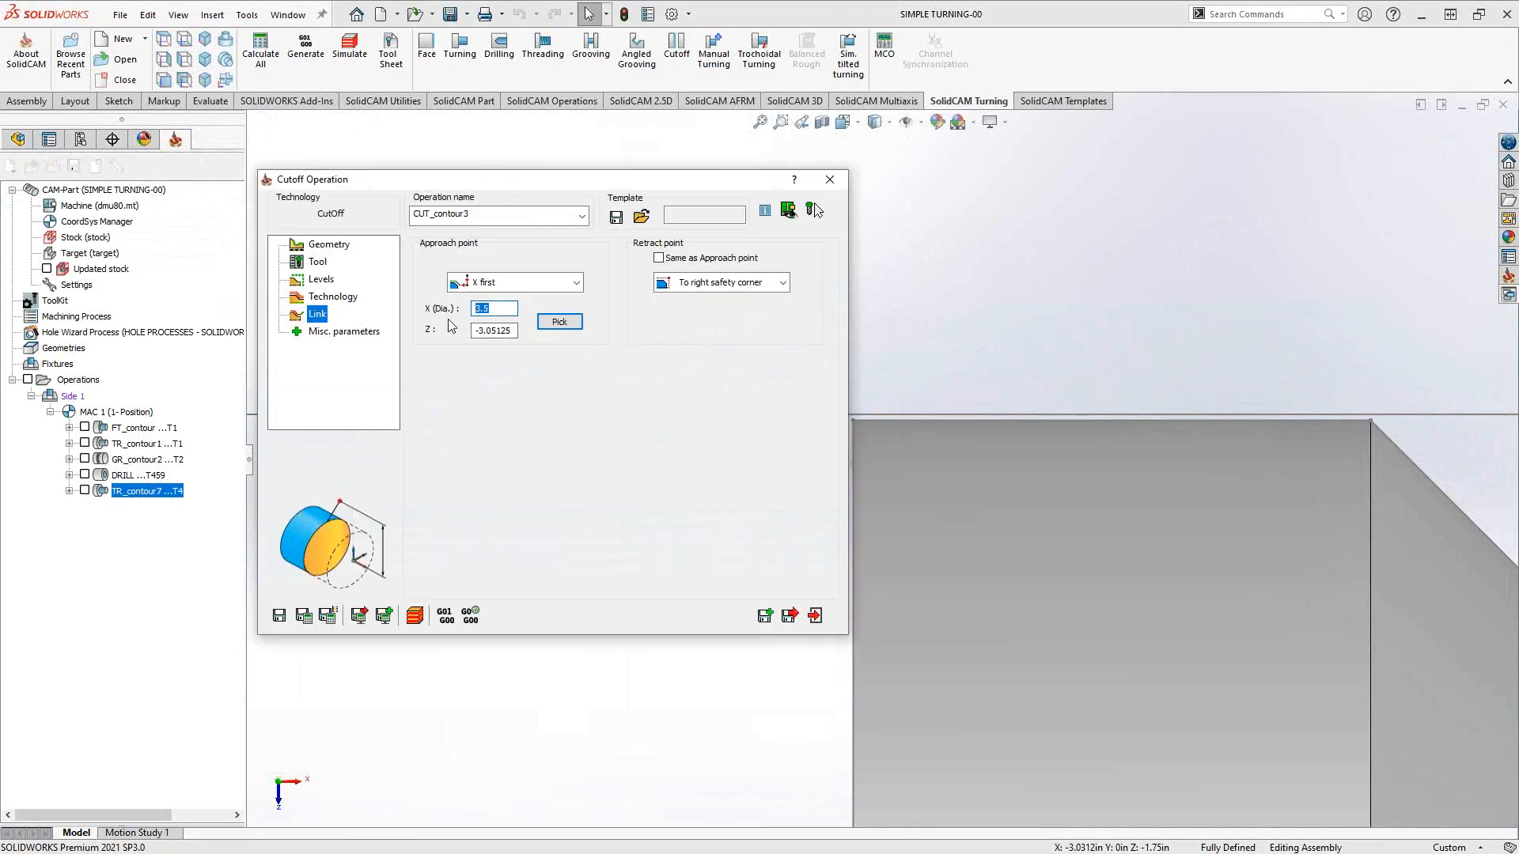
pyautogui.write('3.6')
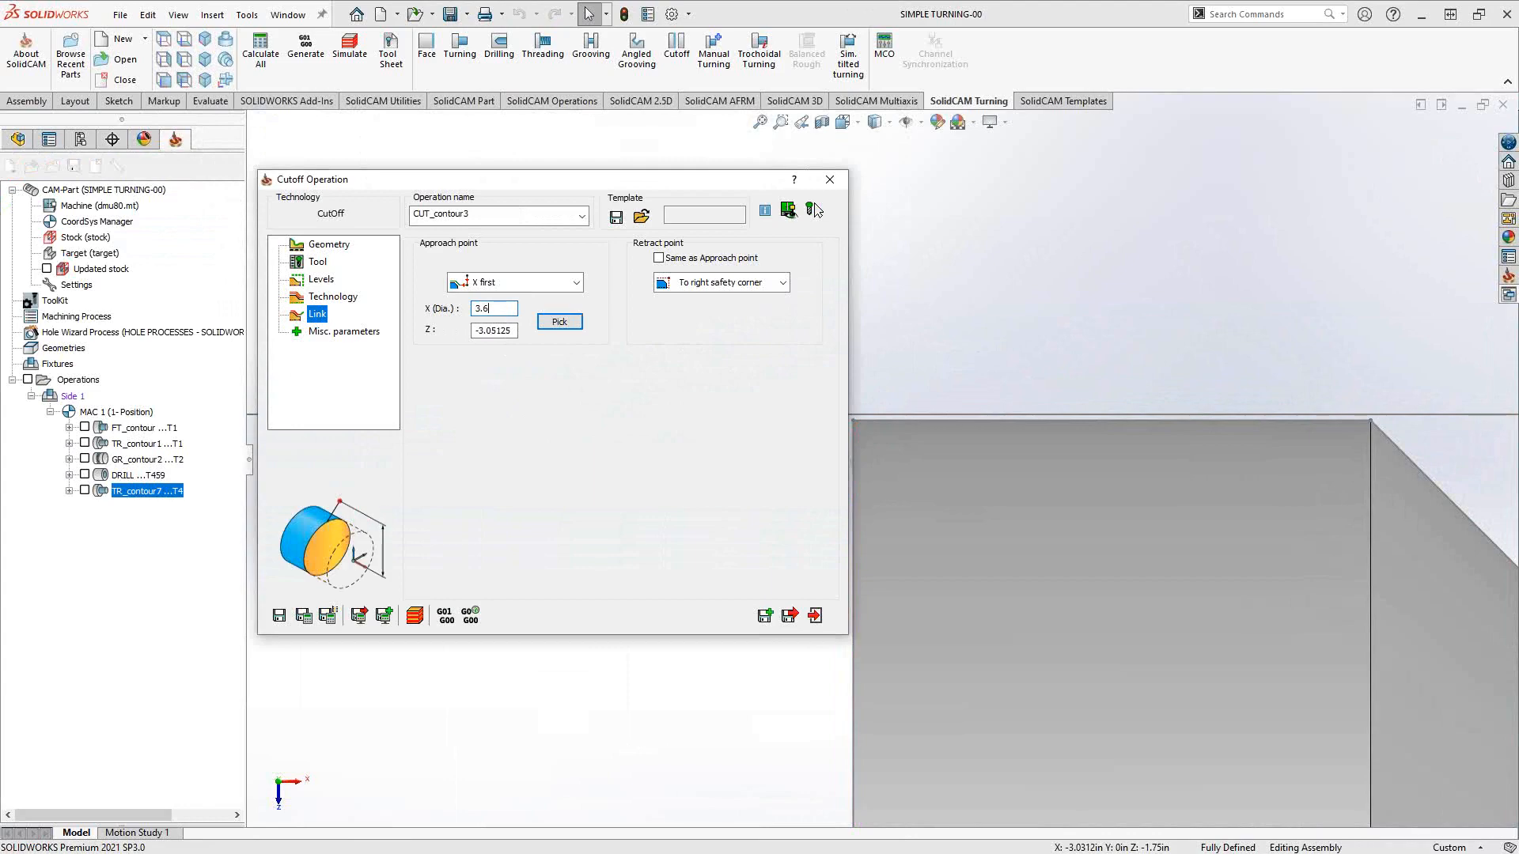
pyautogui.click(660, 258)
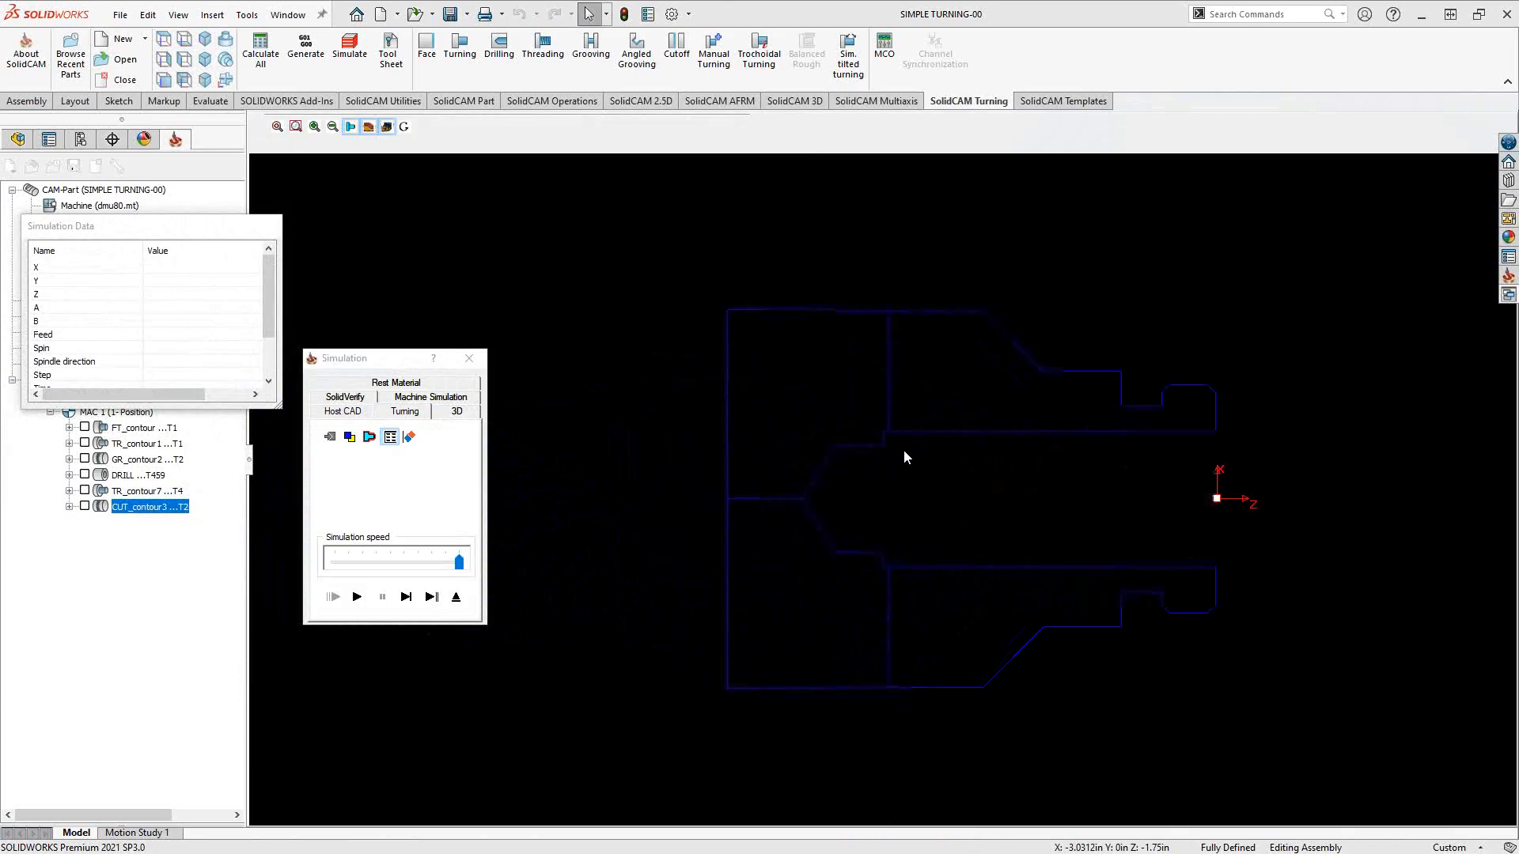
# Step the turning simulation twice to bring the tool to X 3.6, Z -3.0513.
pyautogui.click(406, 597)
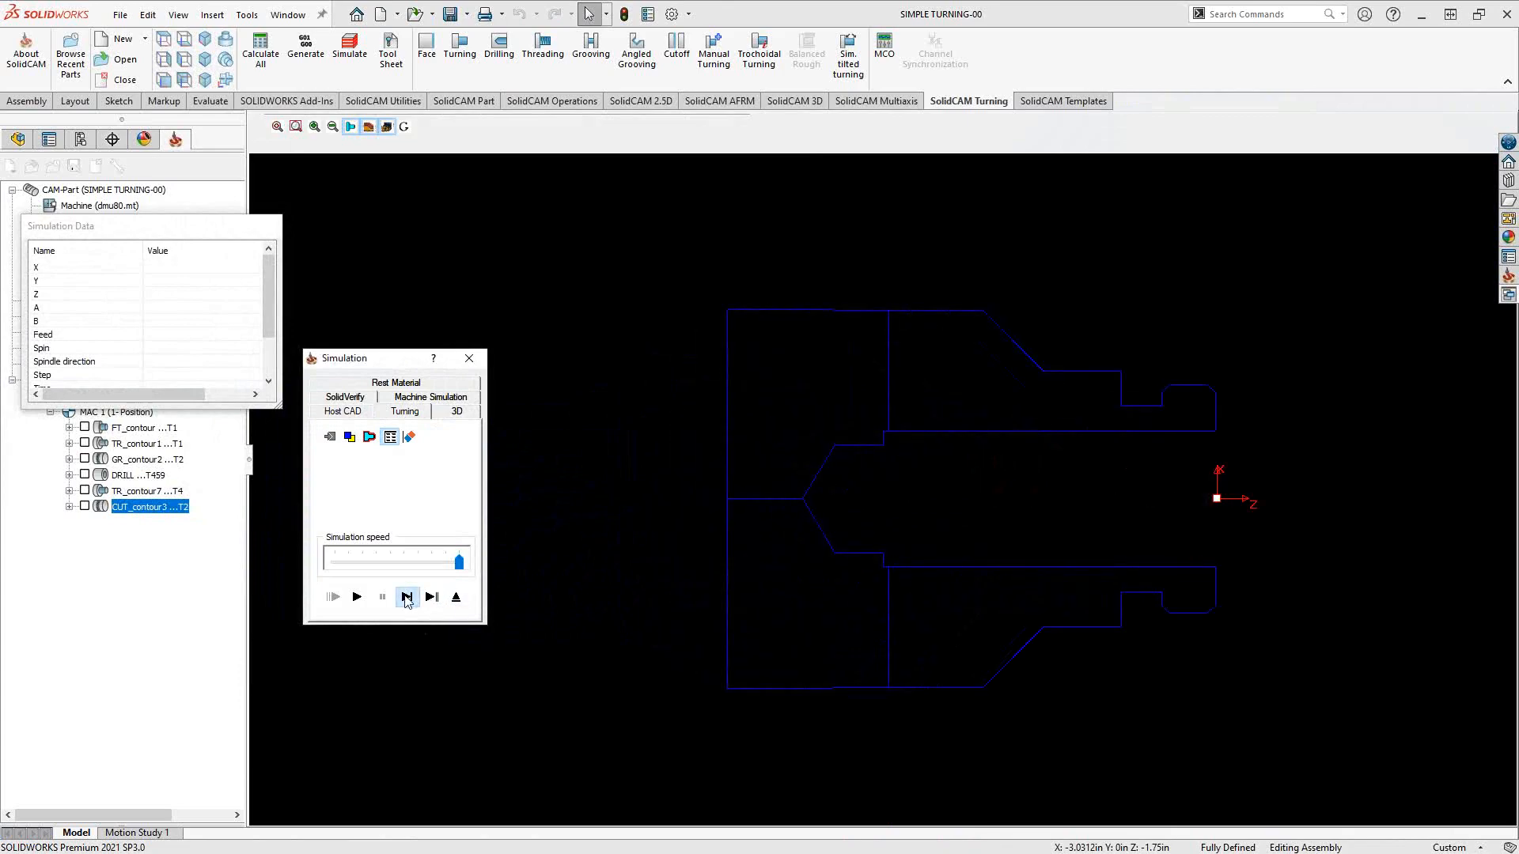
pyautogui.click(406, 597)
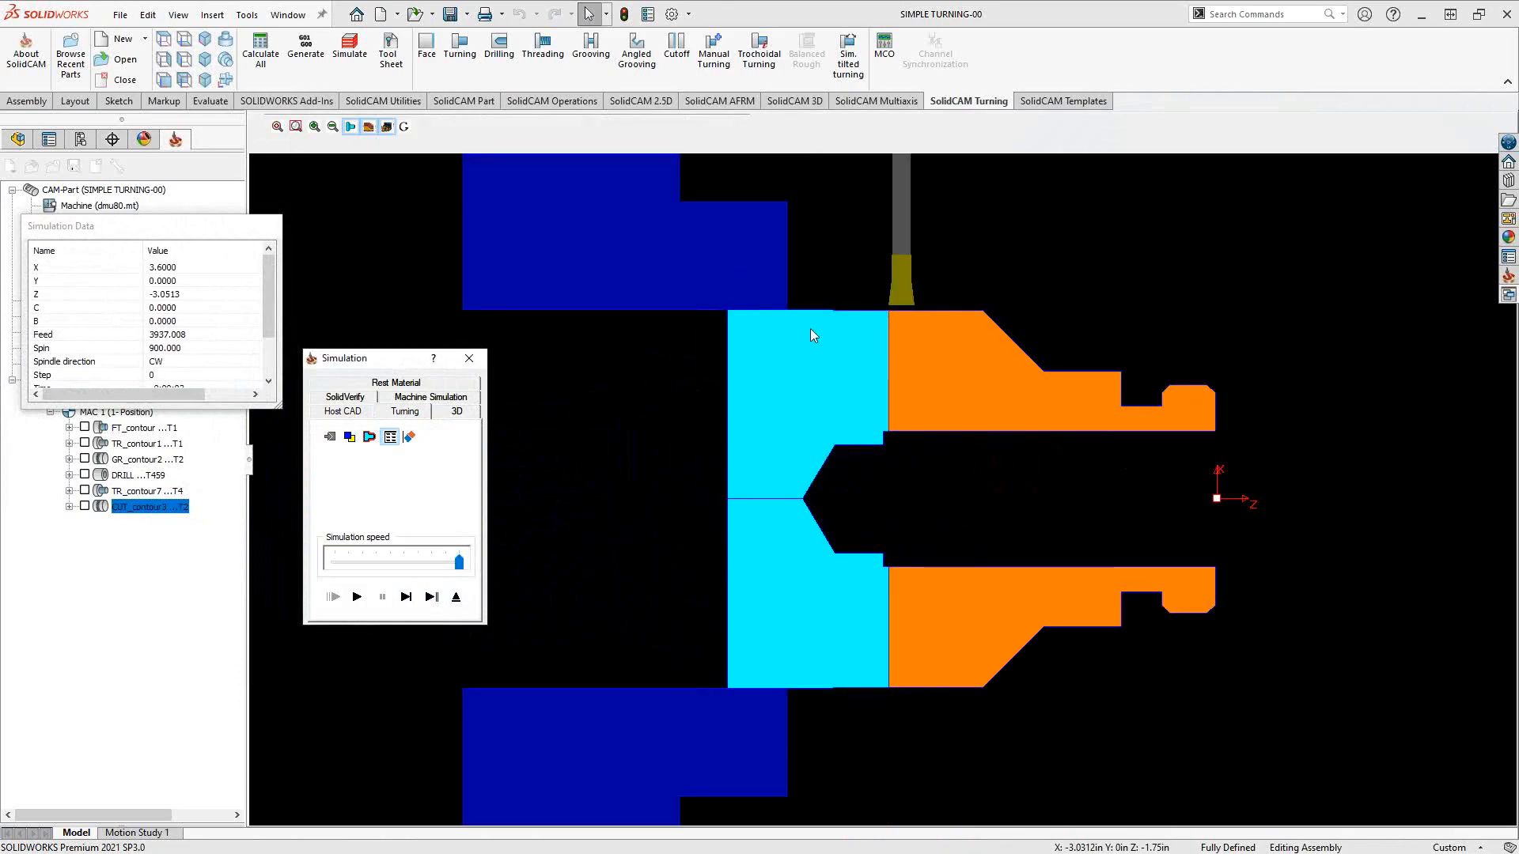
pyautogui.moveTo(810, 400)
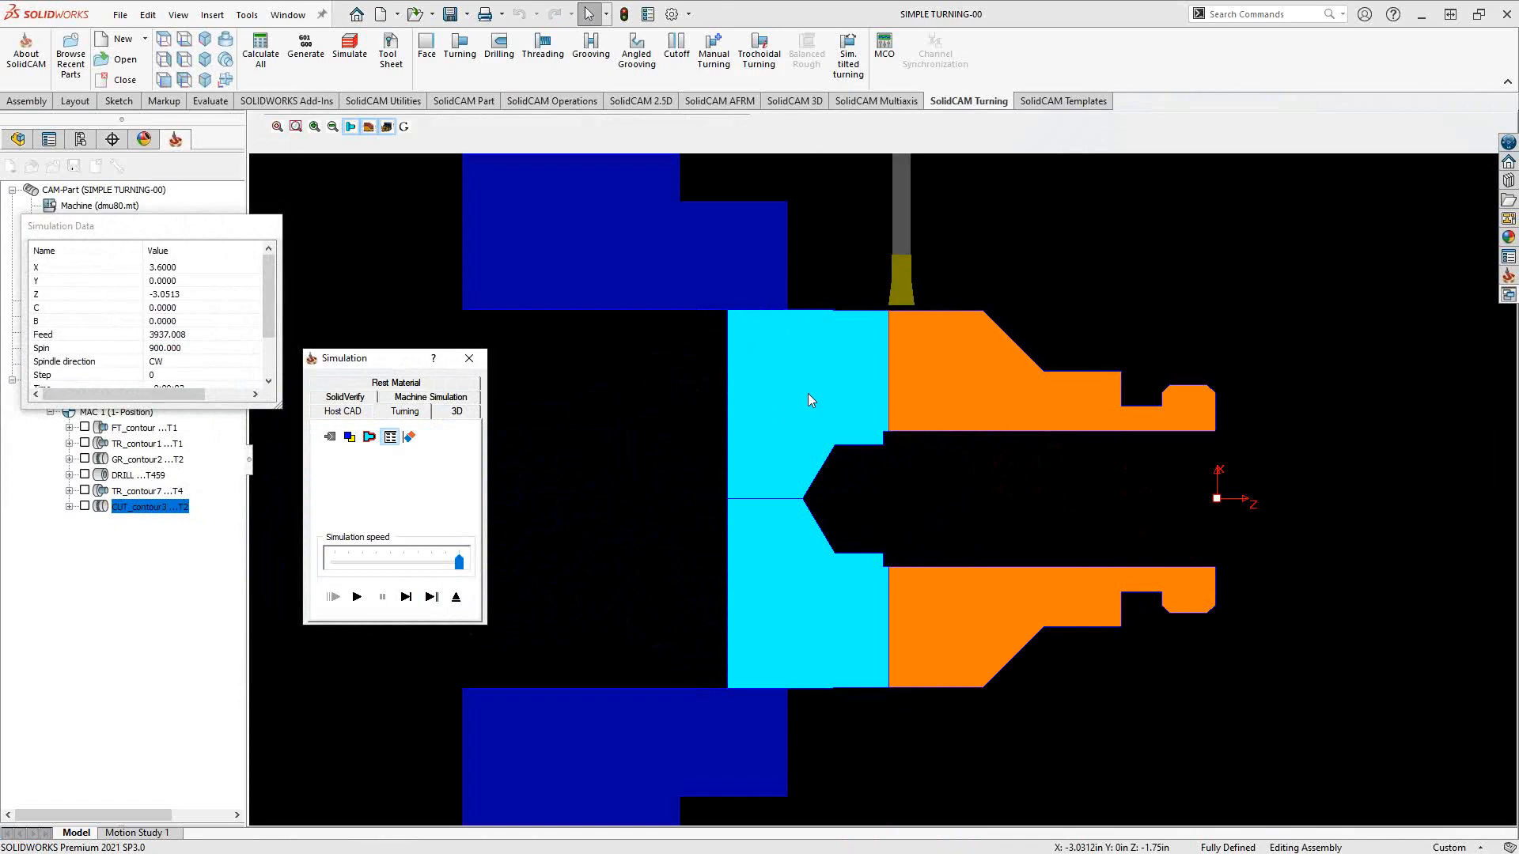
pyautogui.moveTo(557, 310)
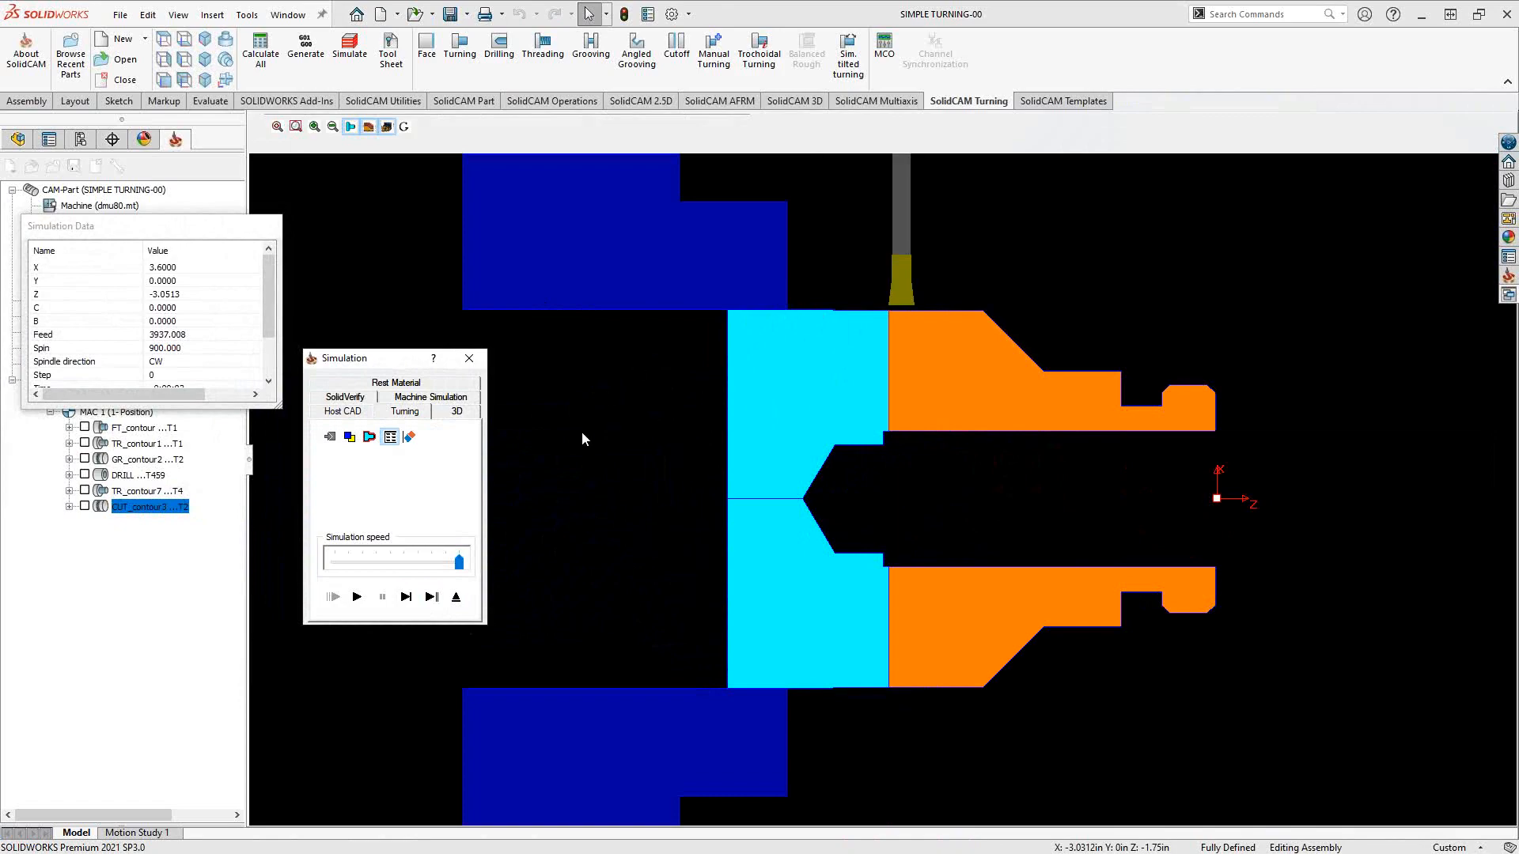
pyautogui.moveTo(856, 446)
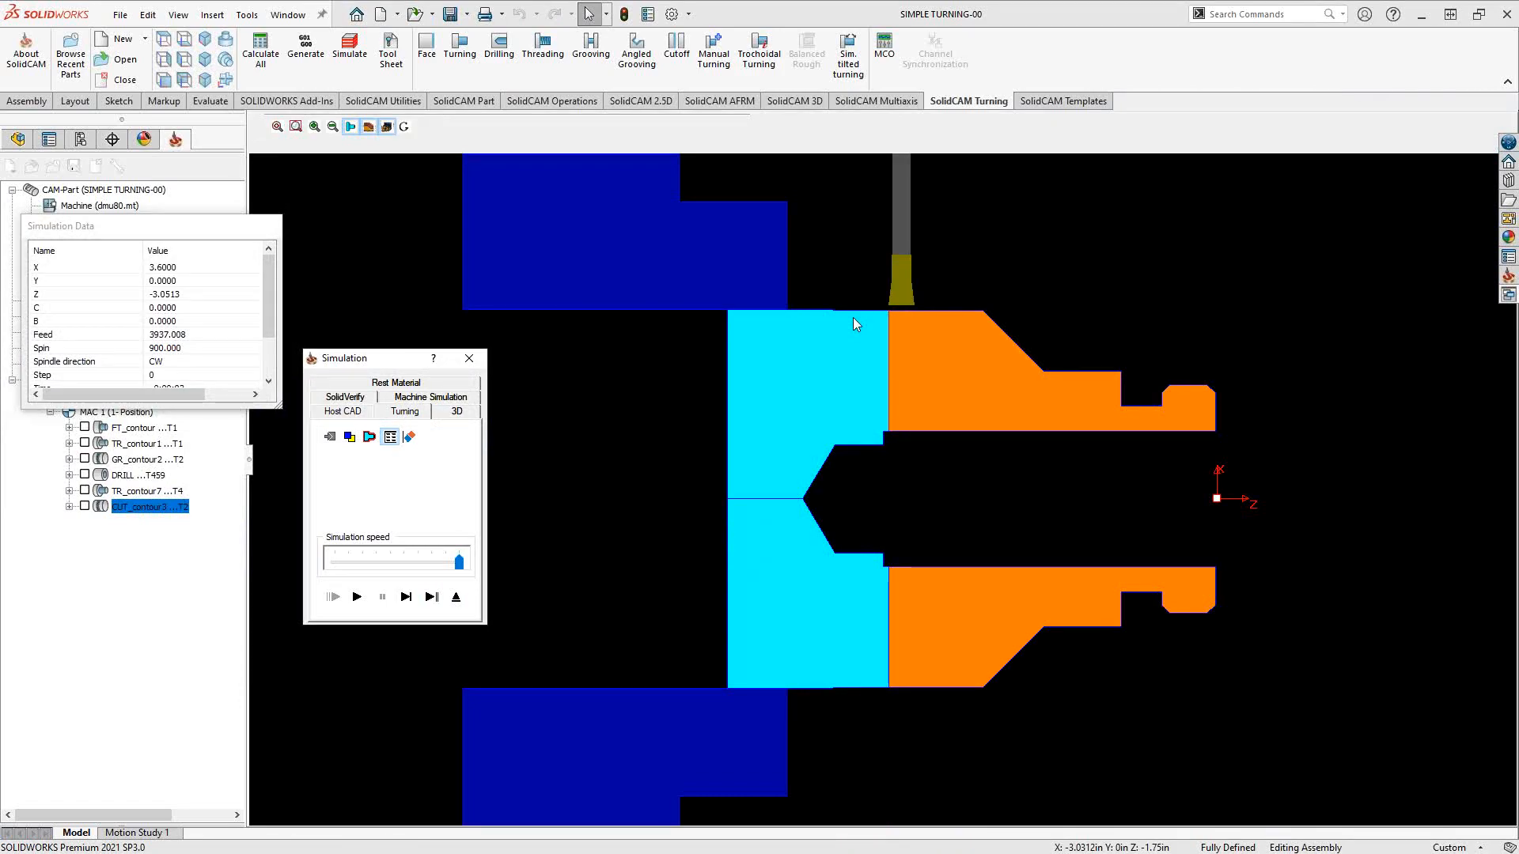
pyautogui.moveTo(833, 492)
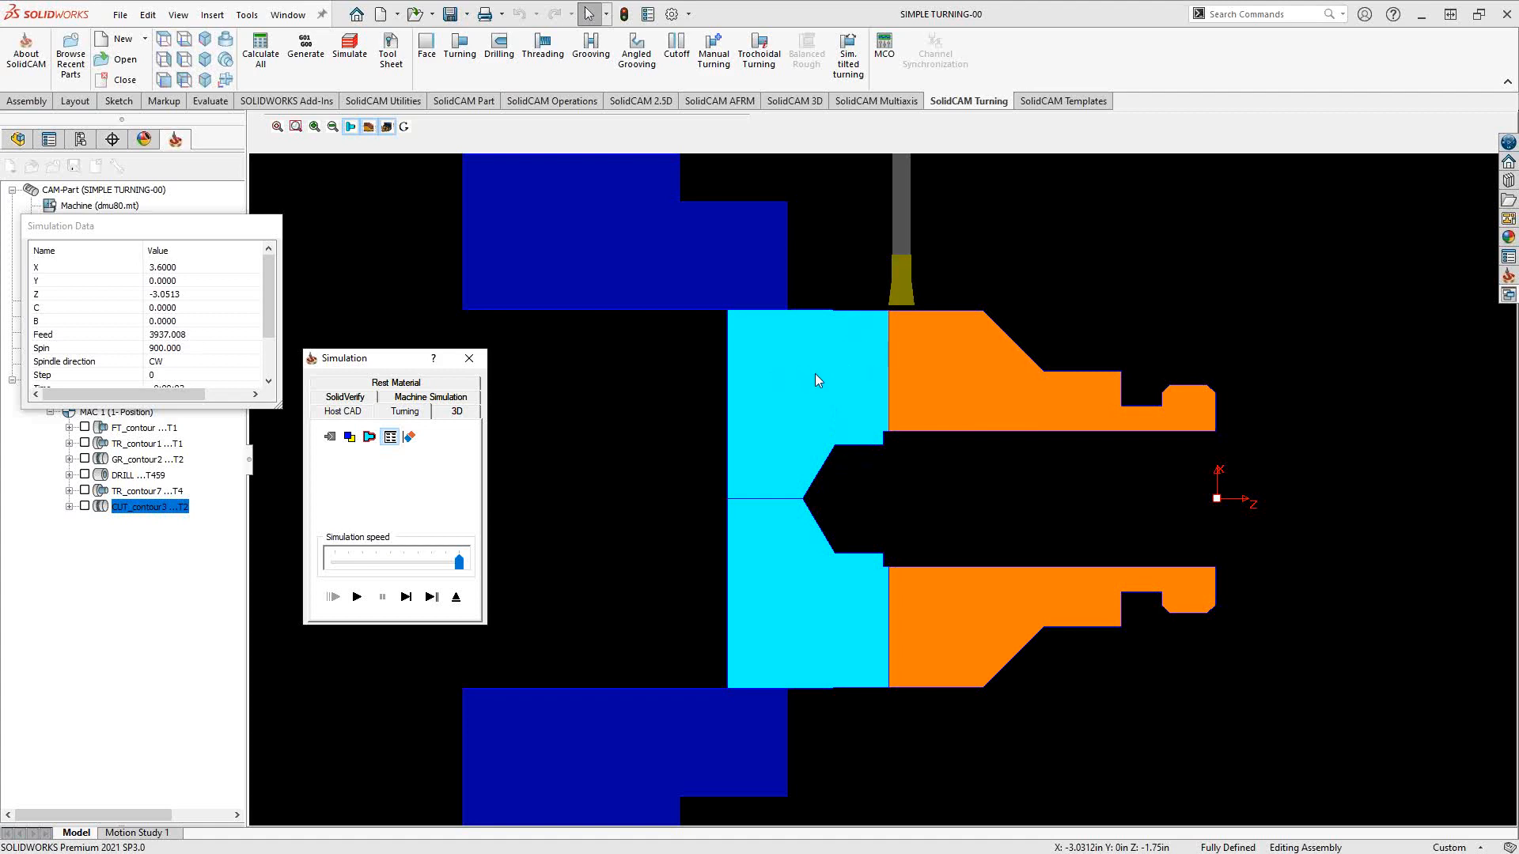
pyautogui.moveTo(785, 567)
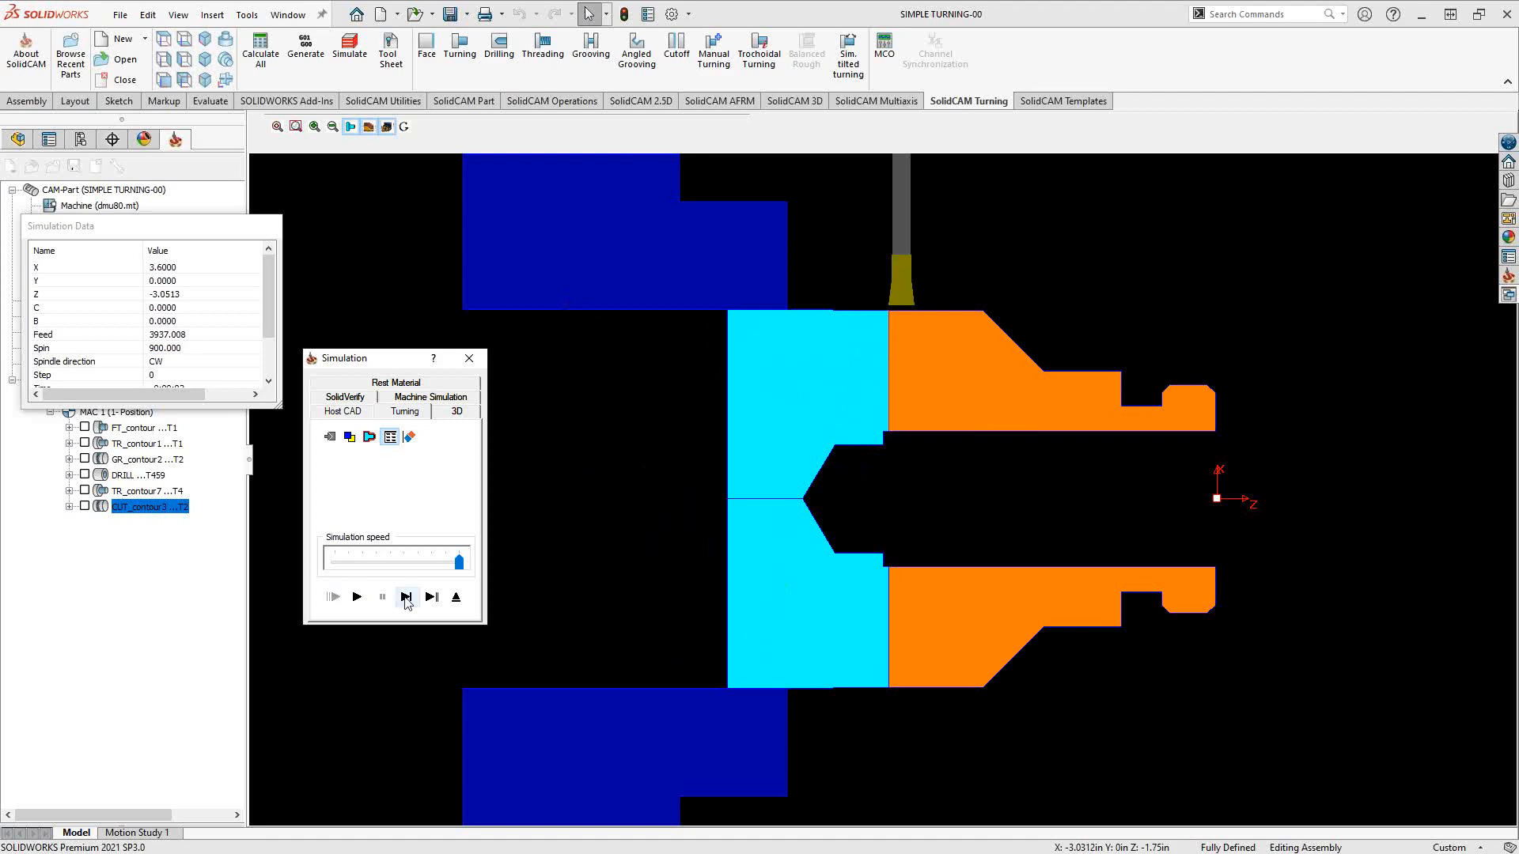
# Single-step the turning simulation through the cutoff moves to step 11.
pyautogui.click(406, 597)
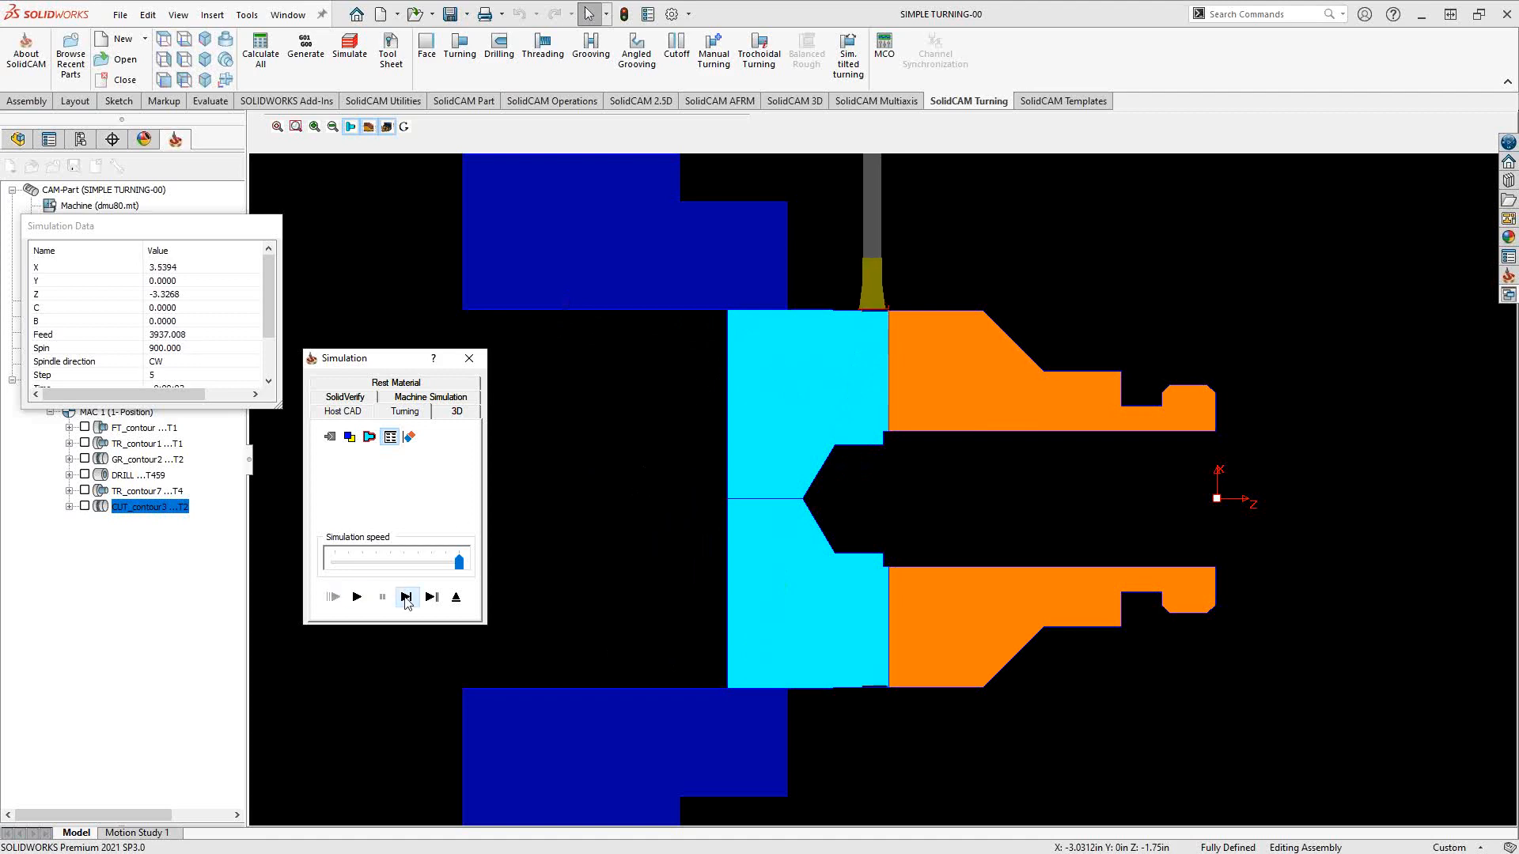
pyautogui.click(406, 596)
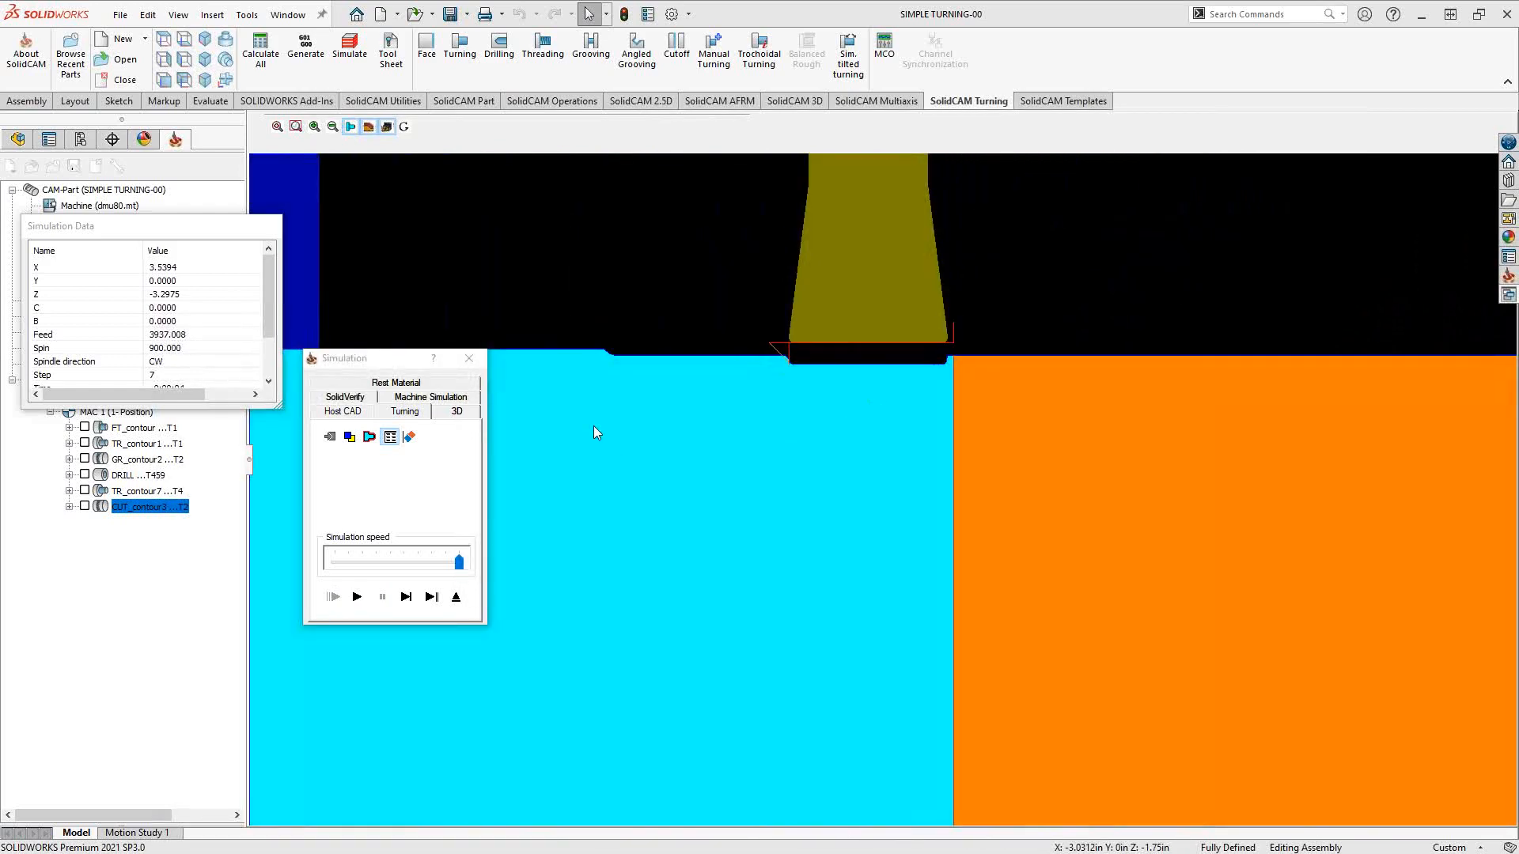
pyautogui.click(406, 596)
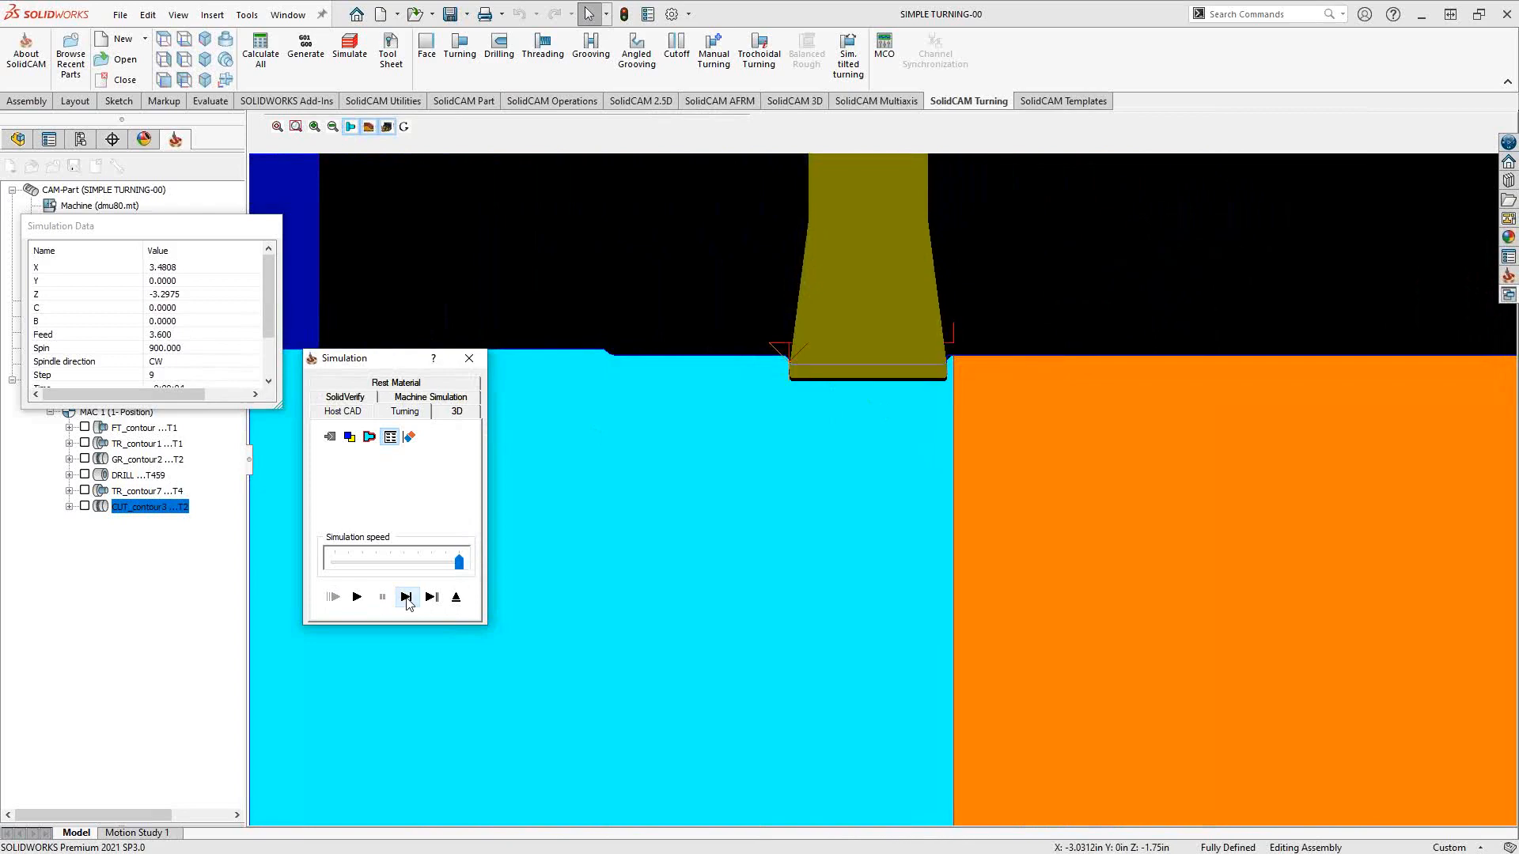
pyautogui.click(406, 597)
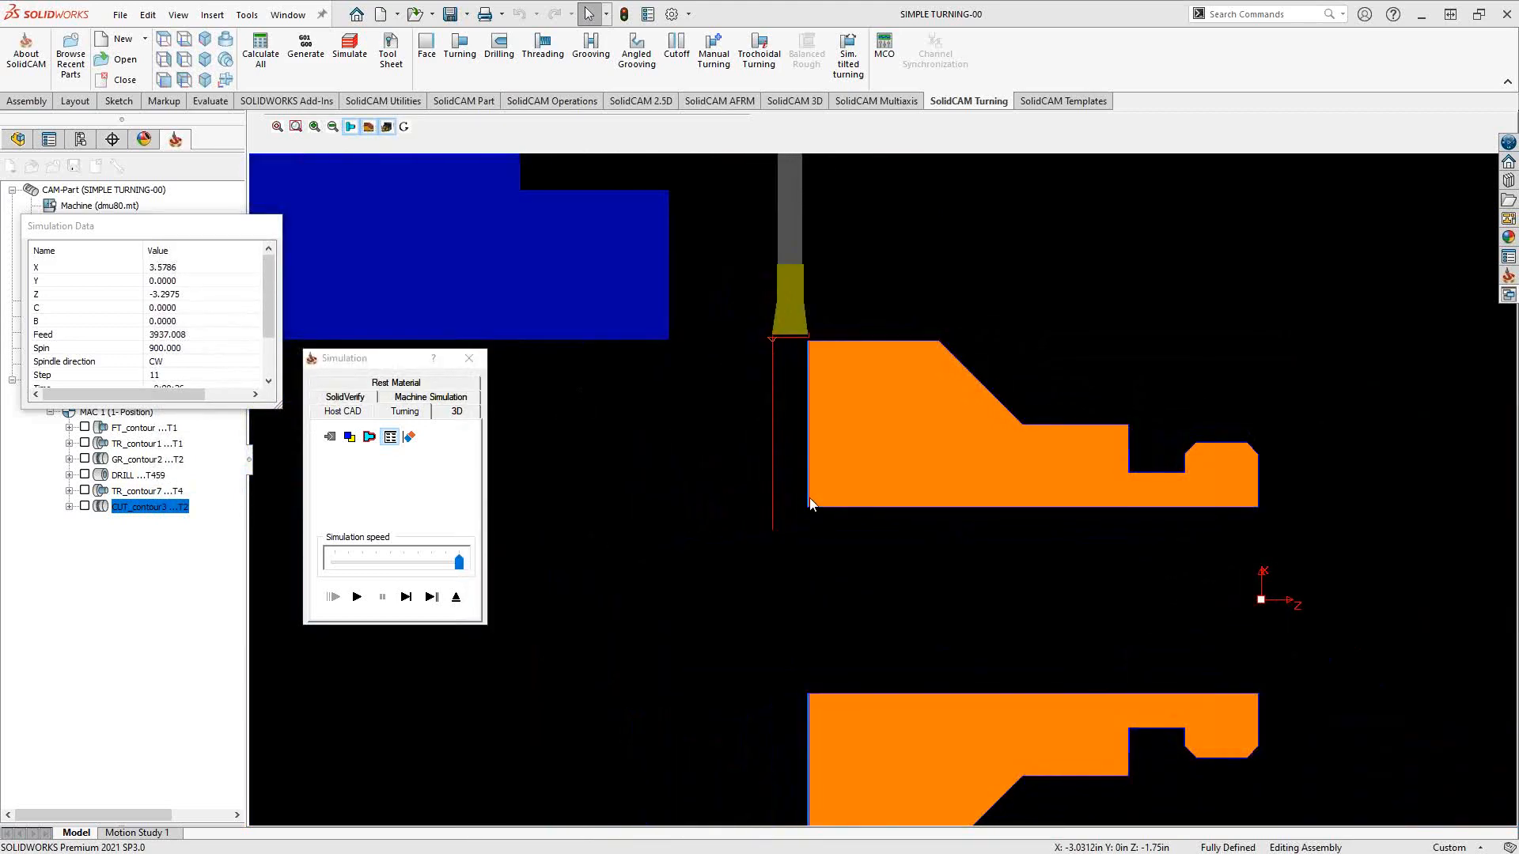
pyautogui.moveTo(613, 619)
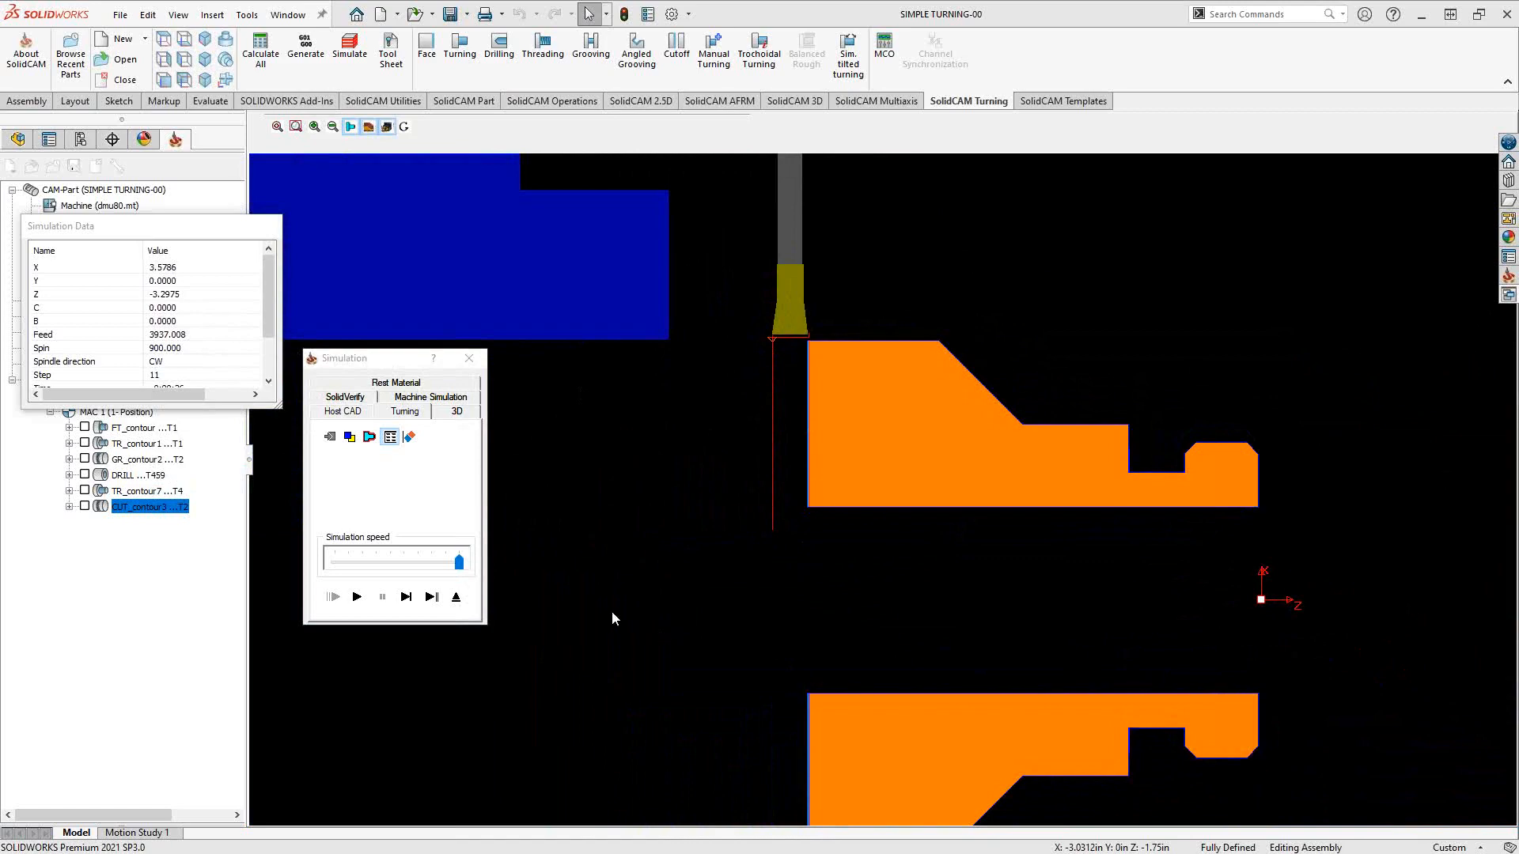